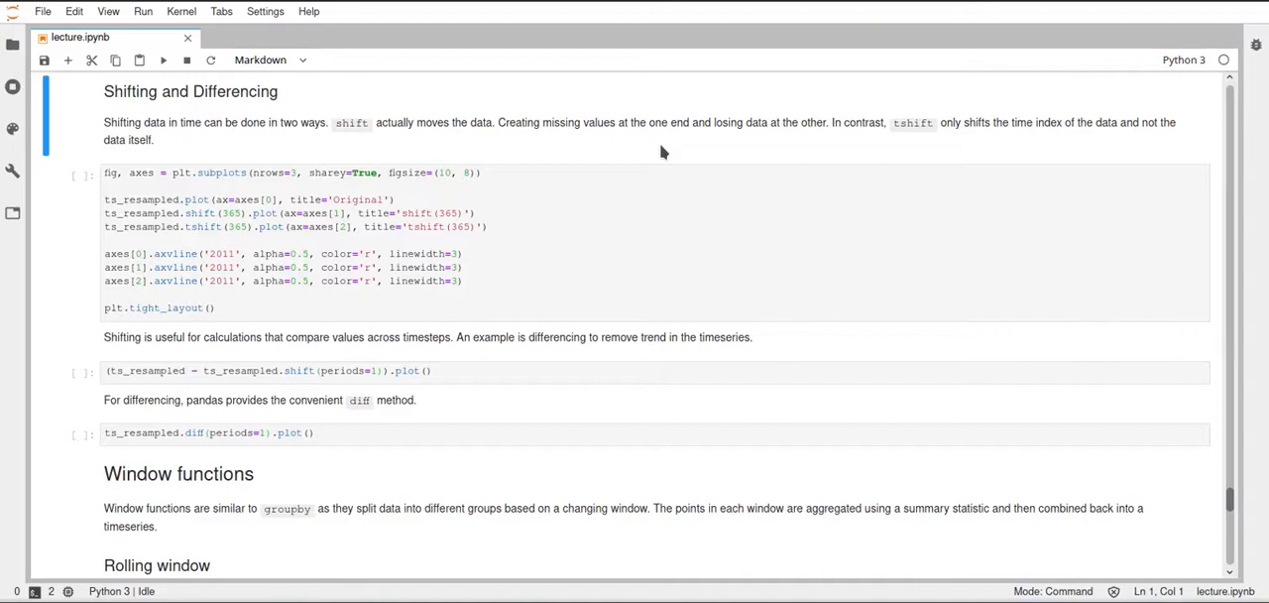
mouse_move(514, 153)
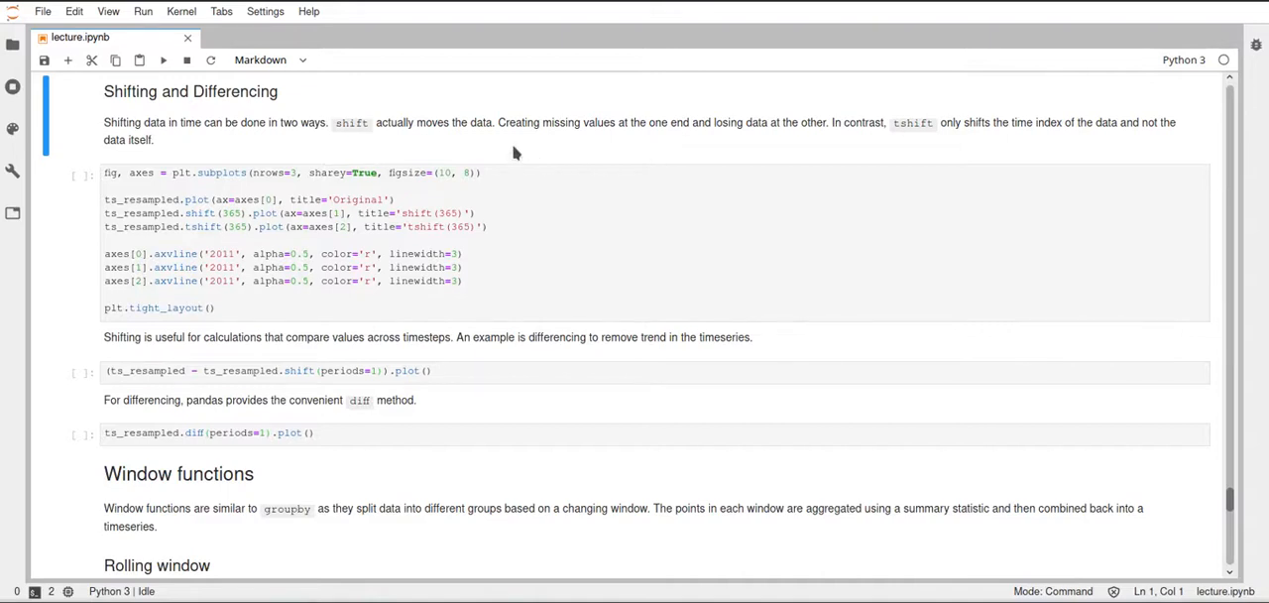
mouse_move(512, 152)
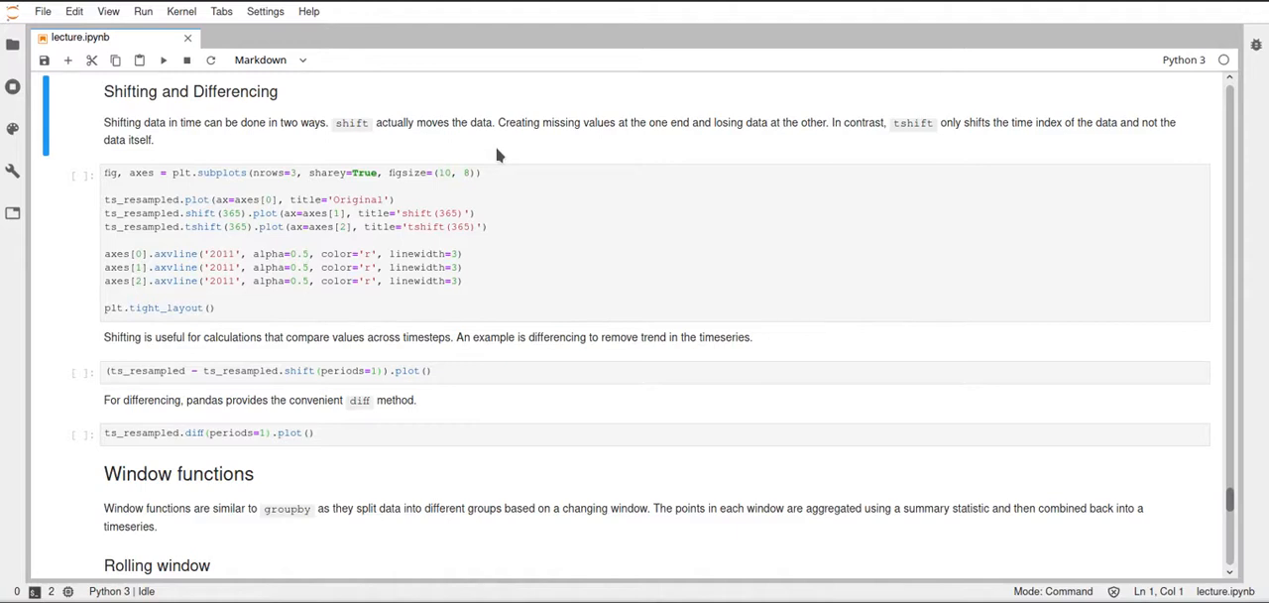
mouse_move(450, 161)
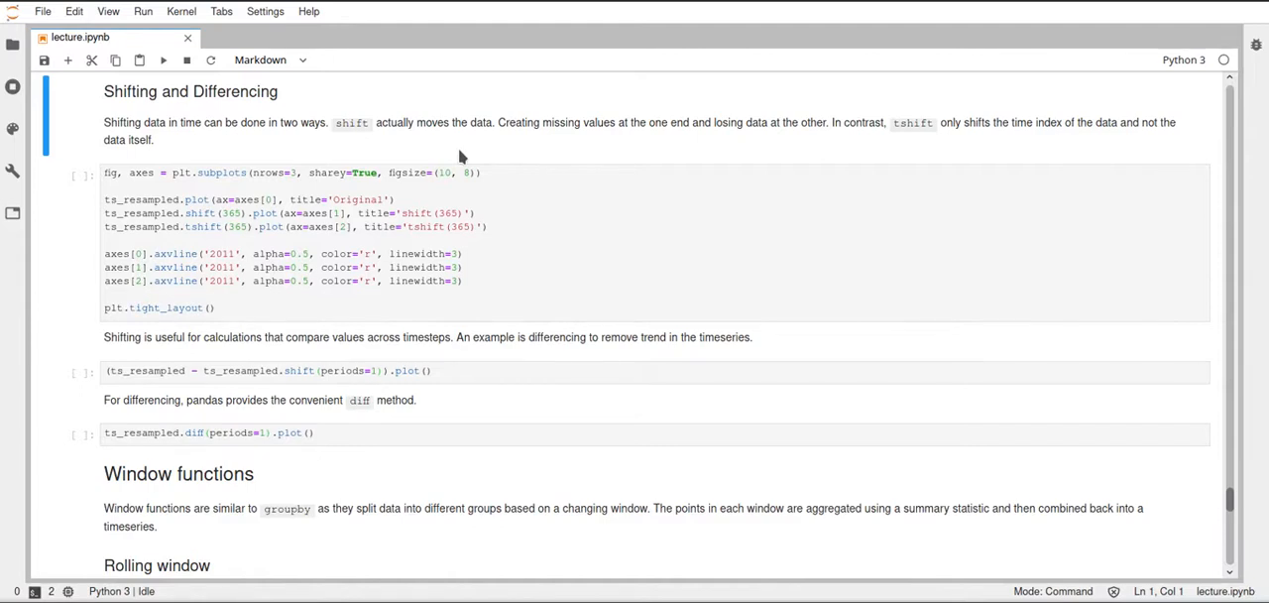
mouse_move(515, 147)
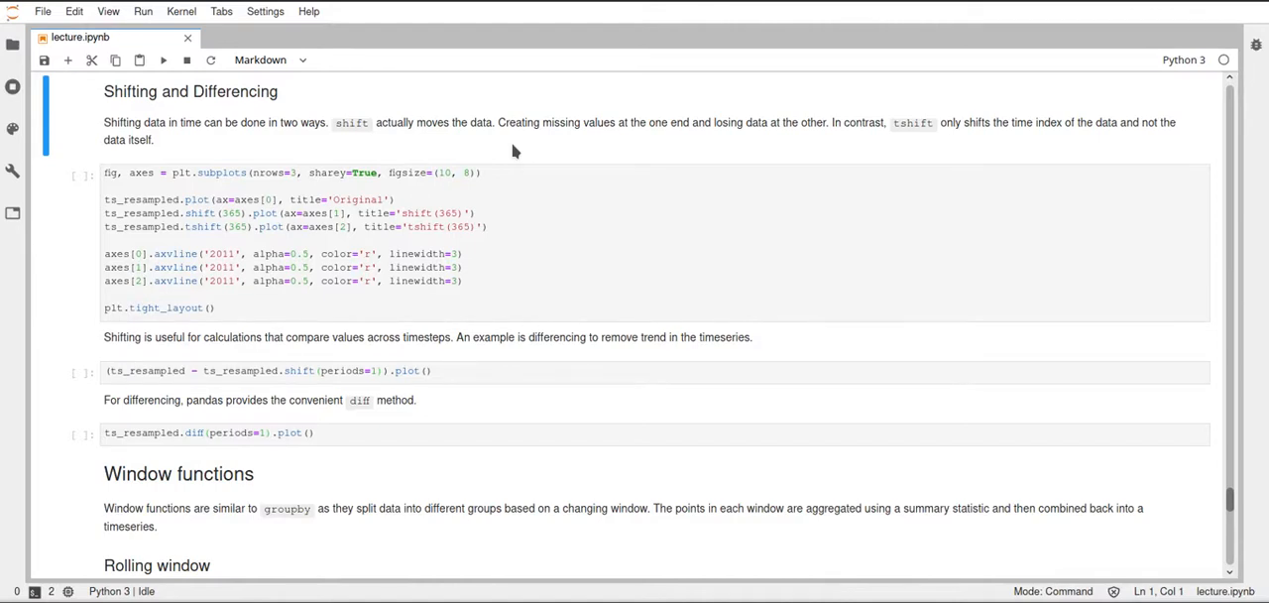
mouse_move(664, 153)
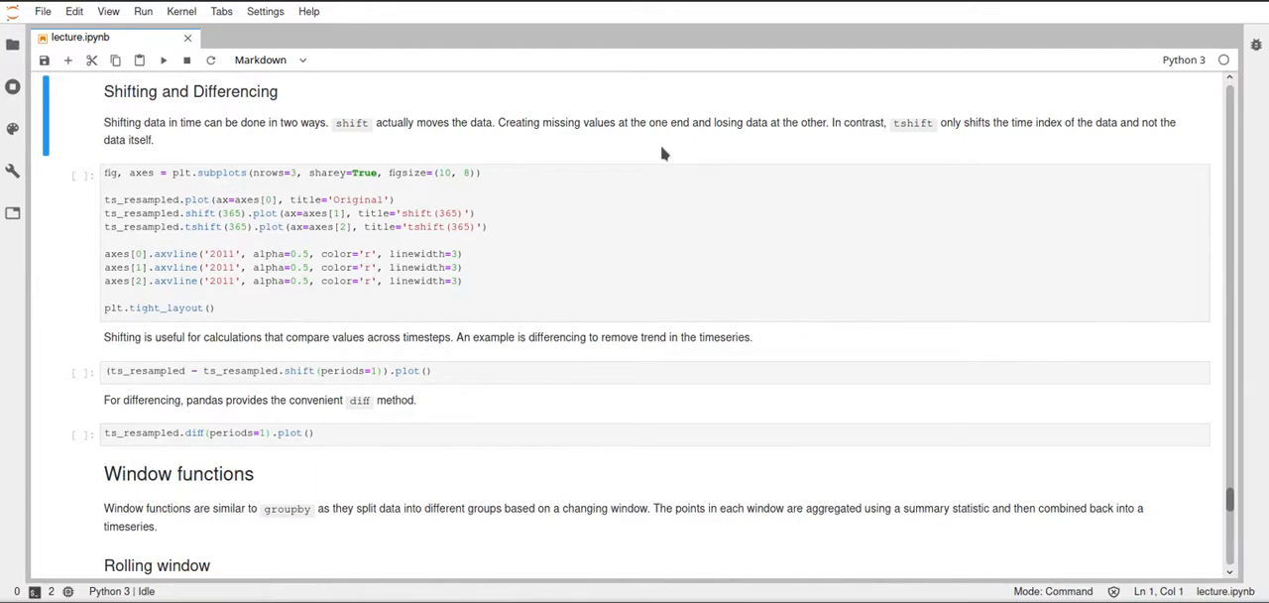
mouse_move(678, 150)
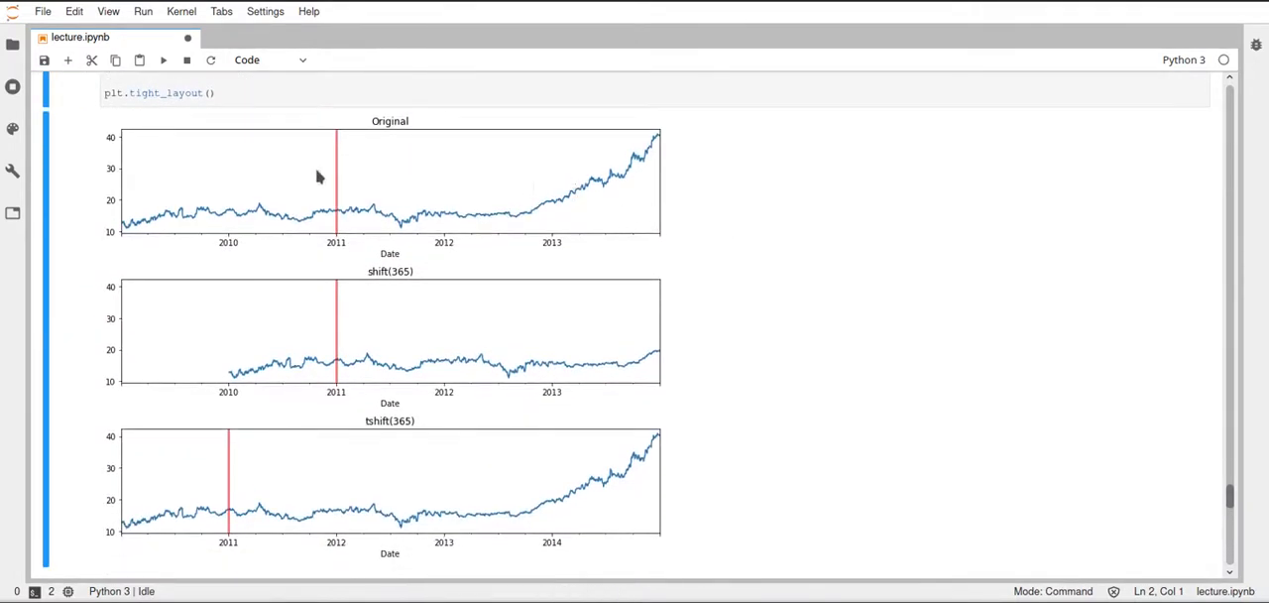
mouse_move(543, 222)
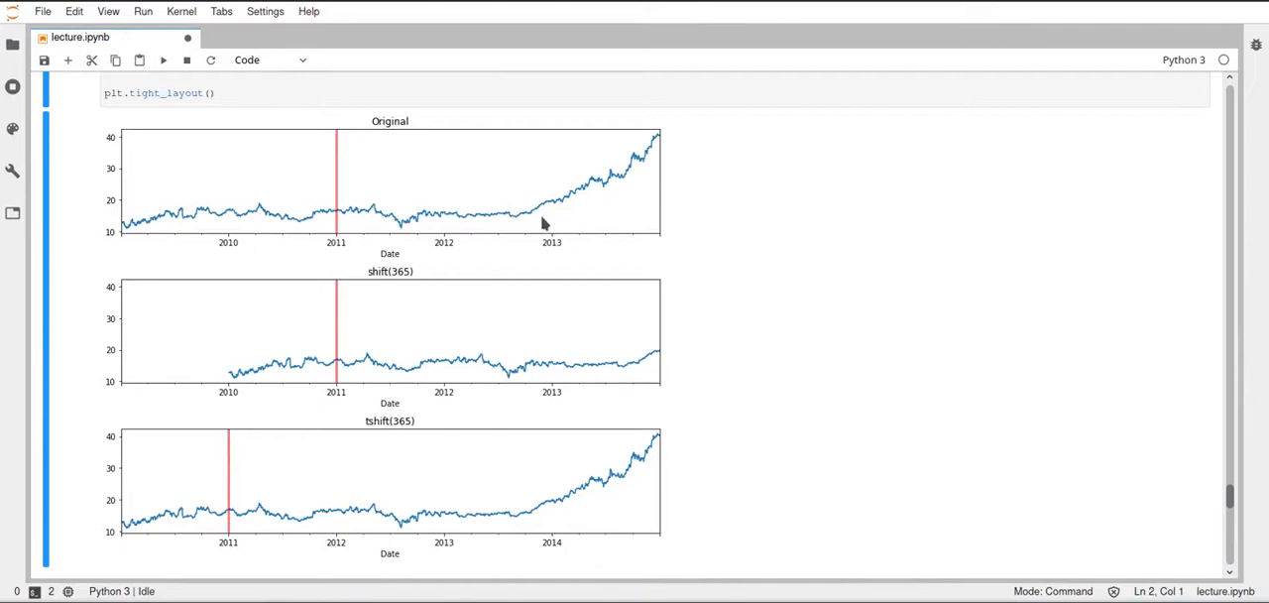
mouse_move(454, 285)
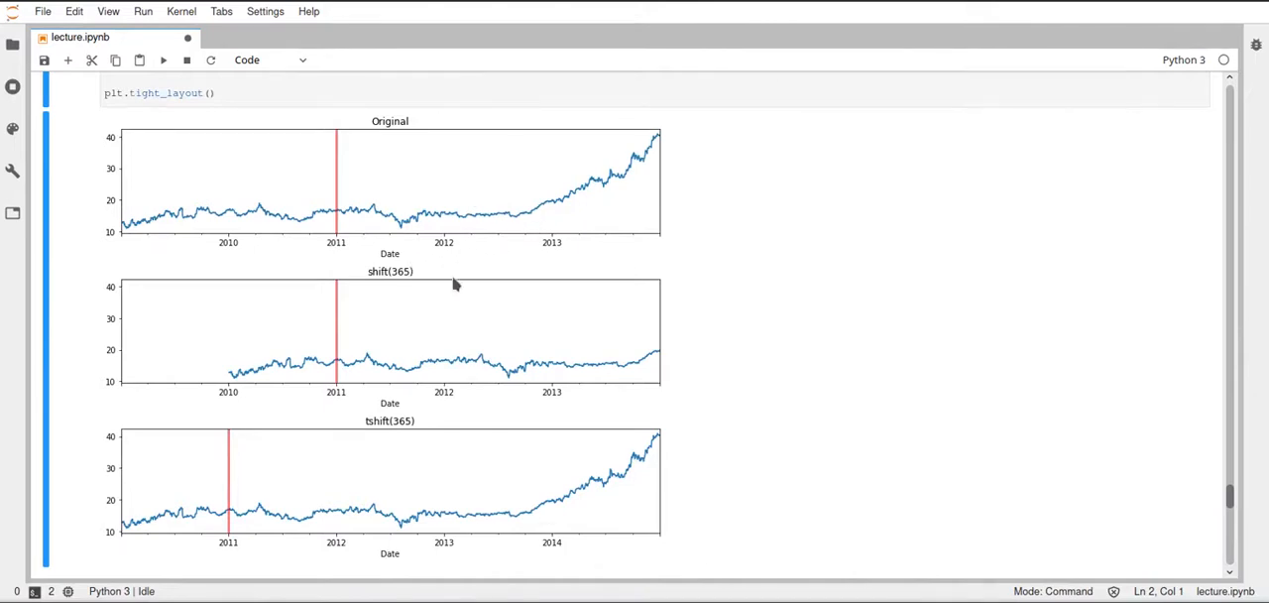
mouse_move(480, 321)
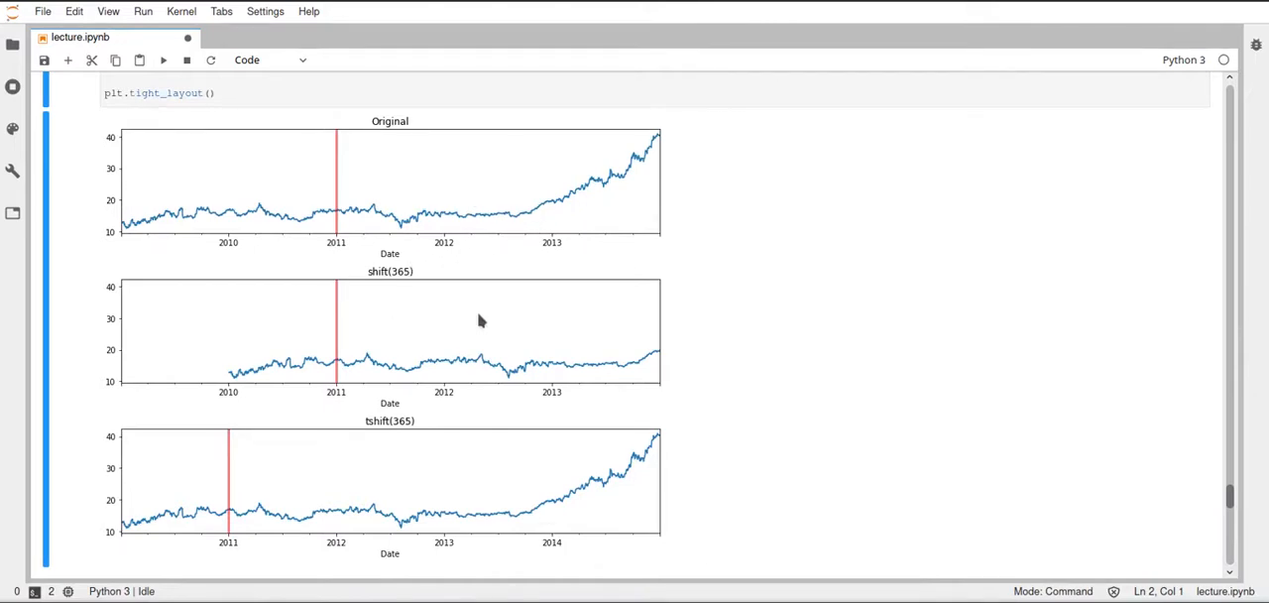
mouse_move(418, 290)
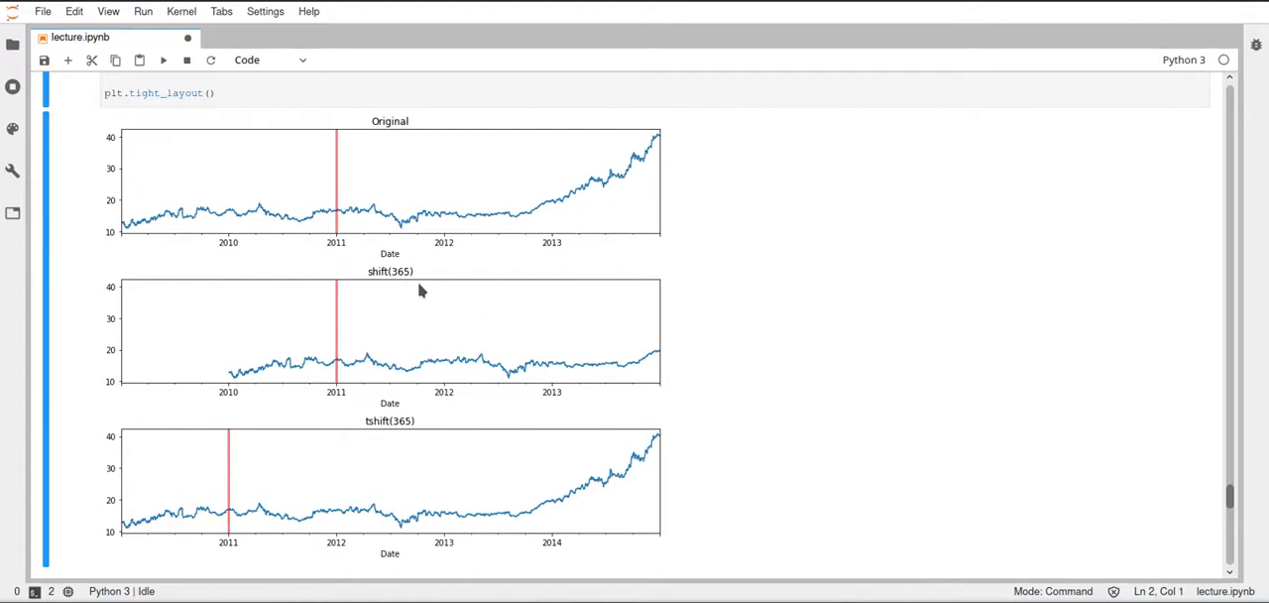
mouse_move(444, 436)
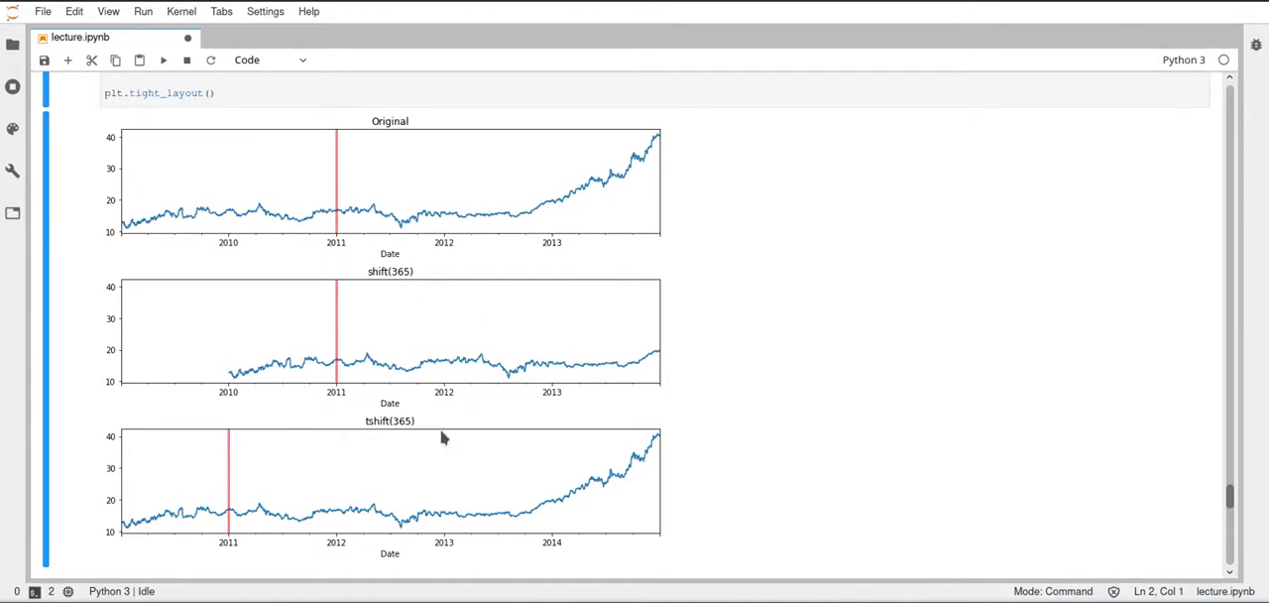
mouse_move(384, 444)
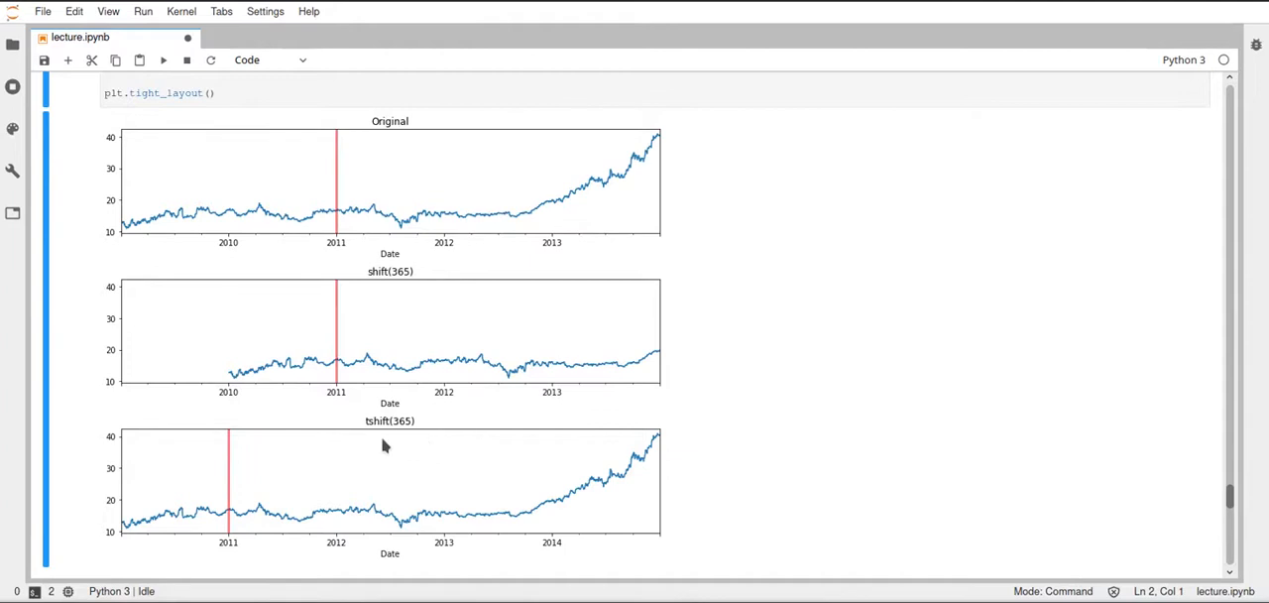
mouse_move(420, 442)
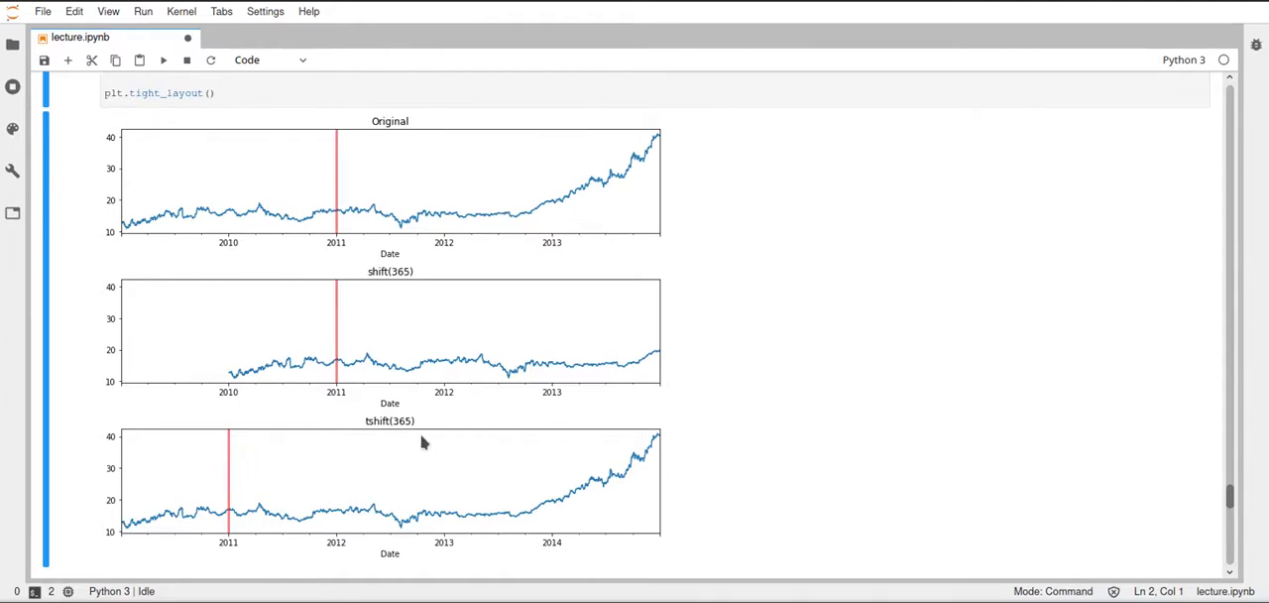
mouse_move(500, 462)
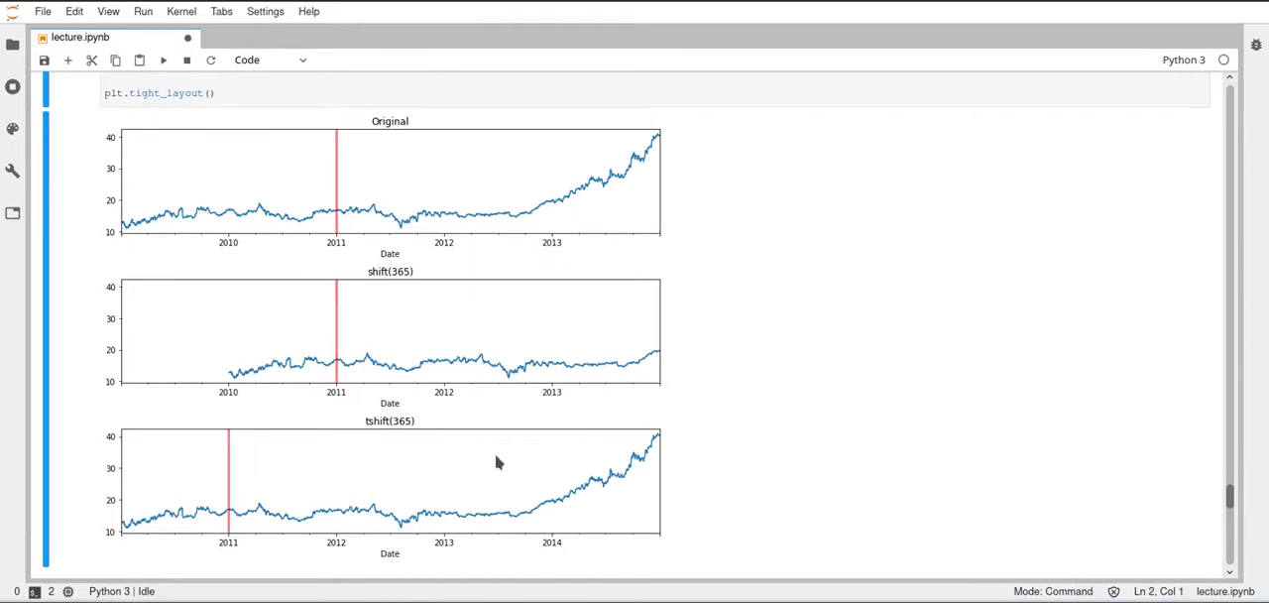
mouse_move(526, 297)
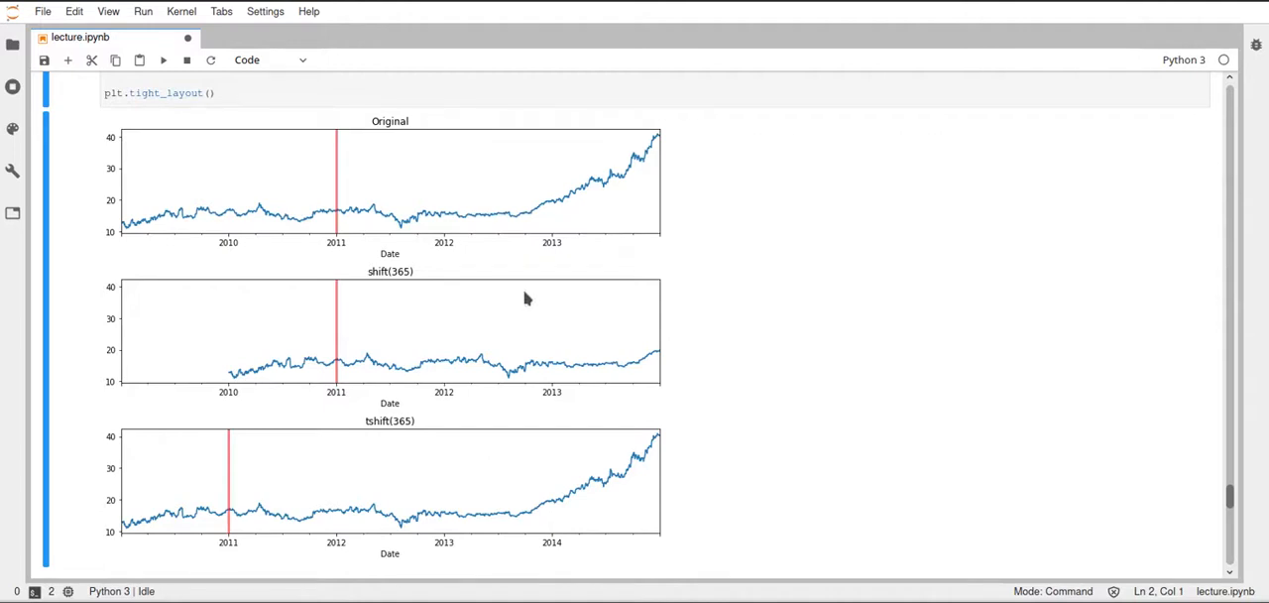
mouse_move(230, 224)
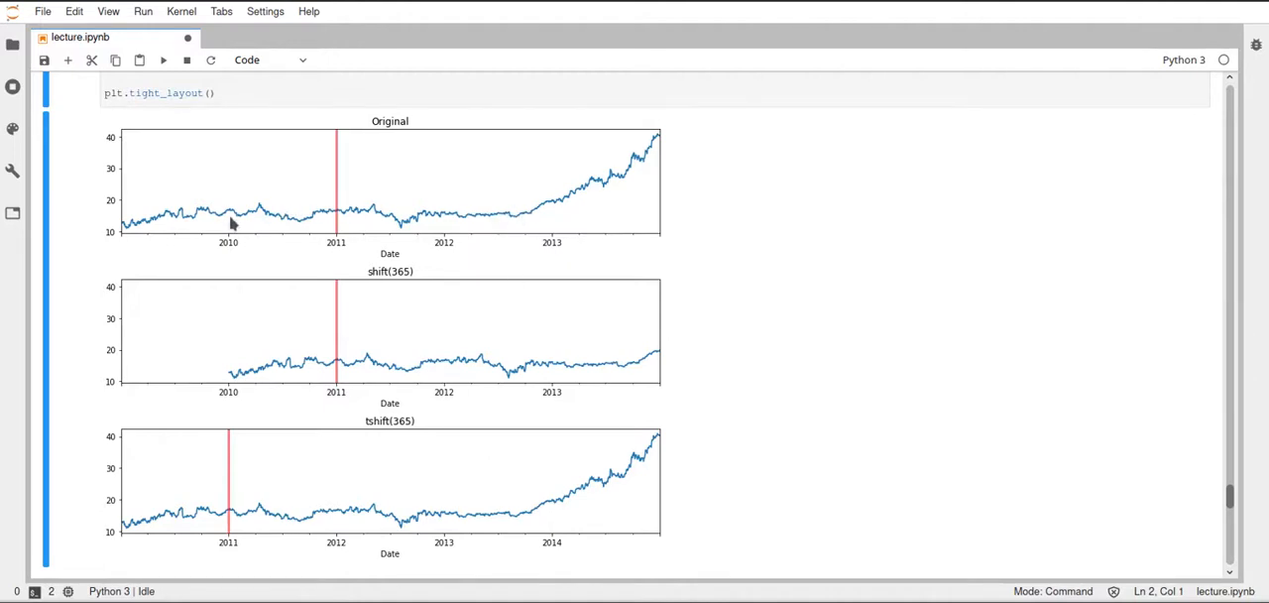
mouse_move(290, 240)
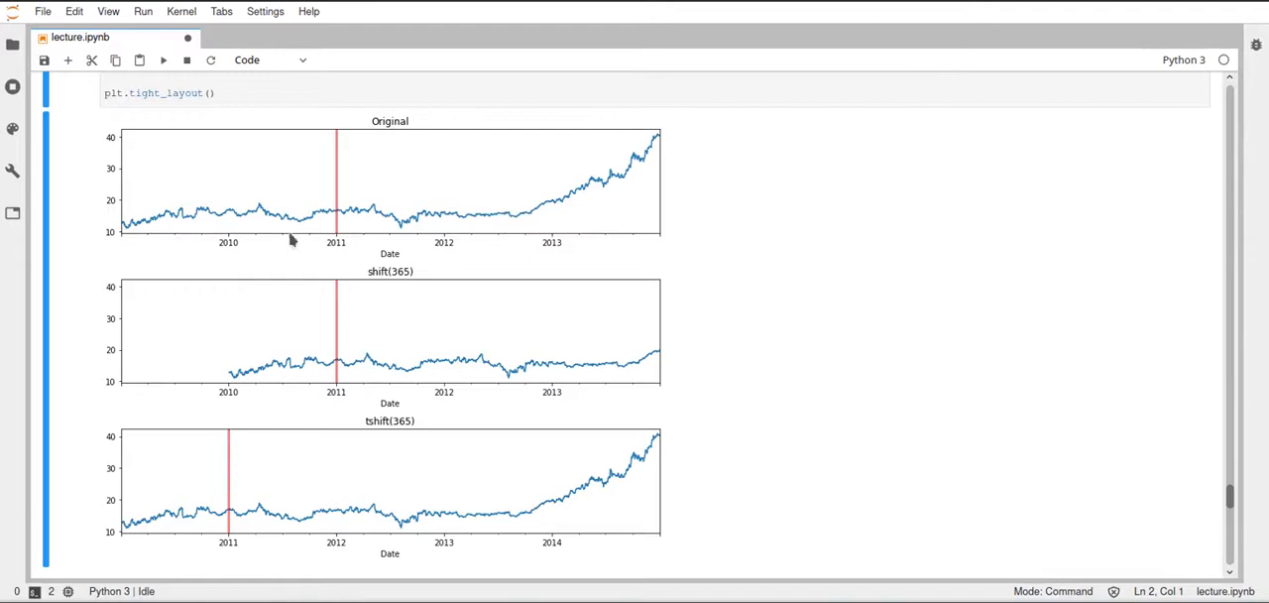
mouse_move(660, 246)
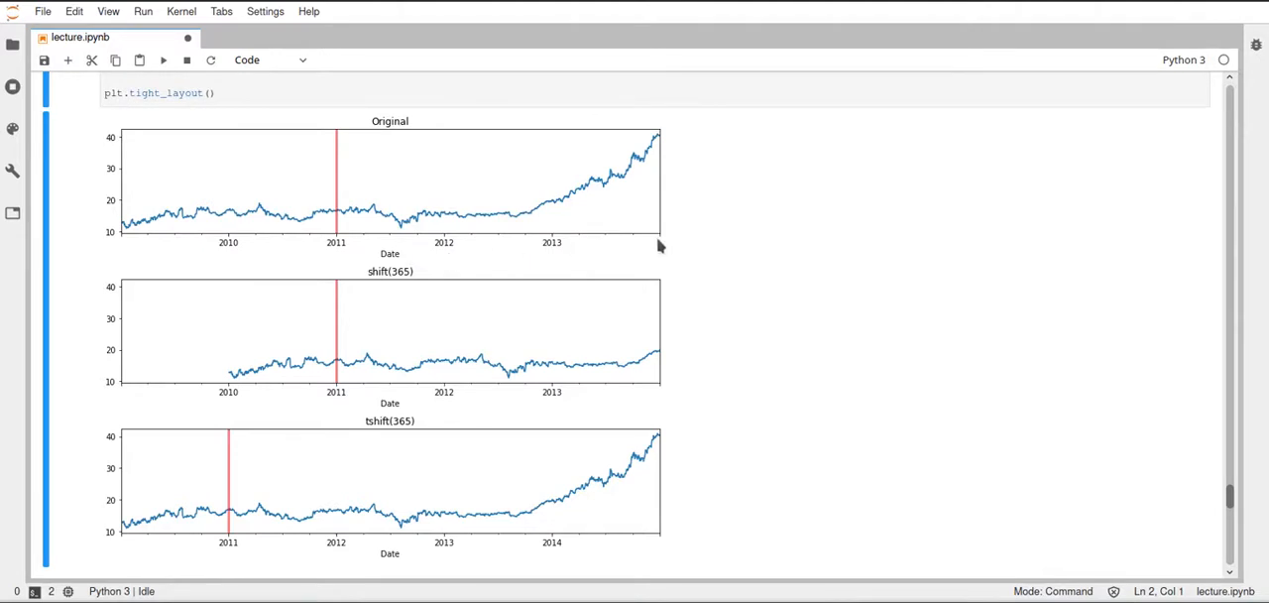
mouse_move(623, 249)
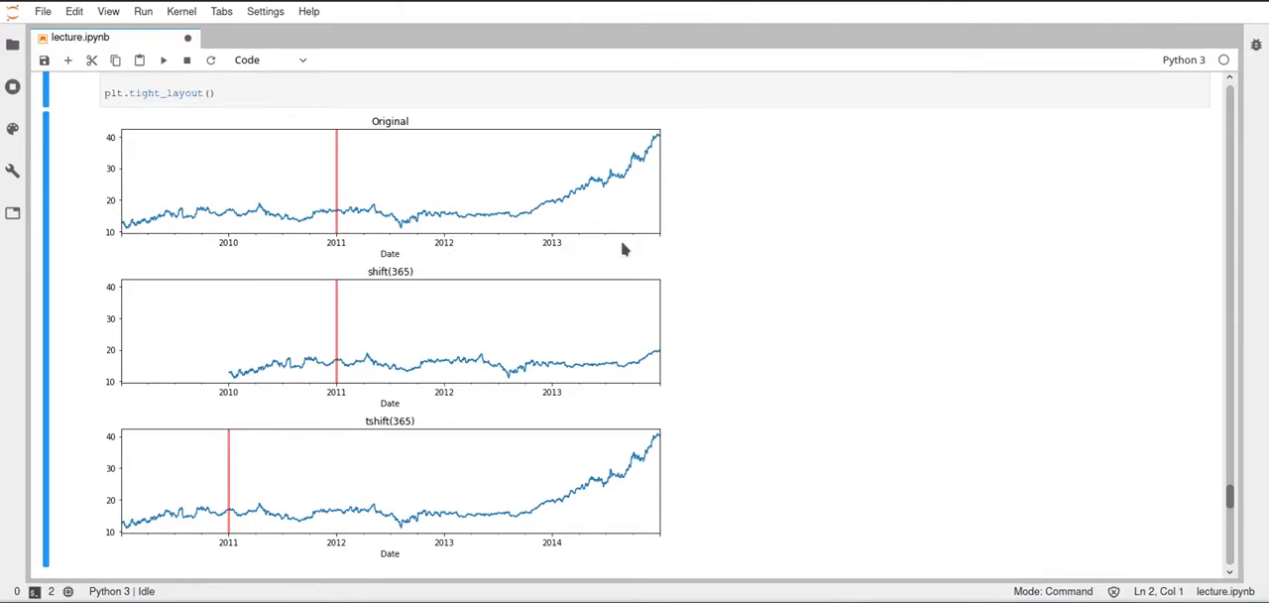
mouse_move(426, 286)
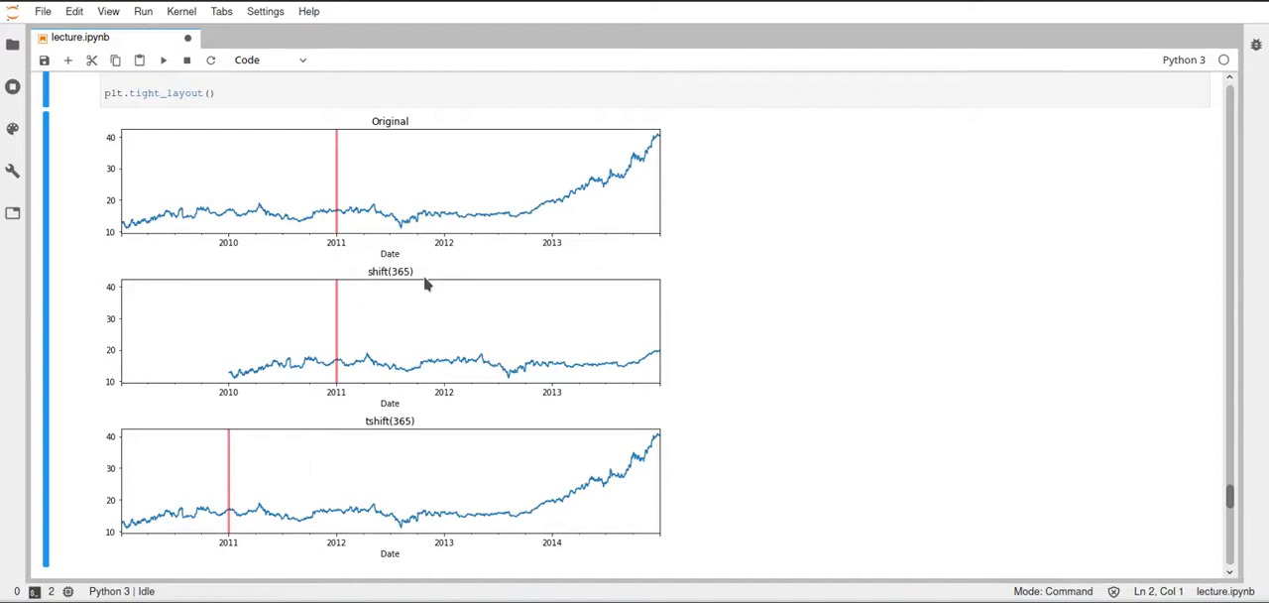
mouse_move(329, 305)
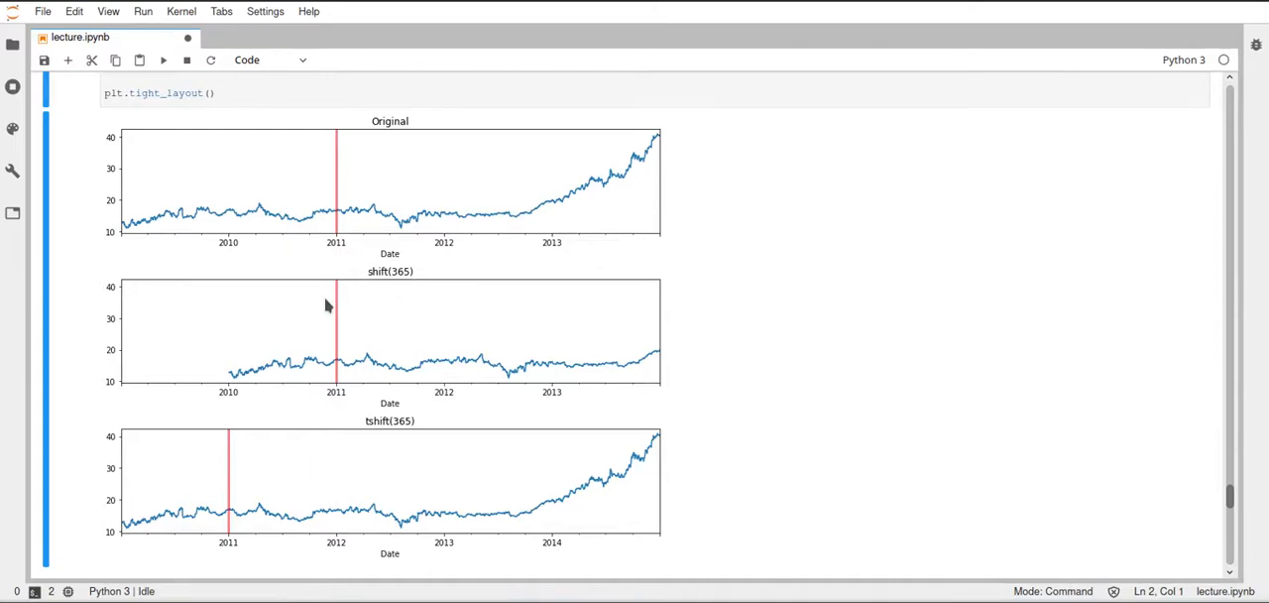
mouse_move(388, 289)
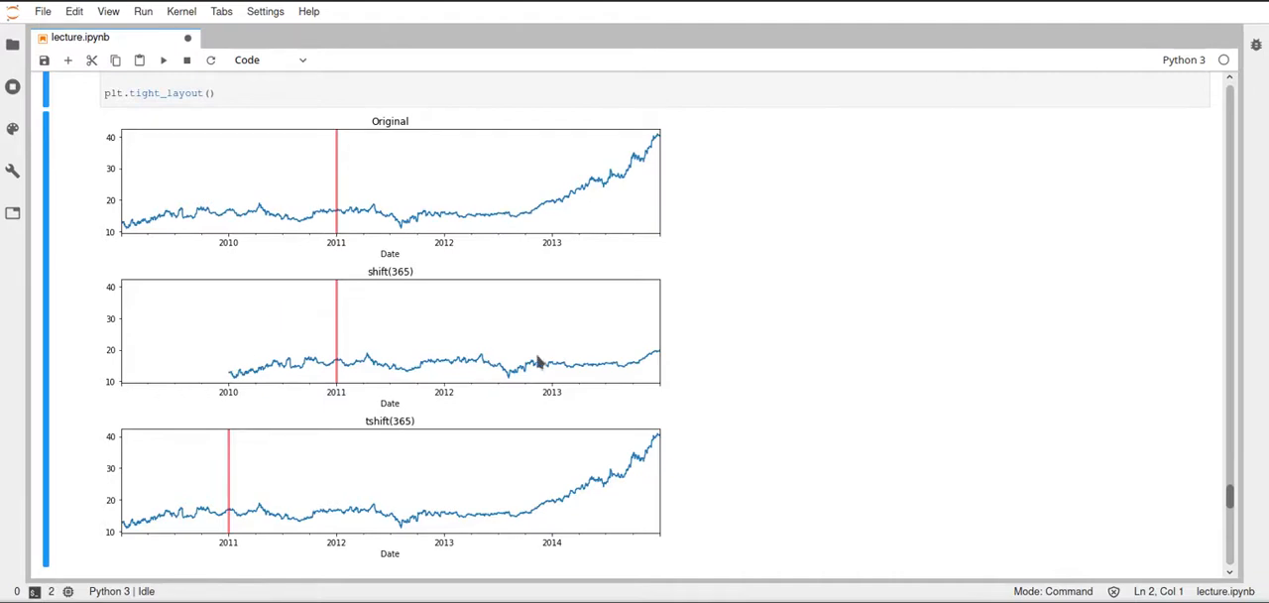
mouse_move(293, 396)
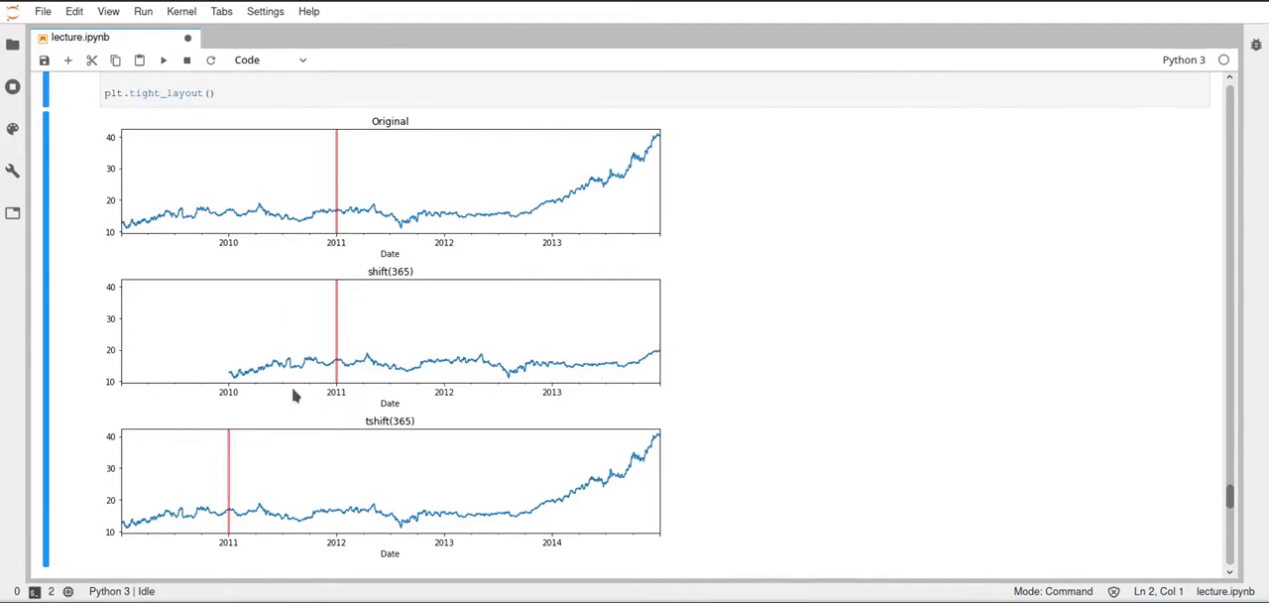
mouse_move(157, 401)
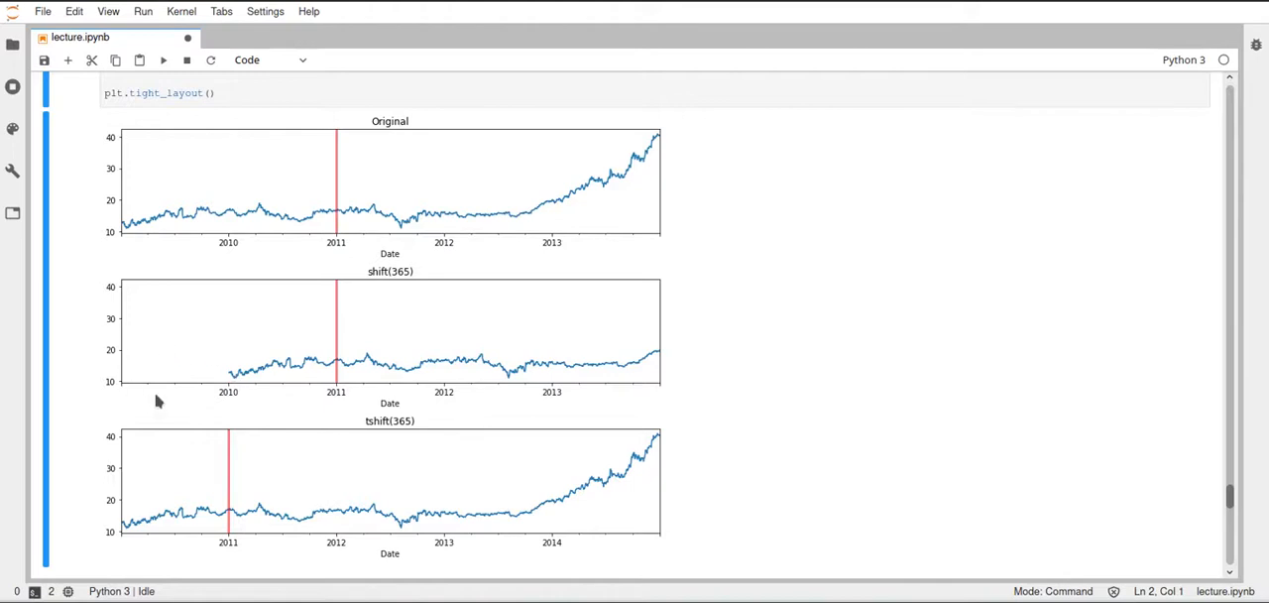
mouse_move(218, 391)
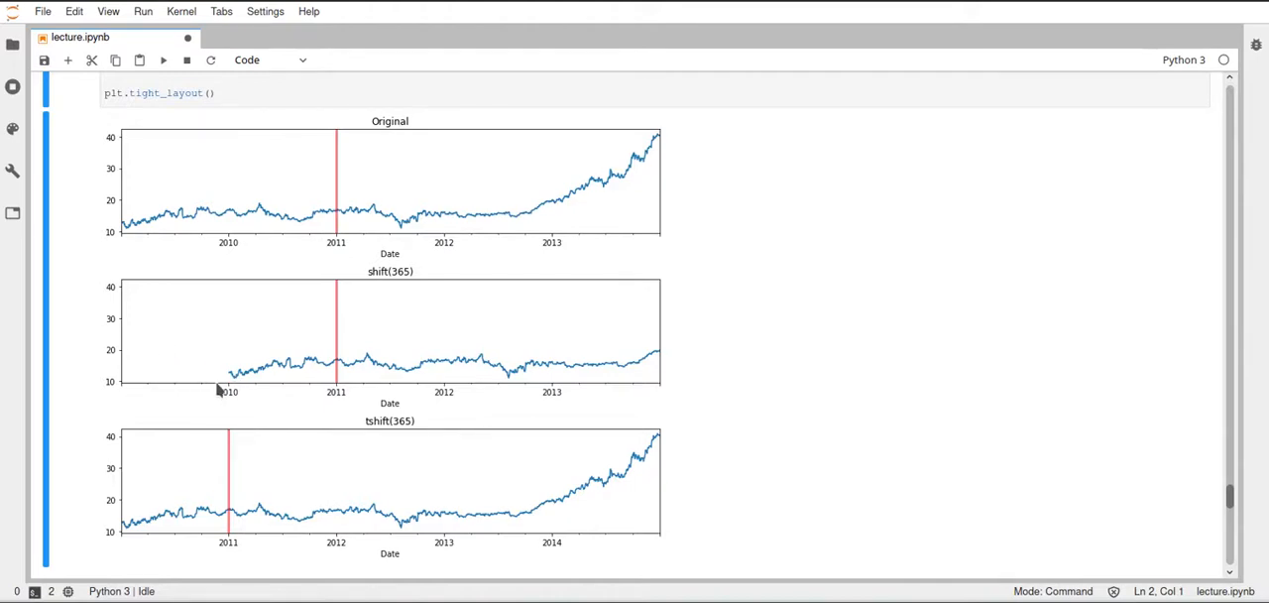
mouse_move(650, 381)
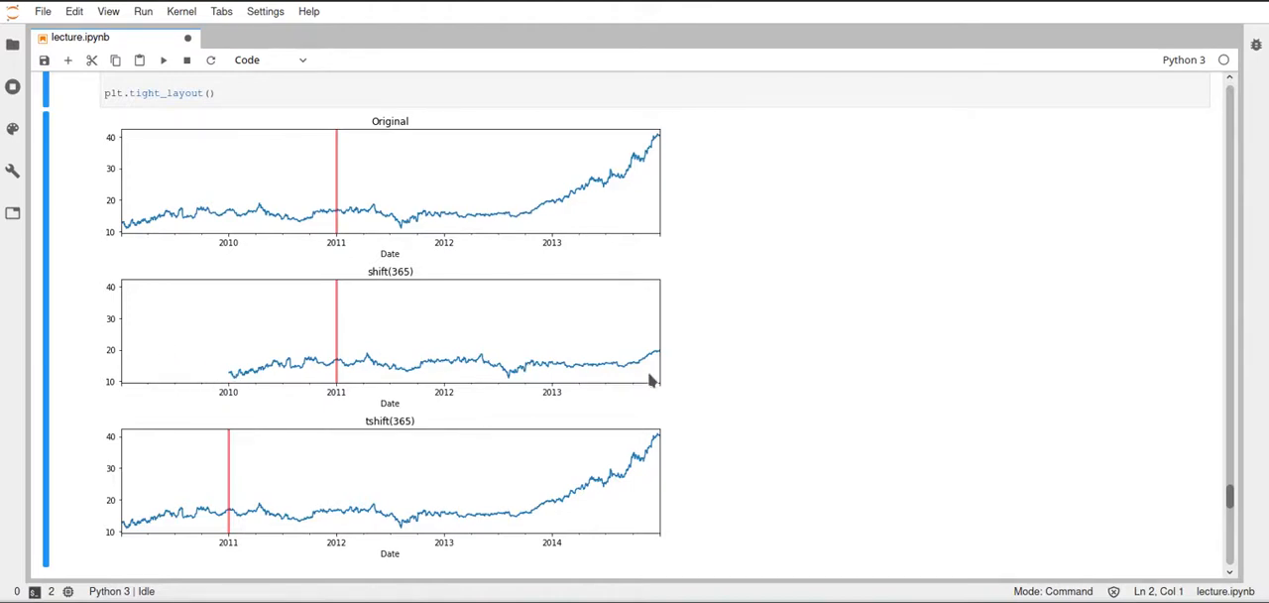
mouse_move(672, 361)
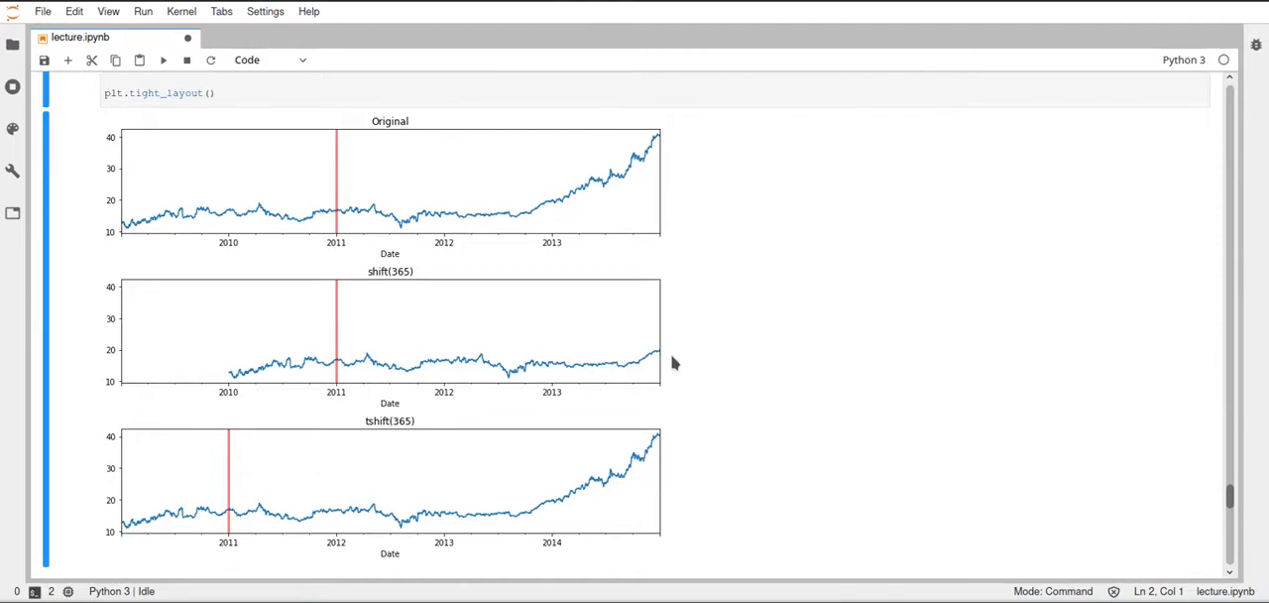
mouse_move(540, 211)
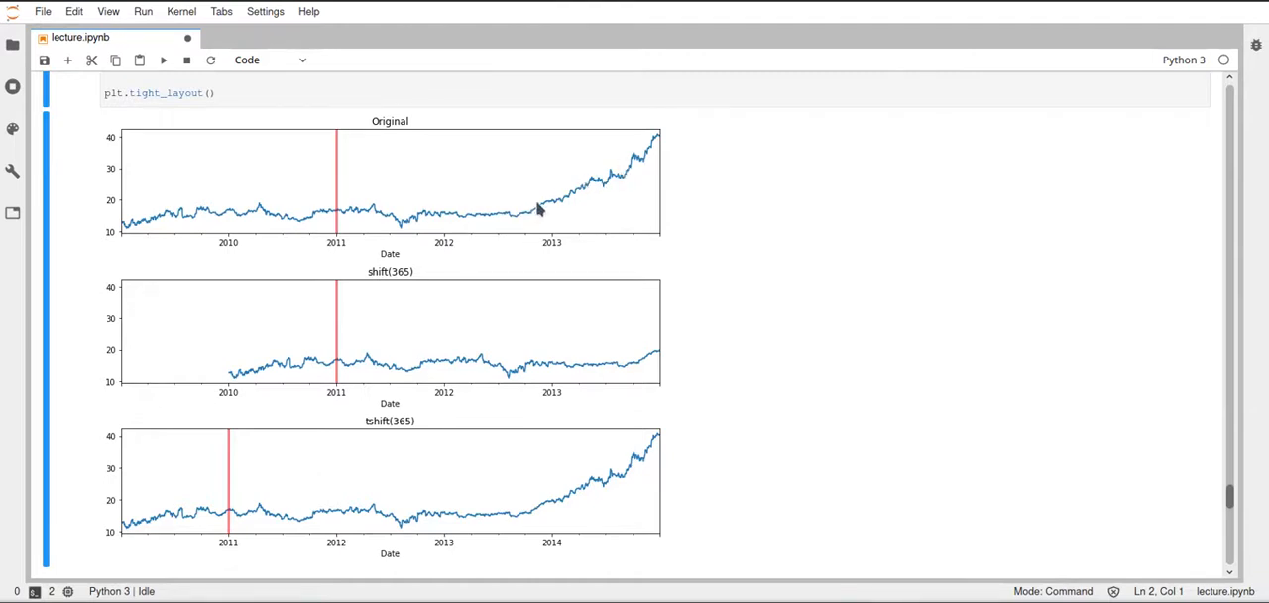
mouse_move(573, 202)
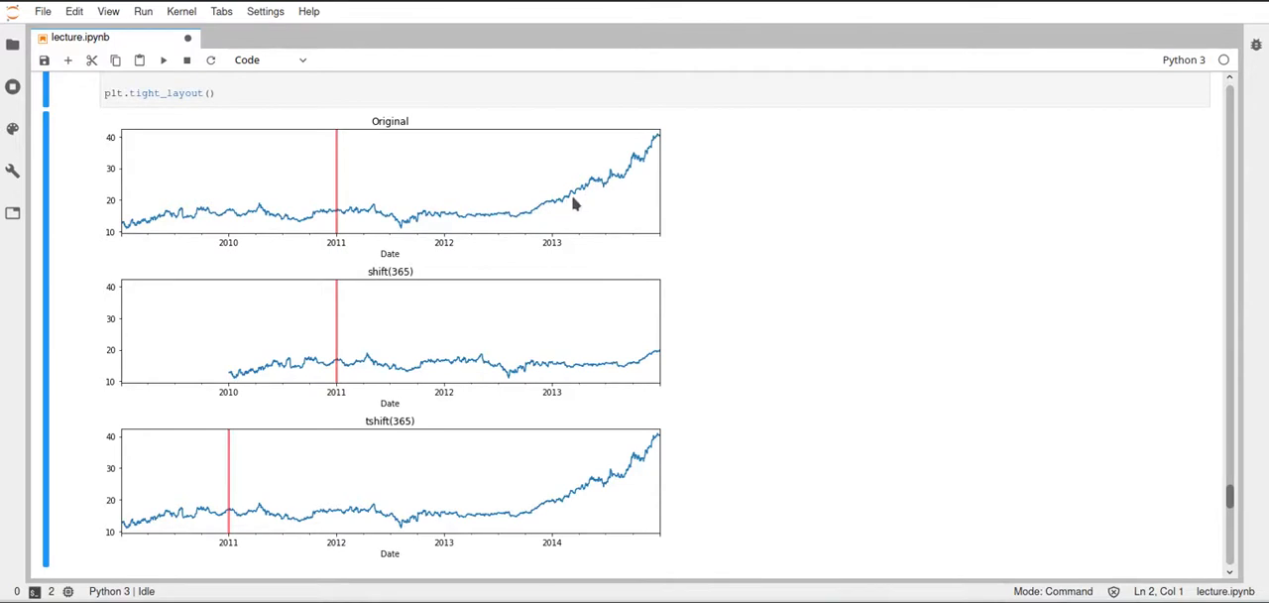
mouse_move(652, 161)
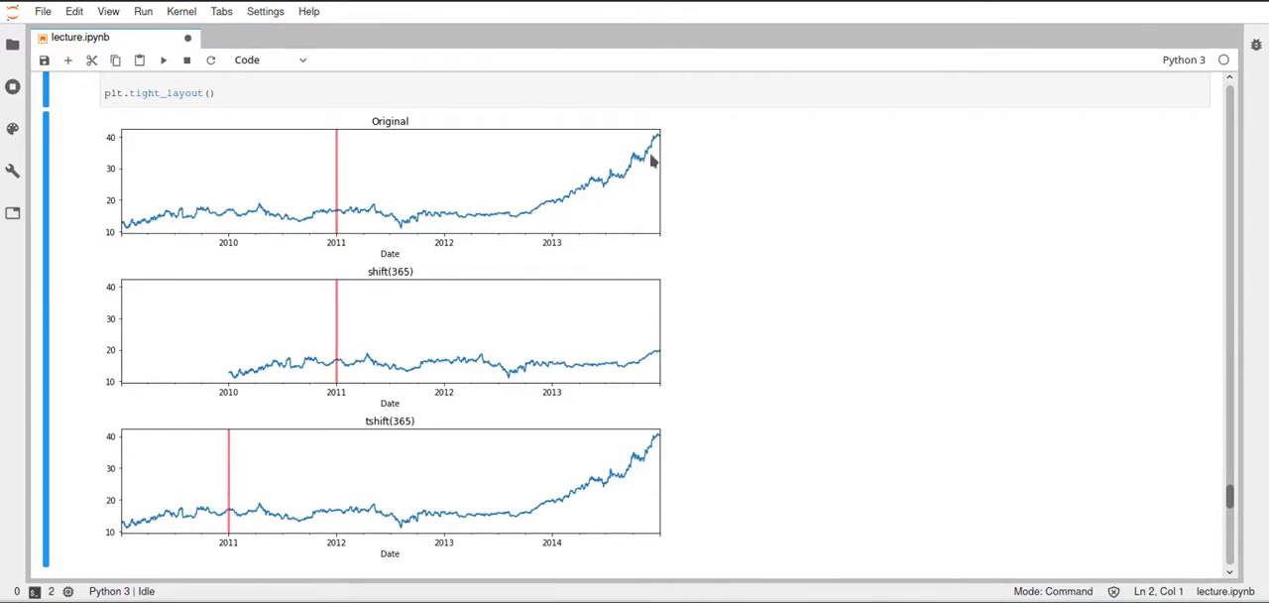
mouse_move(635, 372)
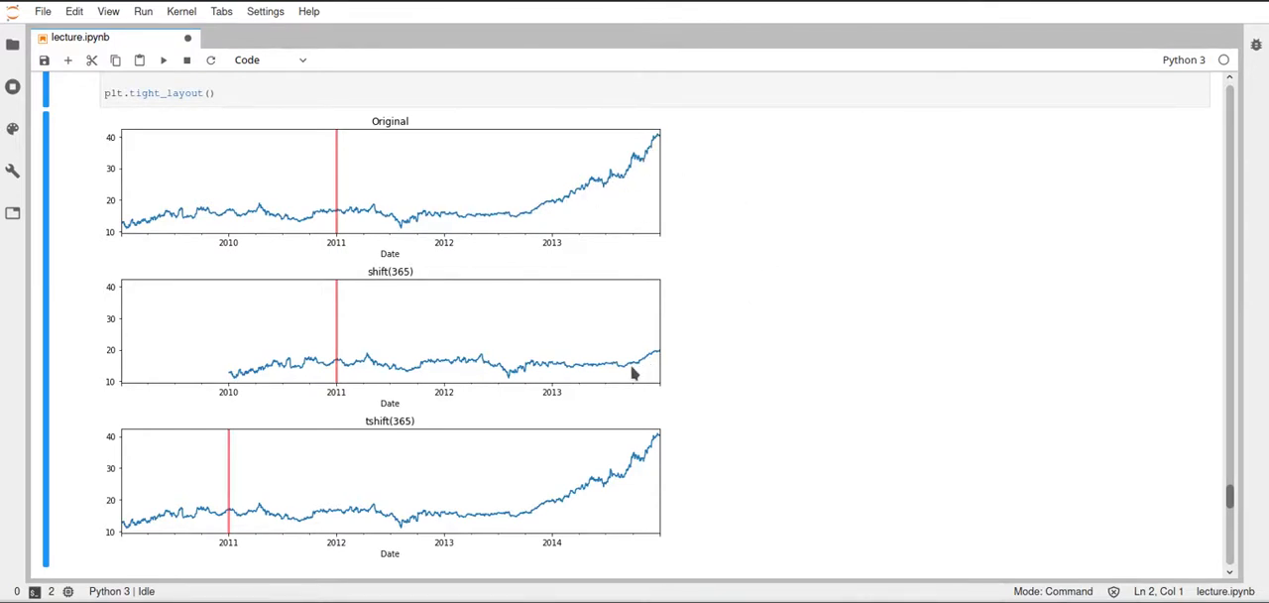
mouse_move(653, 364)
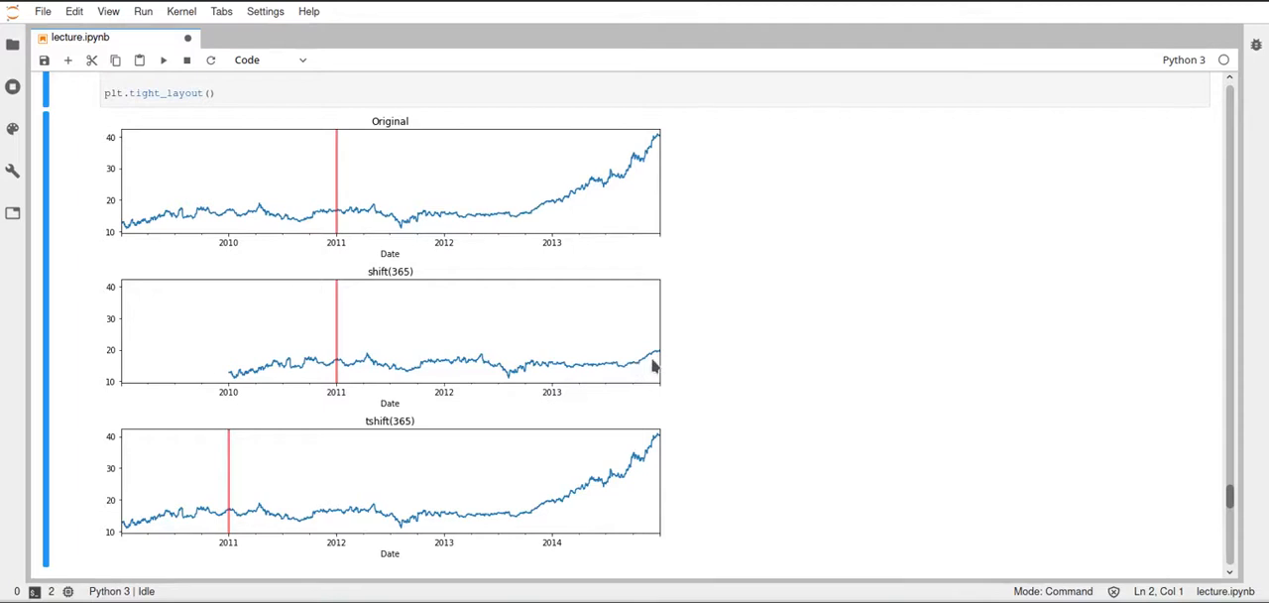
mouse_move(428, 444)
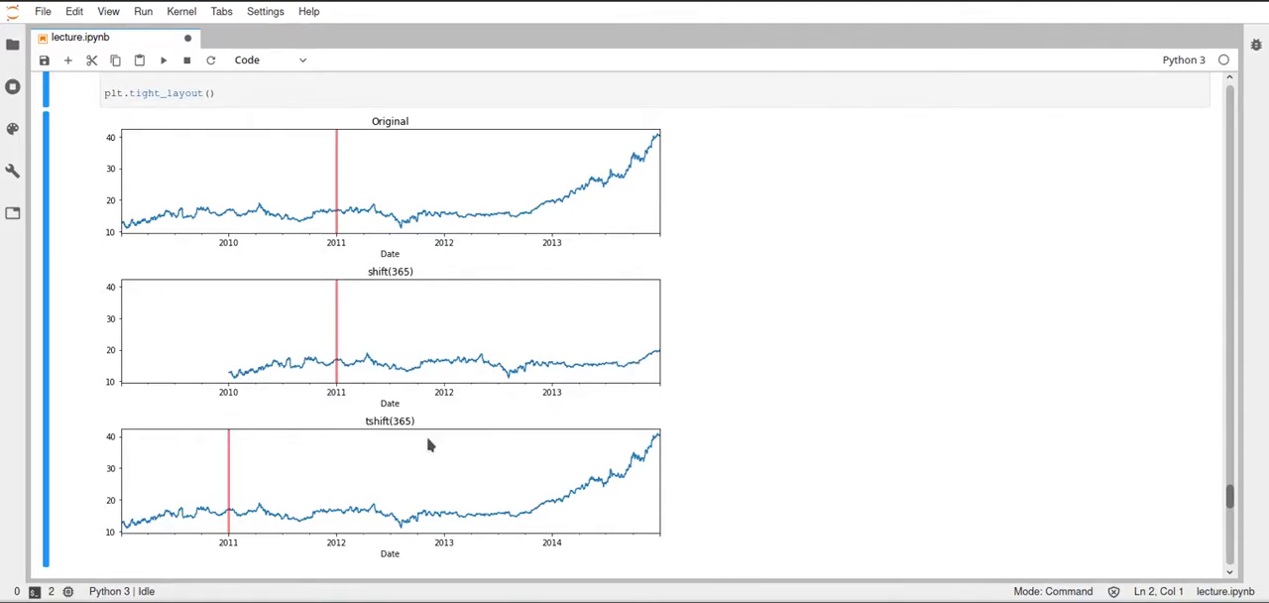
mouse_move(294, 373)
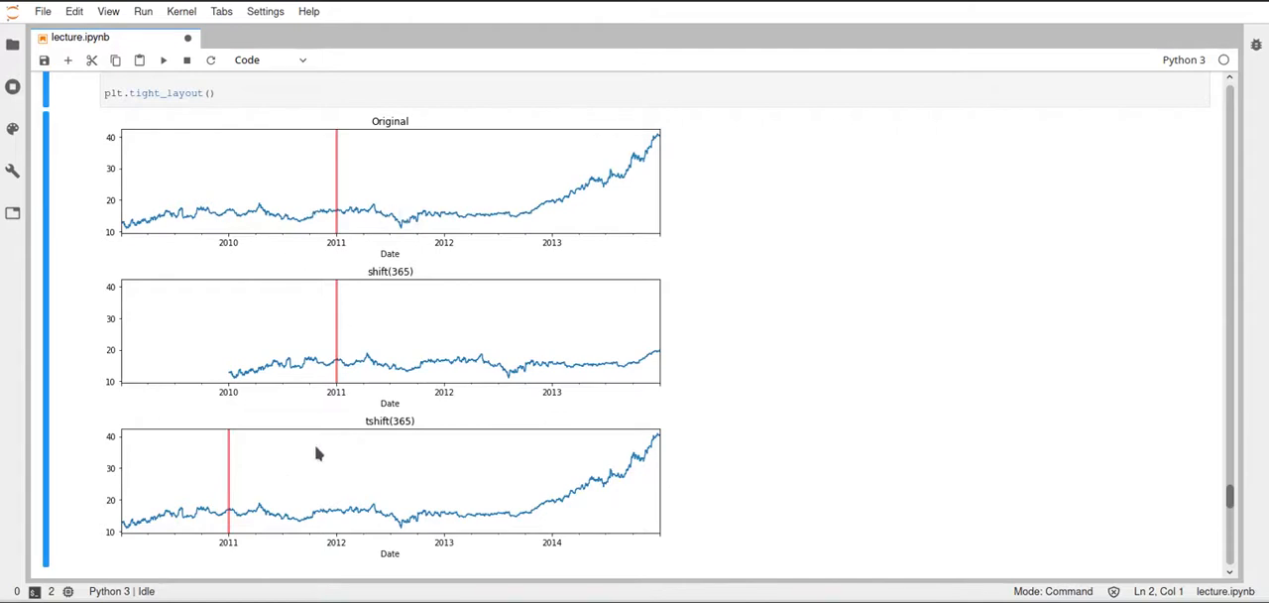
mouse_move(313, 470)
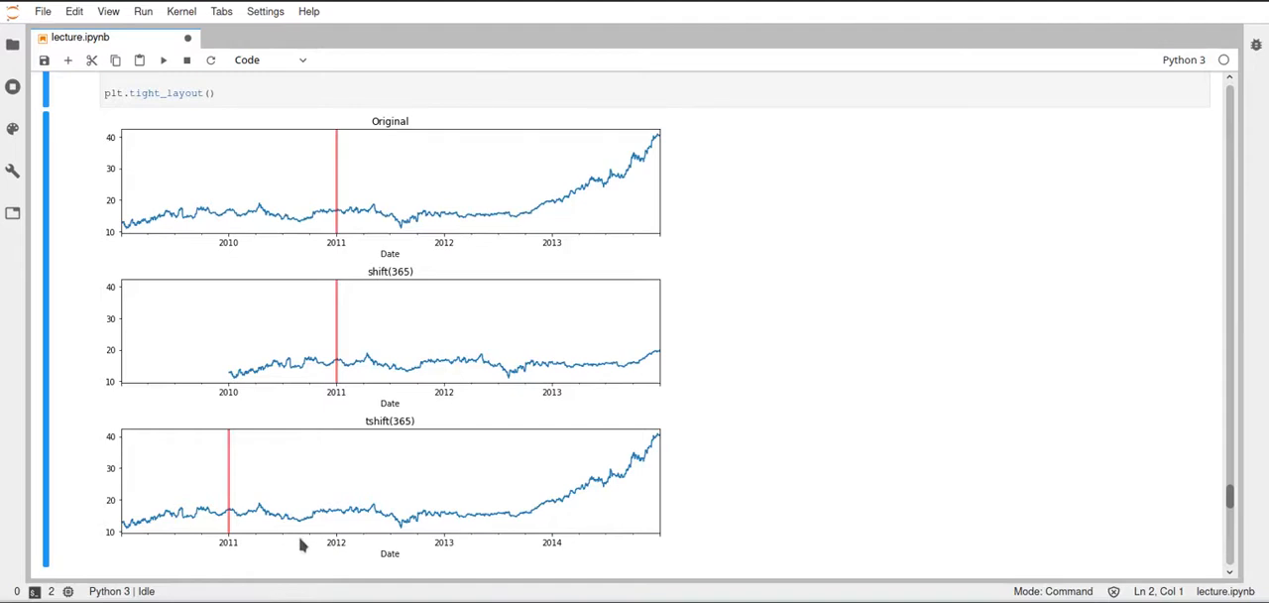
mouse_move(345, 407)
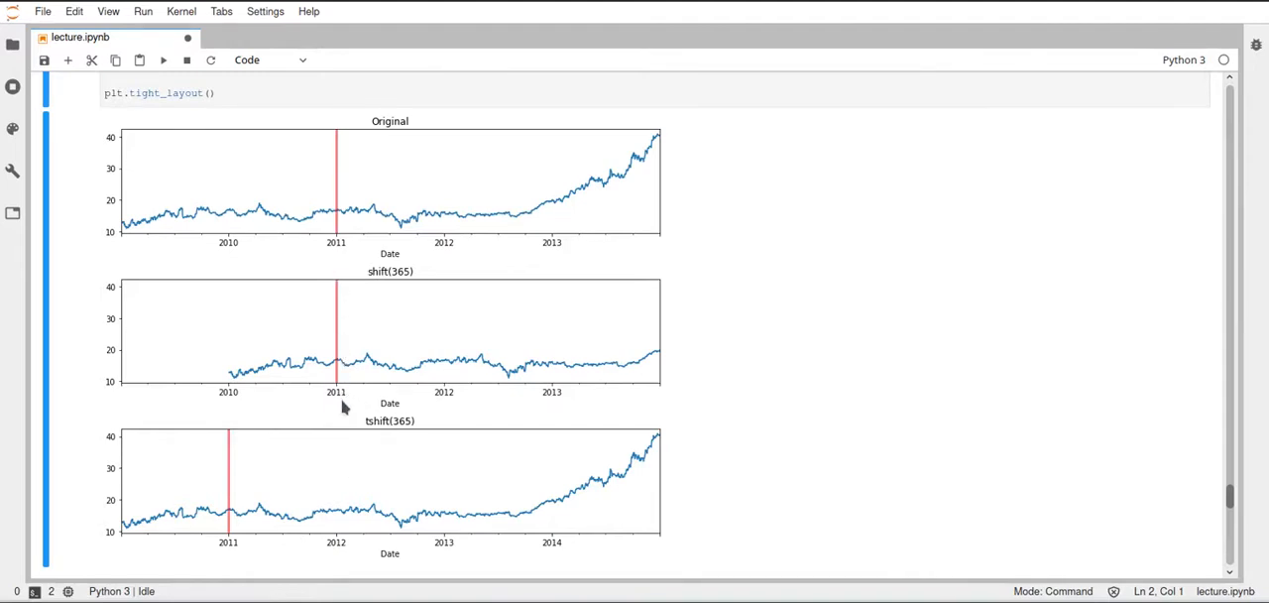
mouse_move(253, 475)
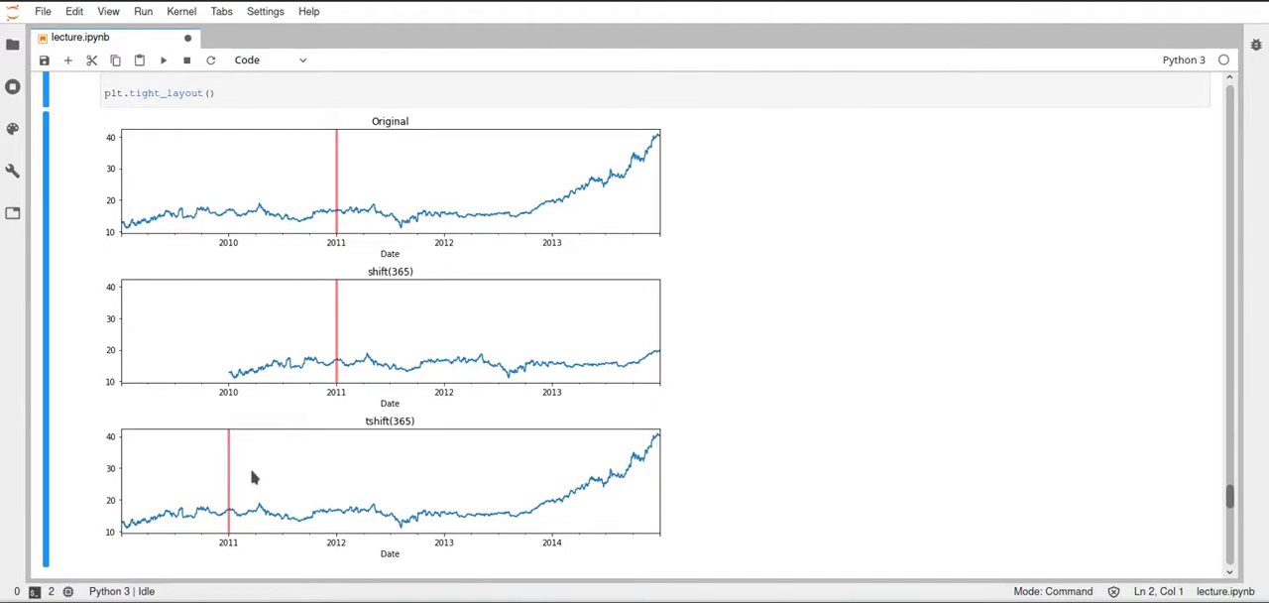
mouse_move(234, 484)
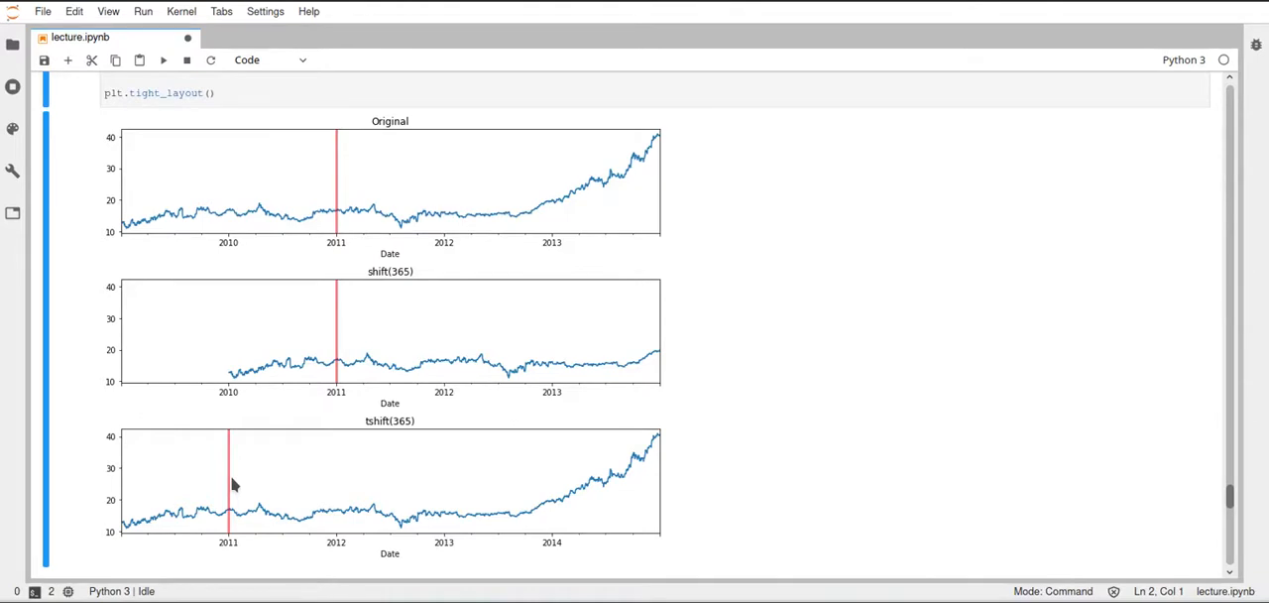
mouse_move(333, 474)
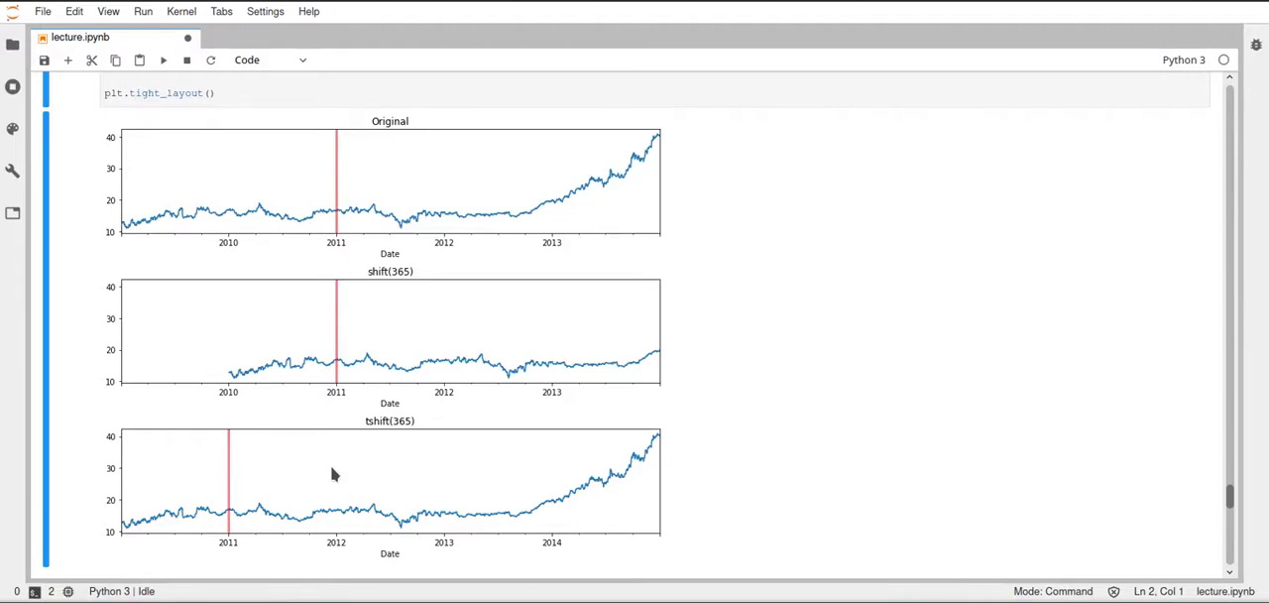
Scroll down past the shift plots to the differencing explanation and shift-subtraction cell
scroll(down, 3)
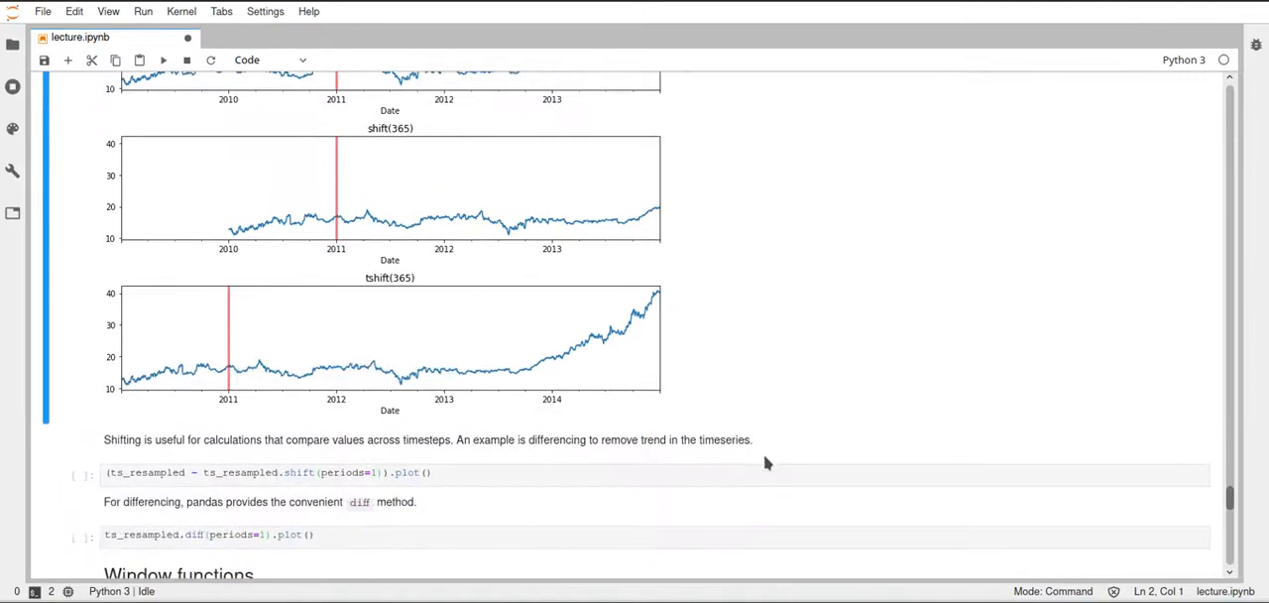
scroll(down, 3)
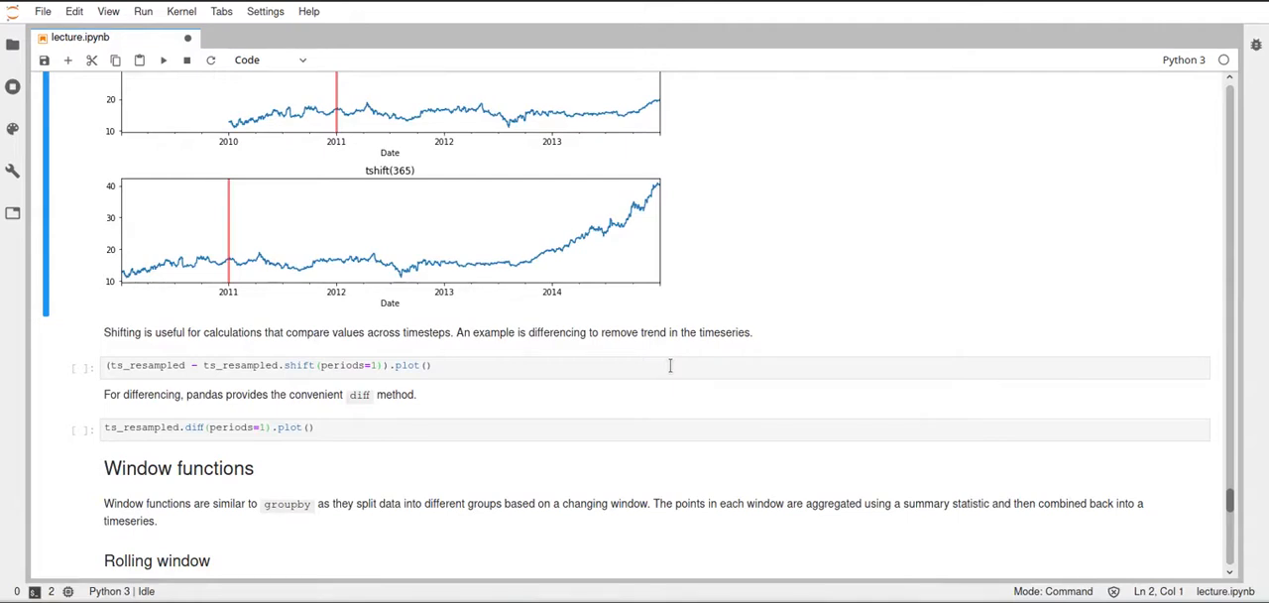
mouse_move(490, 365)
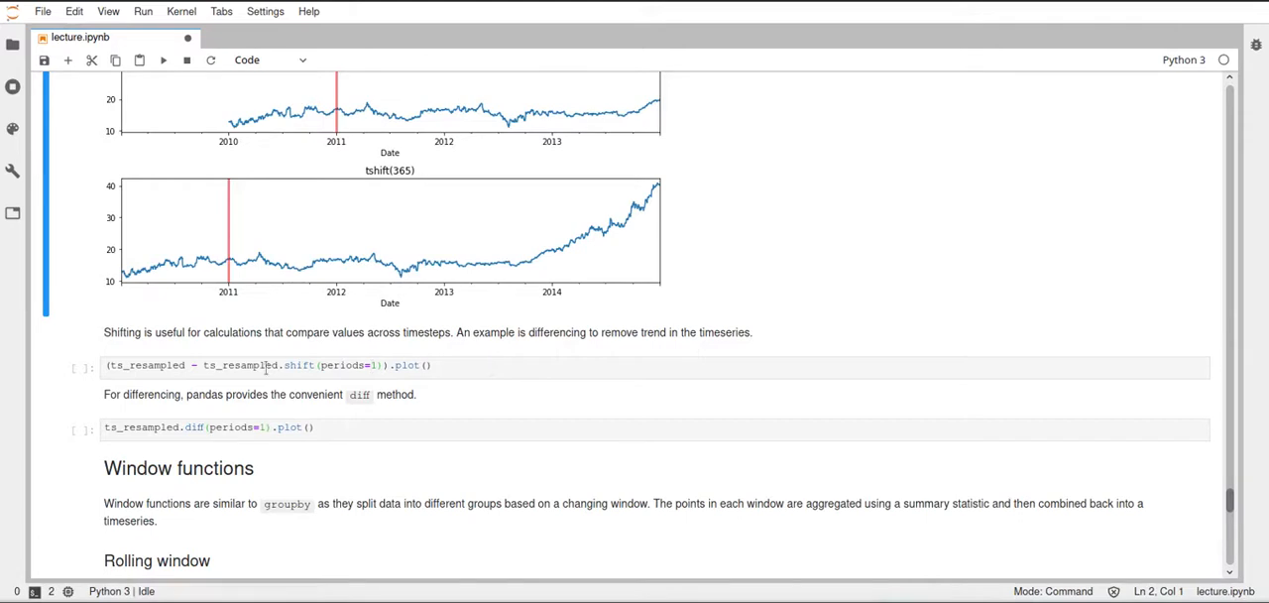
mouse_move(302, 386)
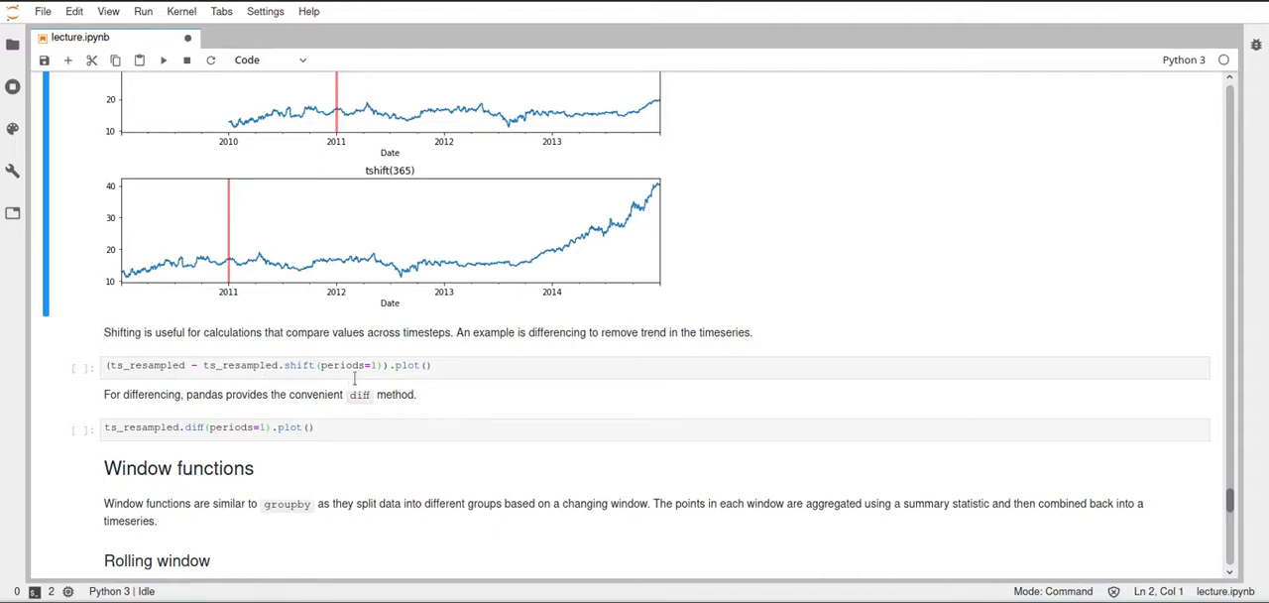
key(ctrl+s)
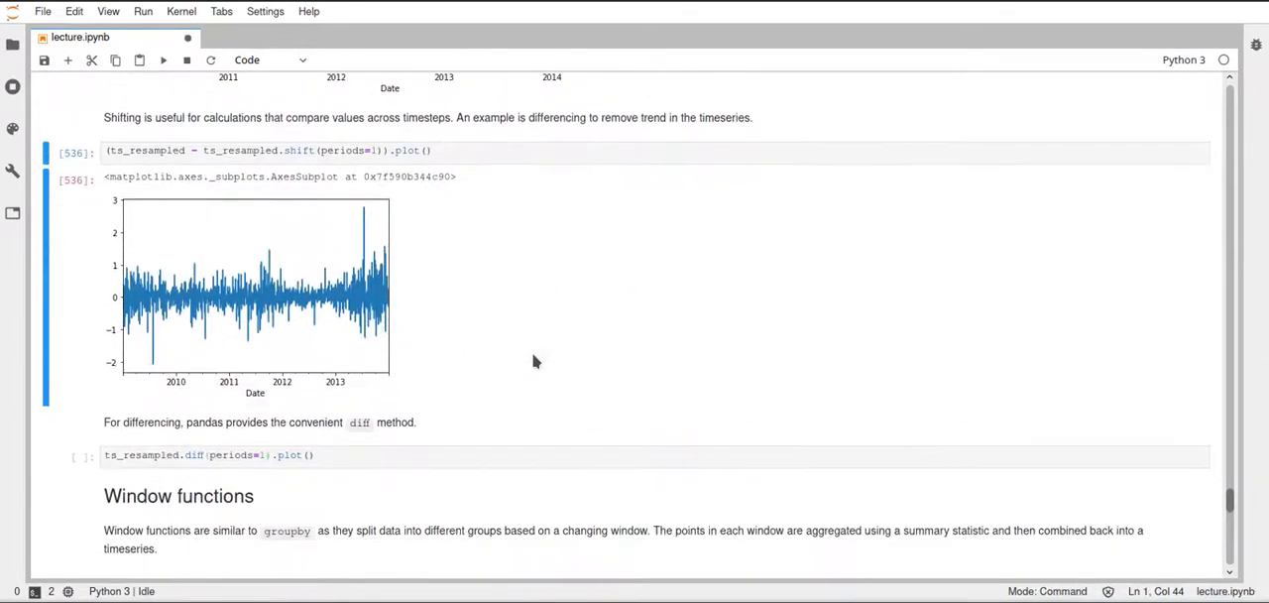
scroll(up, 3)
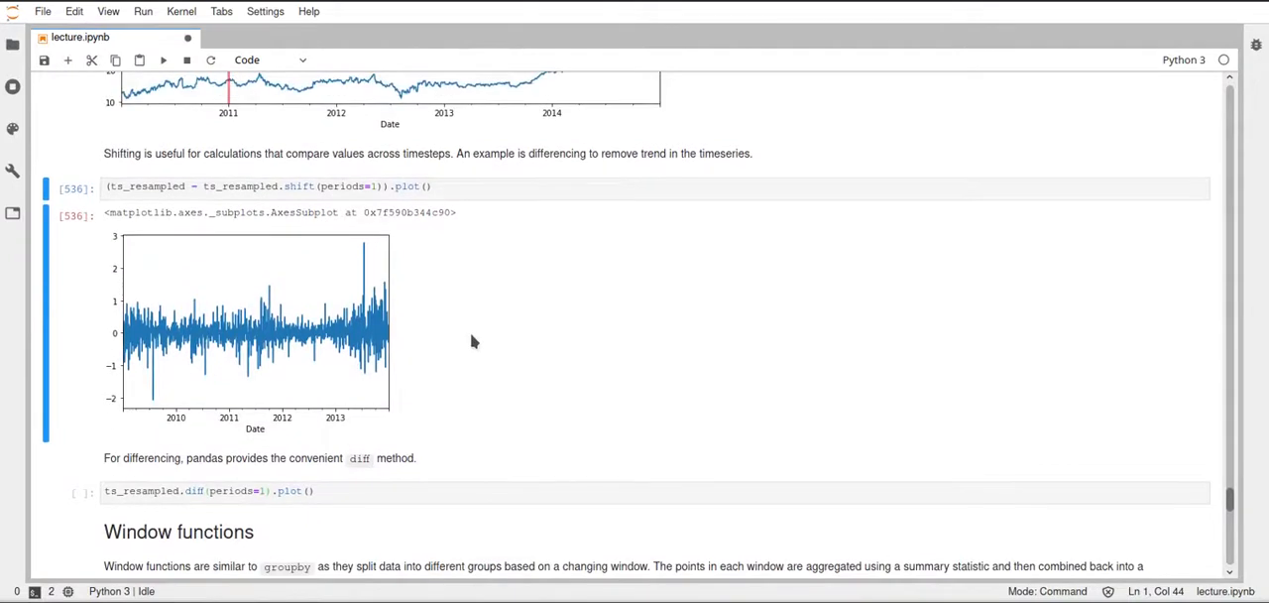
mouse_move(438, 329)
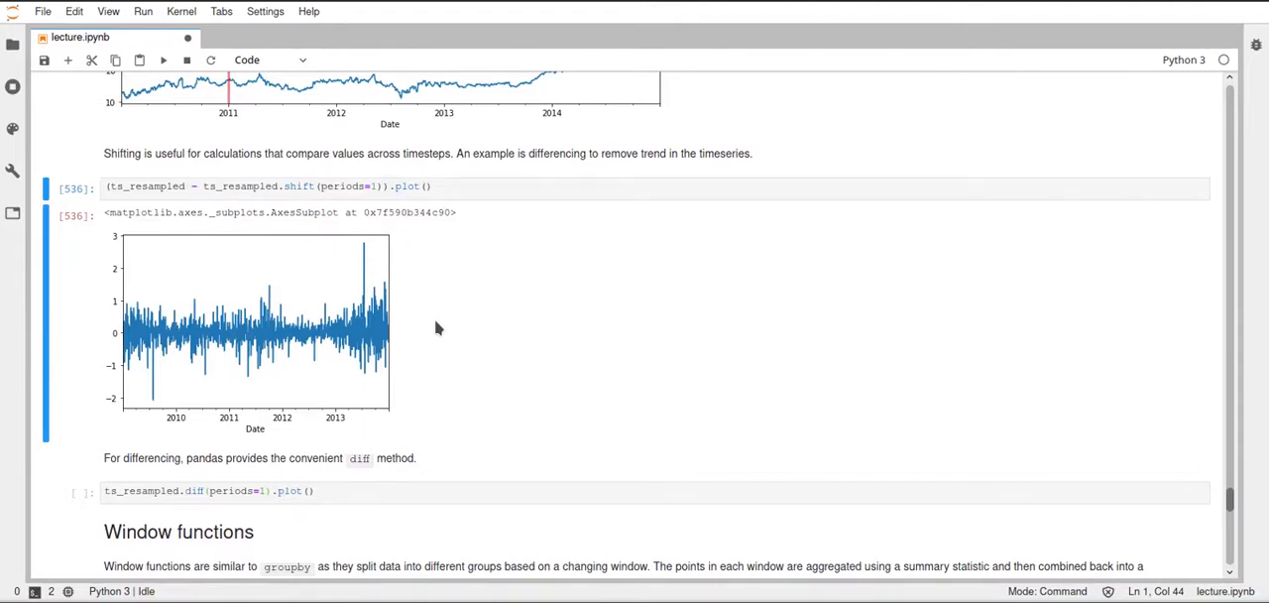
mouse_move(188, 333)
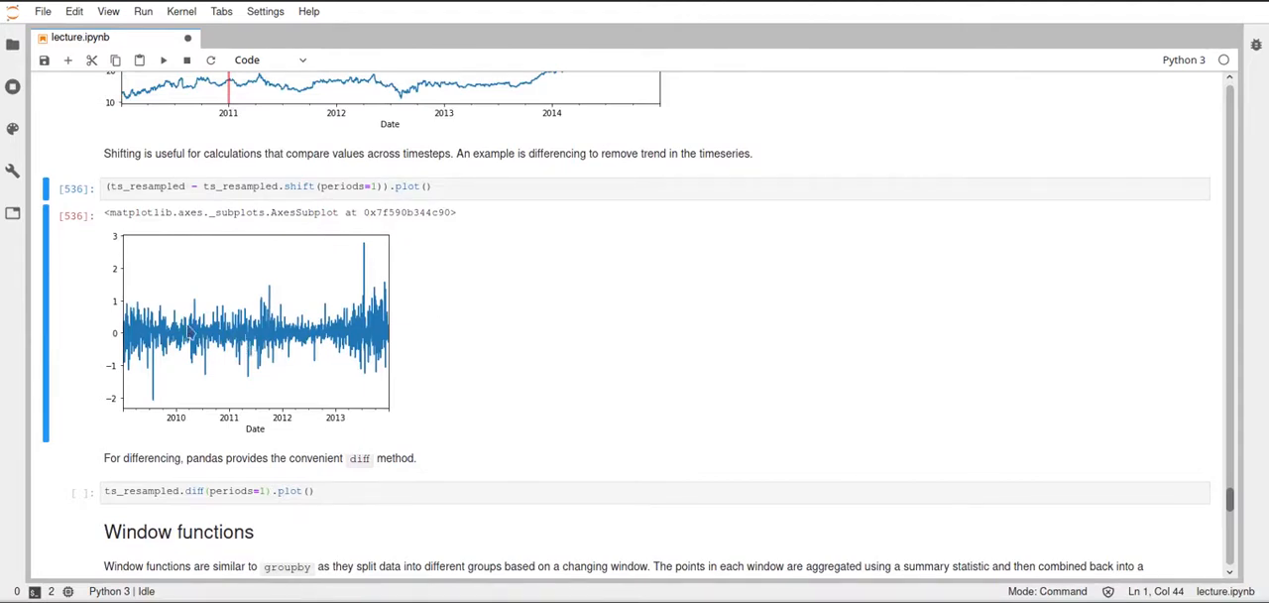
mouse_move(275, 349)
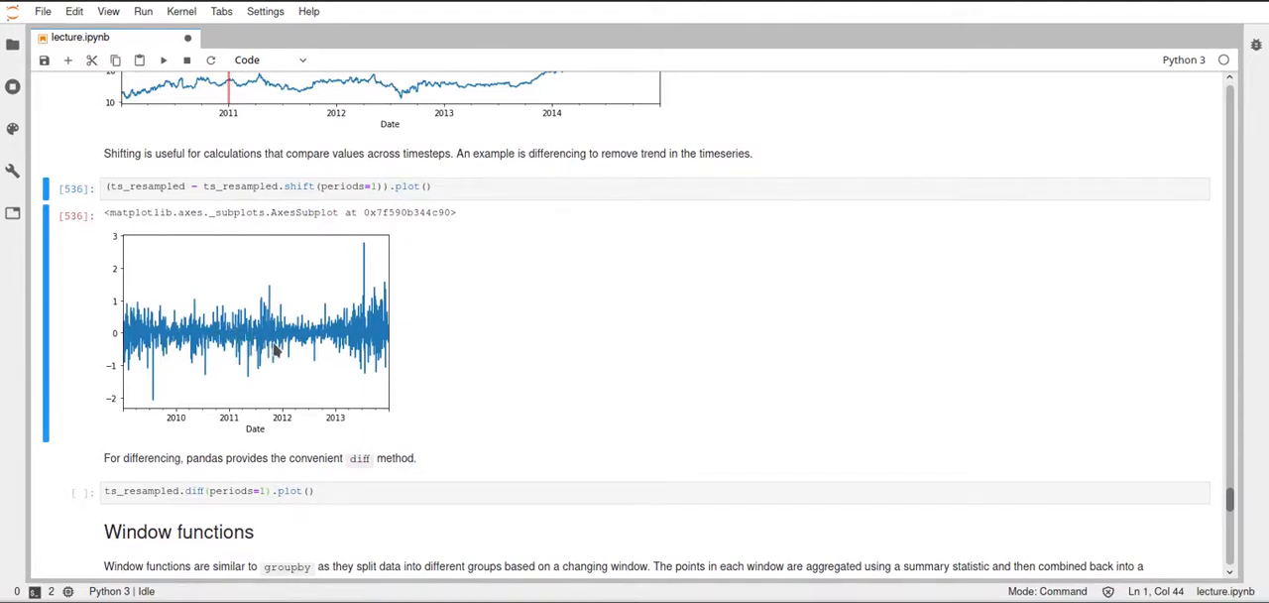
mouse_move(468, 337)
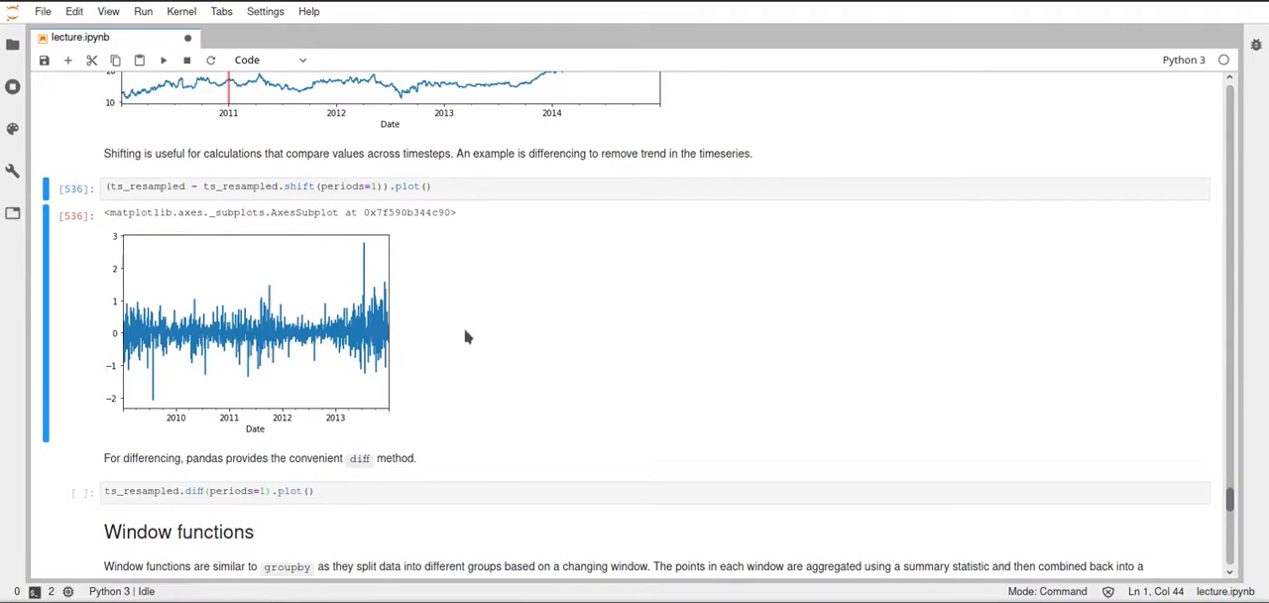
scroll(down, 3)
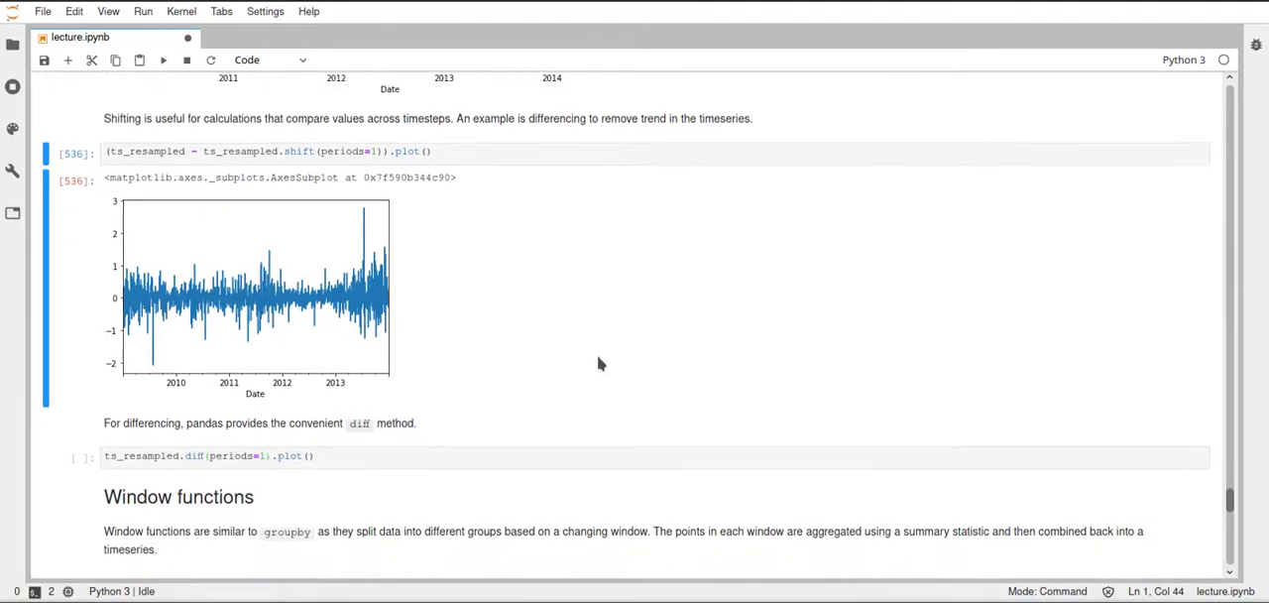
mouse_move(314, 177)
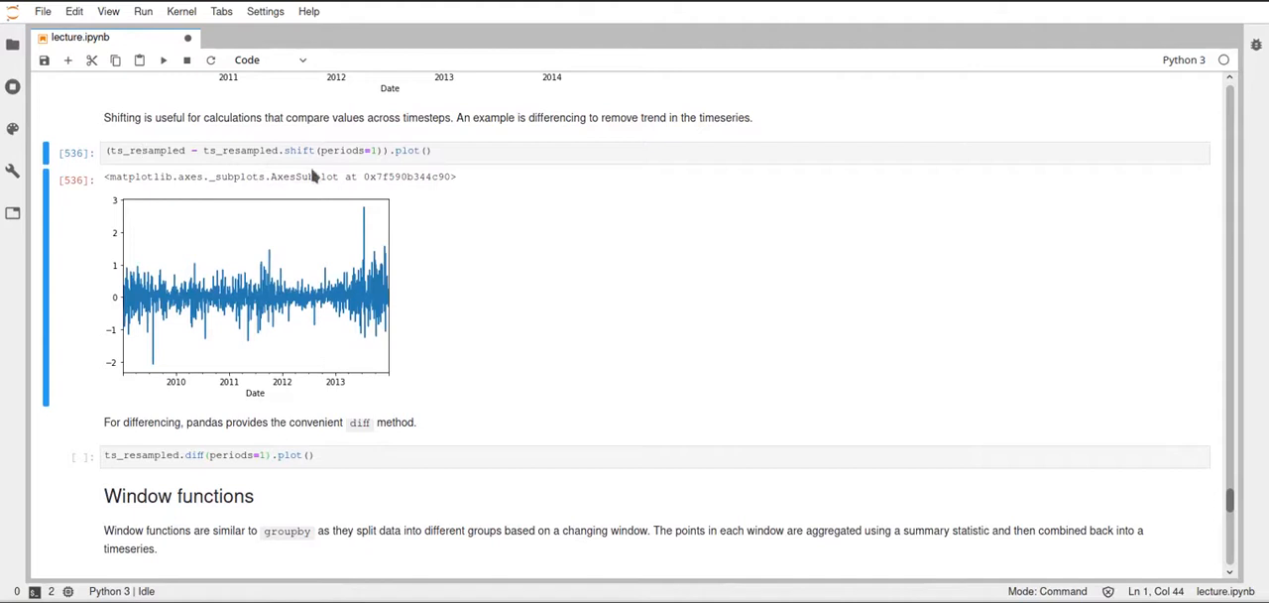
mouse_move(496, 221)
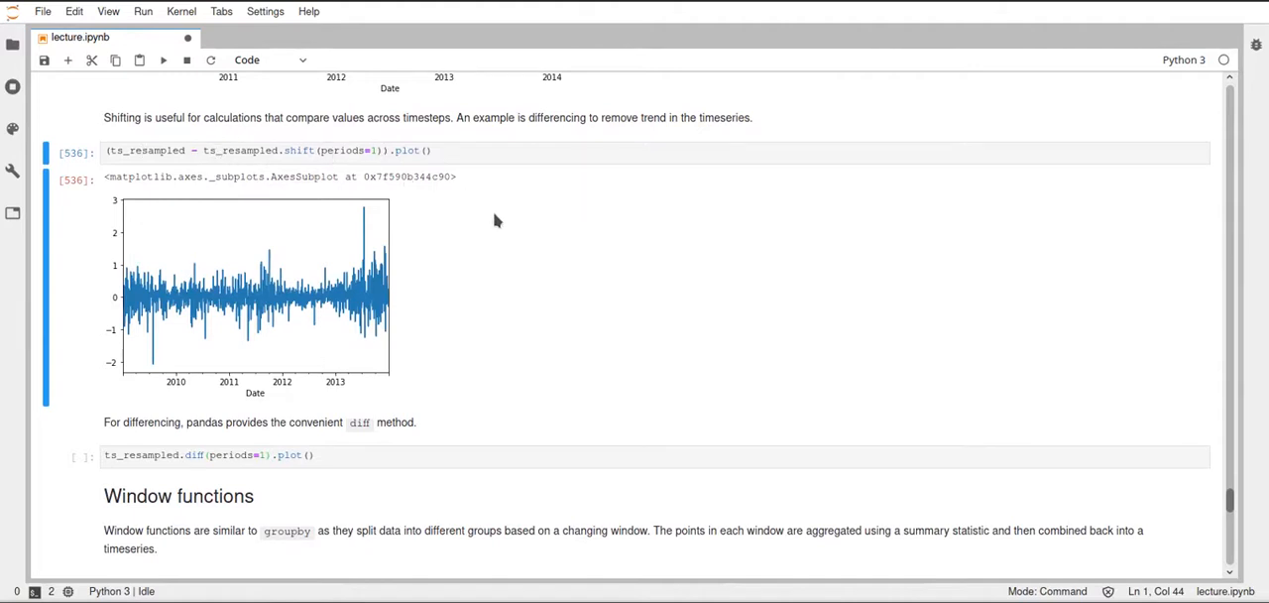
mouse_move(480, 363)
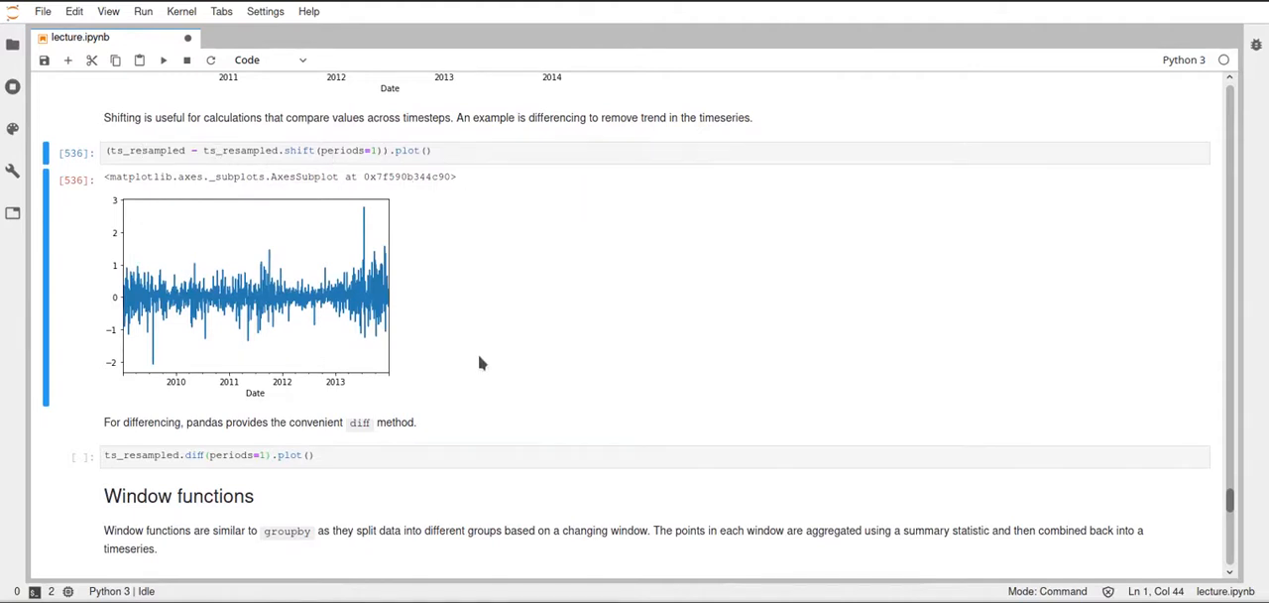
mouse_move(468, 413)
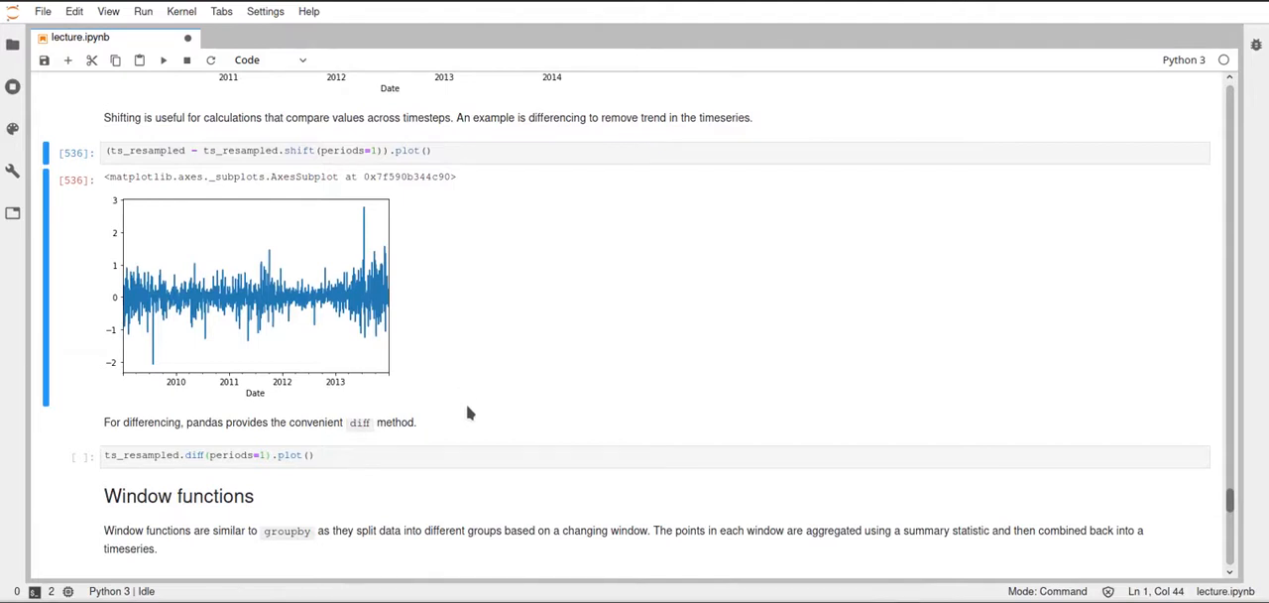
mouse_move(367, 438)
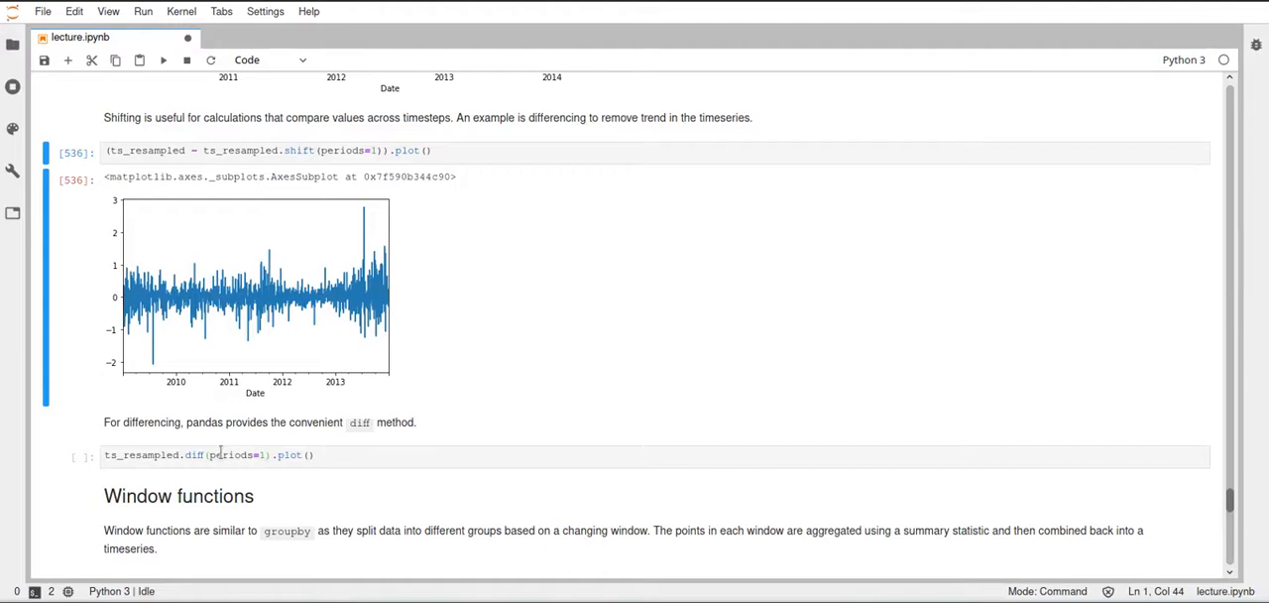
mouse_move(214, 446)
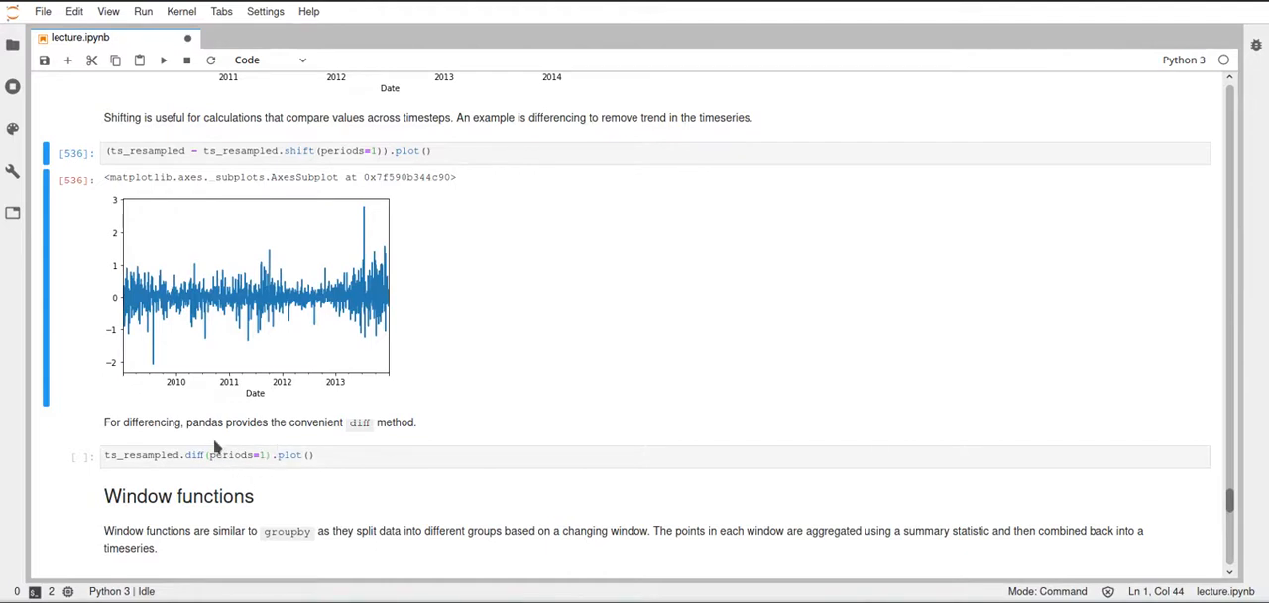
Run the ts_resampled.diff(periods=1).plot() cell to show the once-differenced series around zero
click(208, 454)
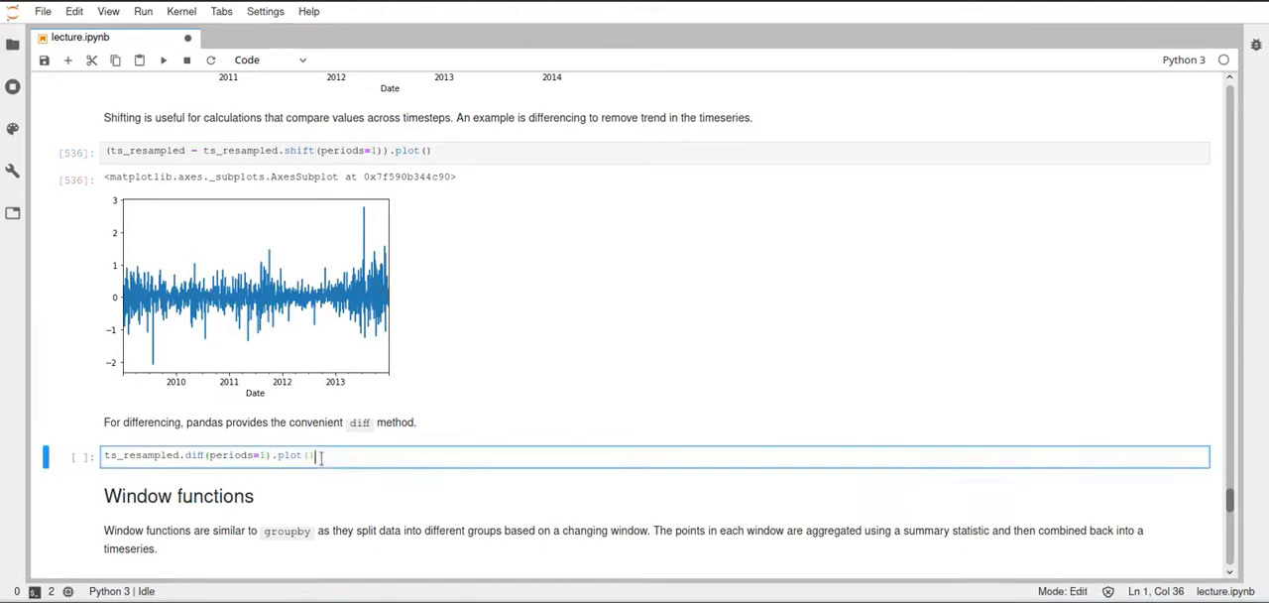
key(shift+Return)
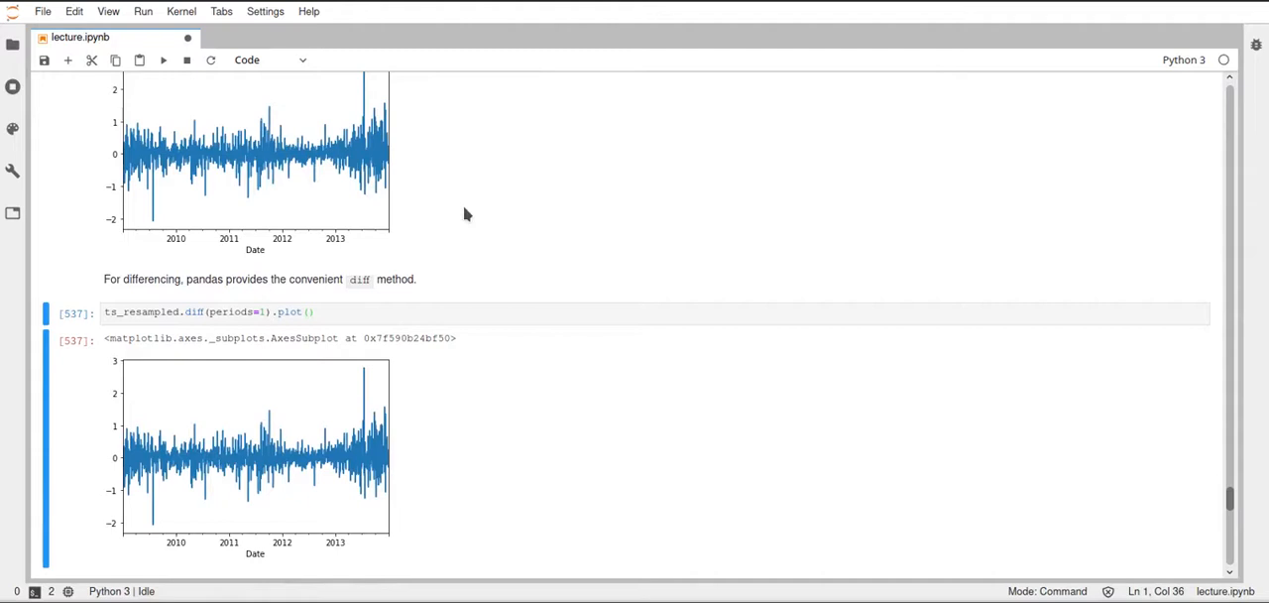
mouse_move(412, 369)
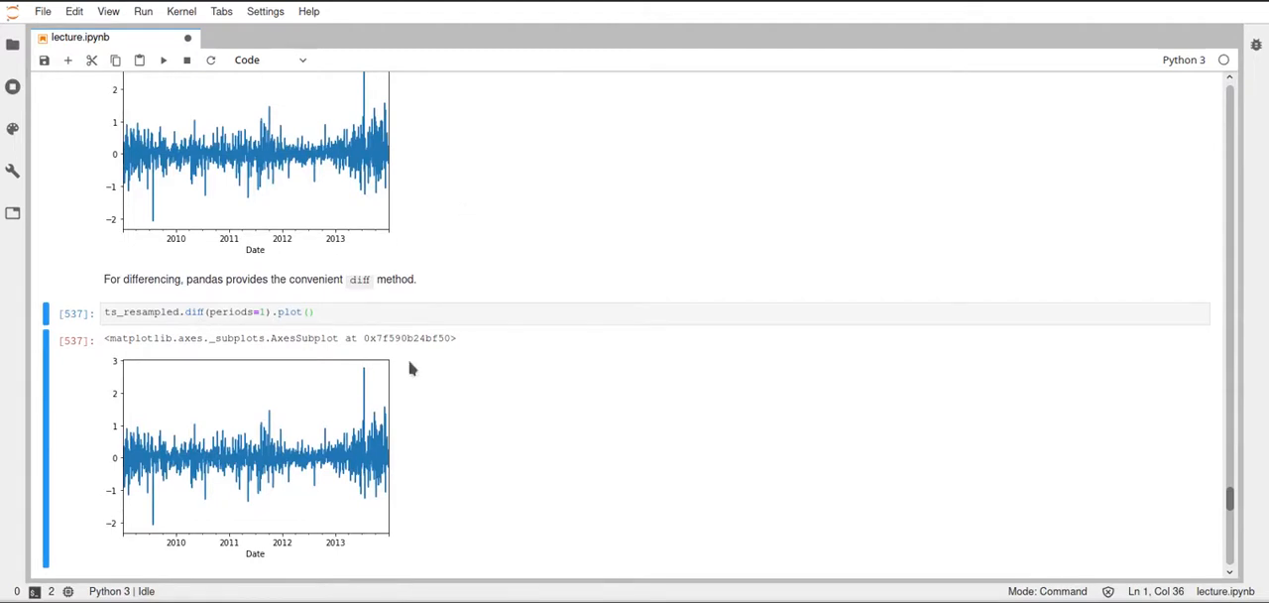
mouse_move(397, 424)
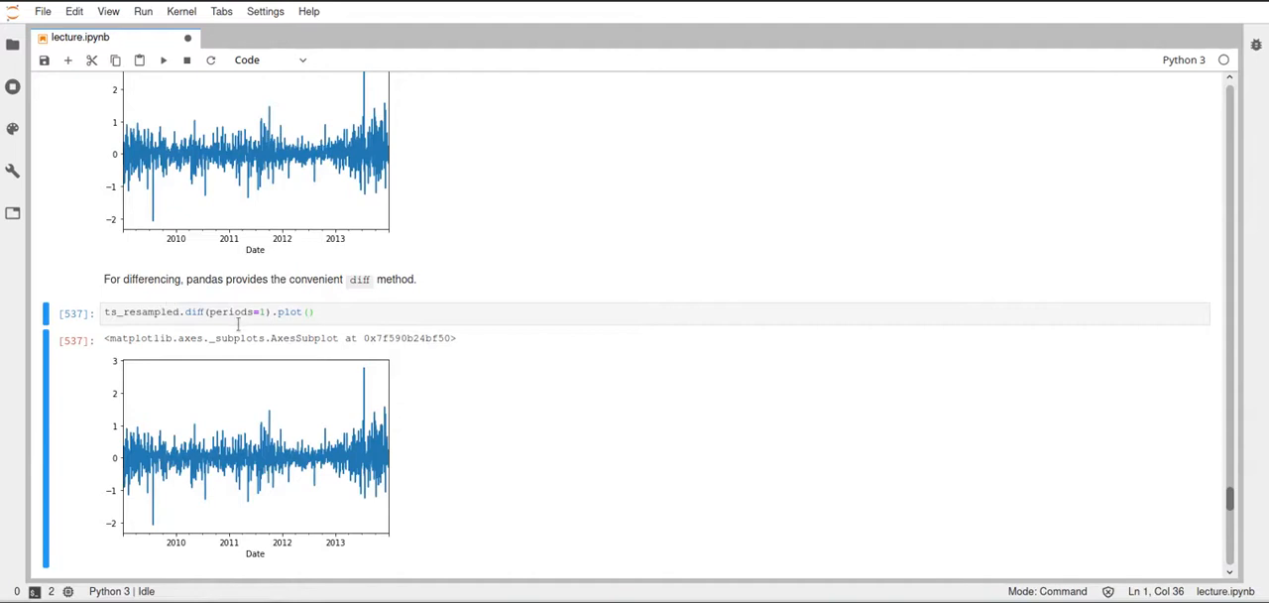
mouse_move(560, 404)
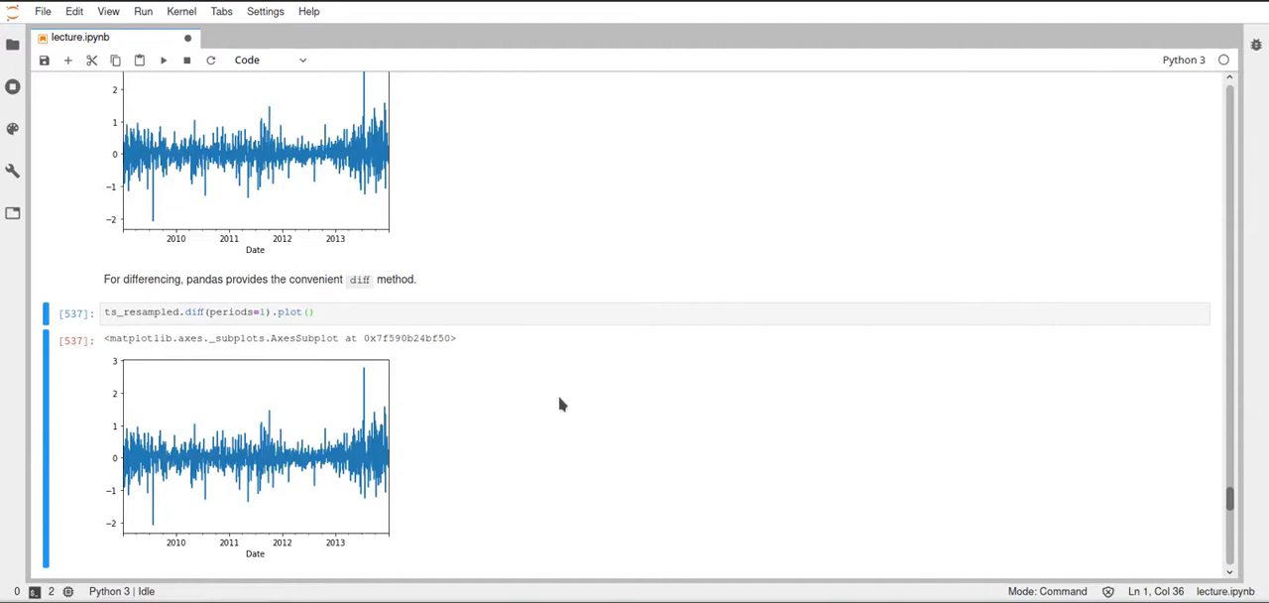
Scroll to the Window functions section with its unrun rolling, expanding and ewm cells
scroll(down, 3)
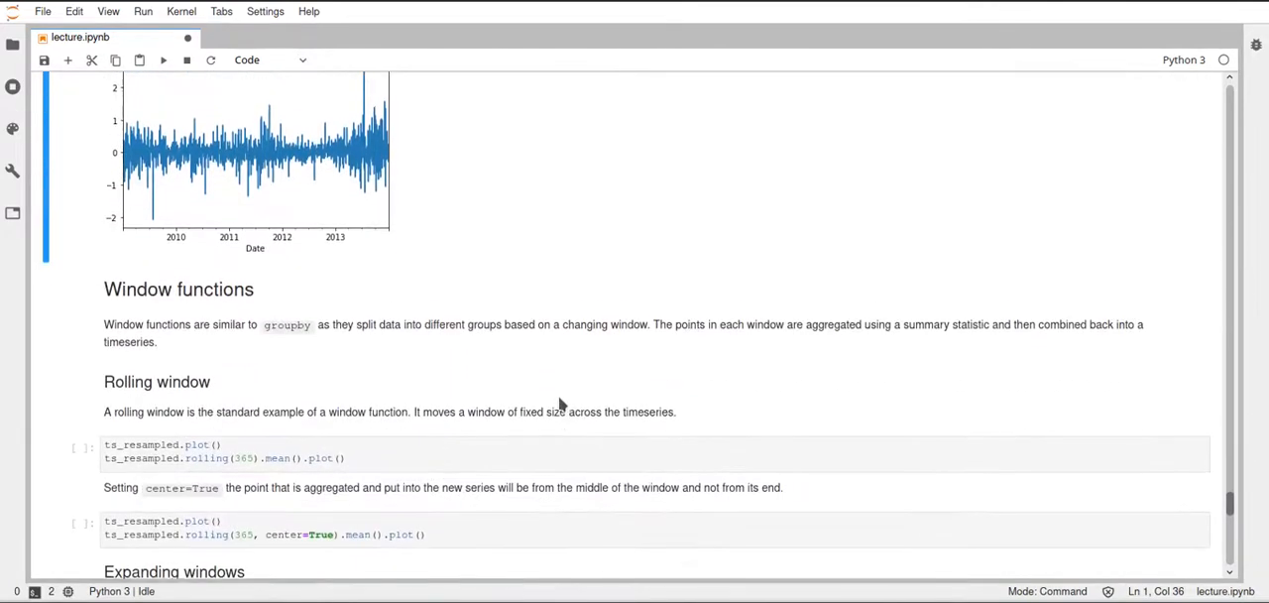
scroll(down, 3)
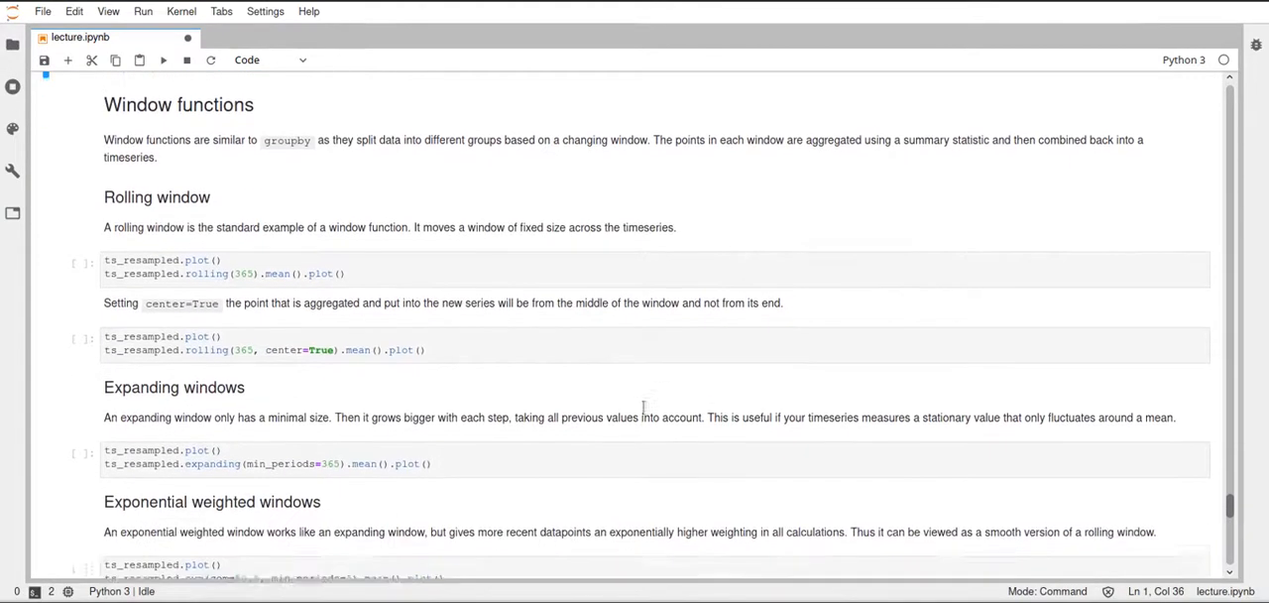
scroll(up, 3)
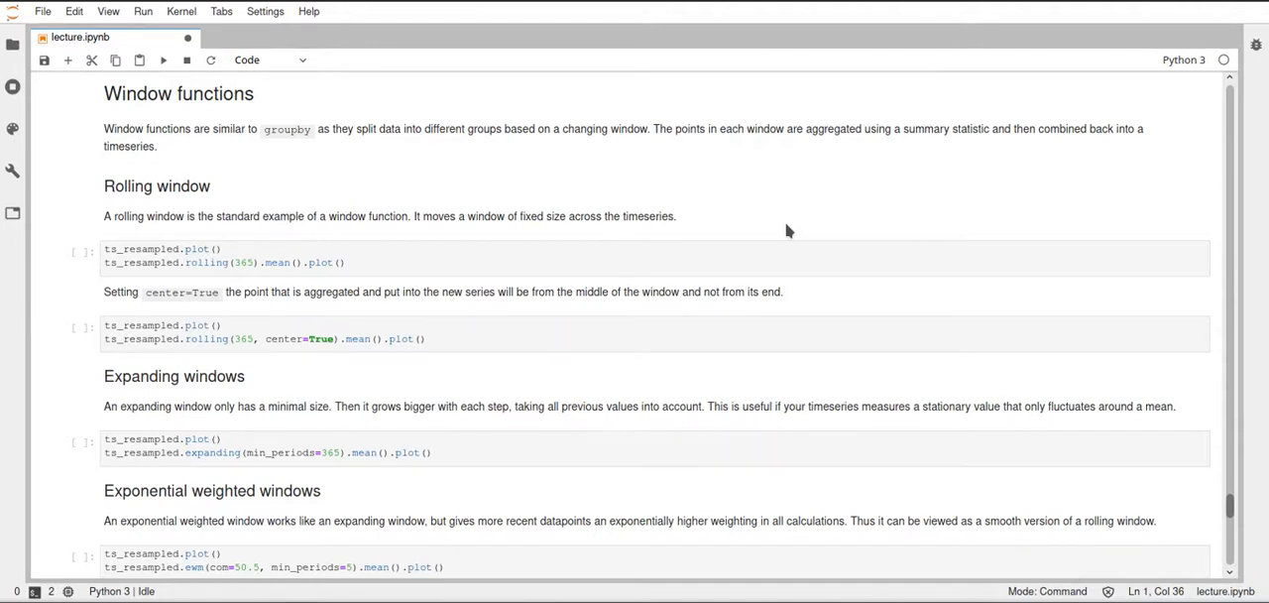
mouse_move(704, 240)
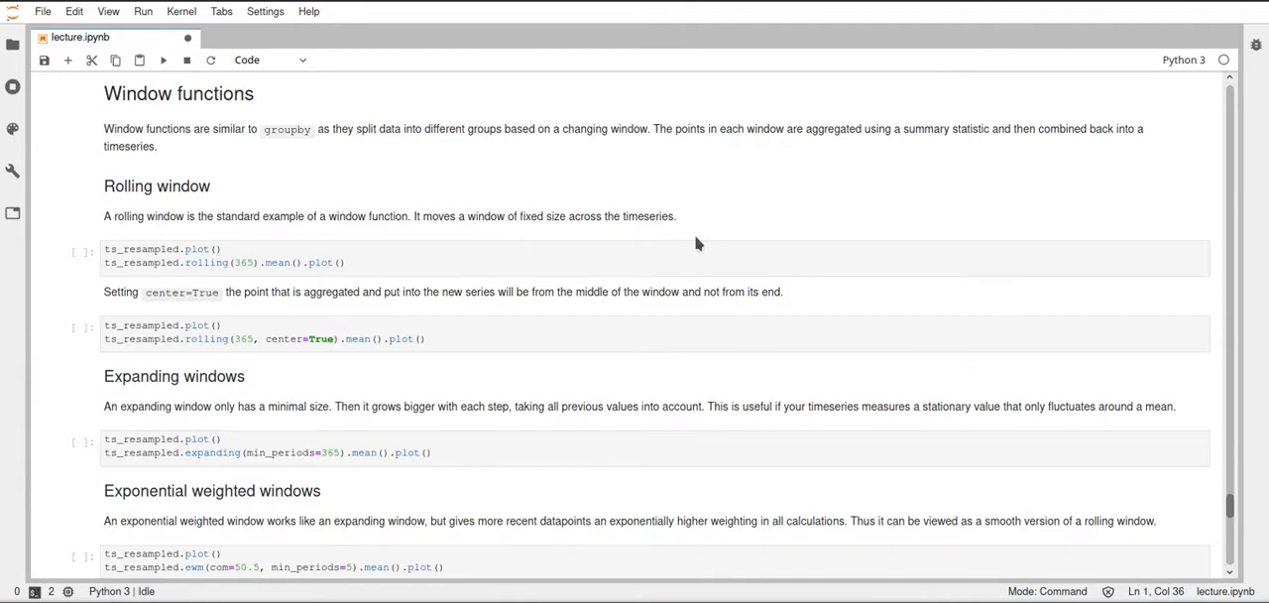
mouse_move(368, 238)
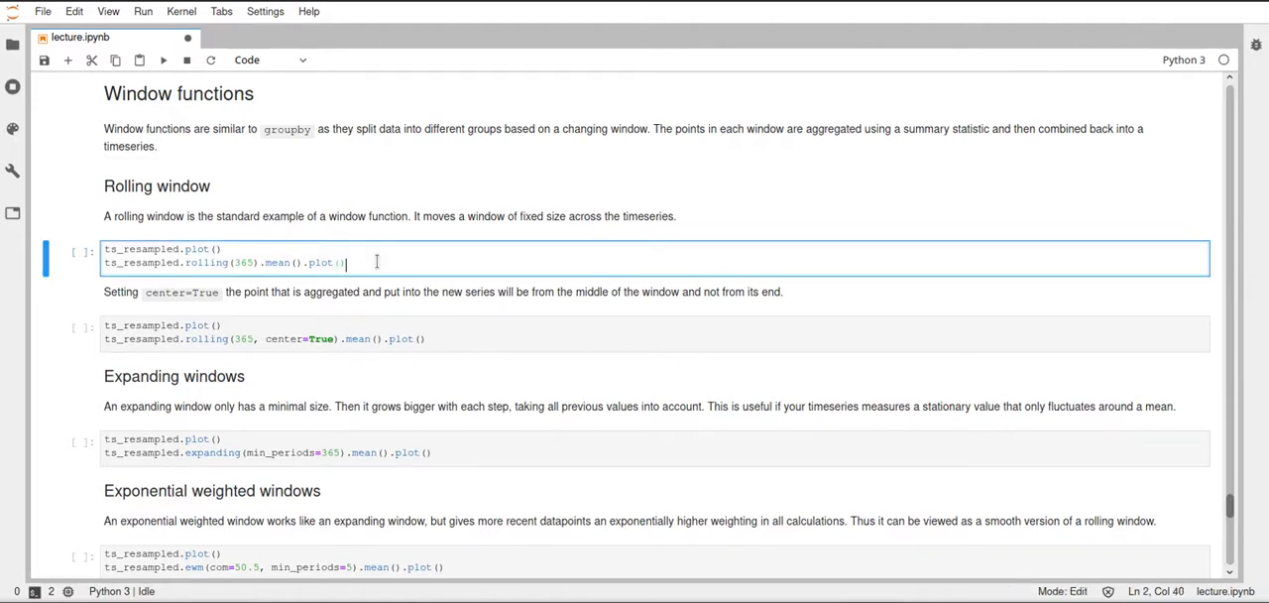
Run the rolling(365).mean() cell to overlay the rolling average, and save the notebook
key(shift+Return)
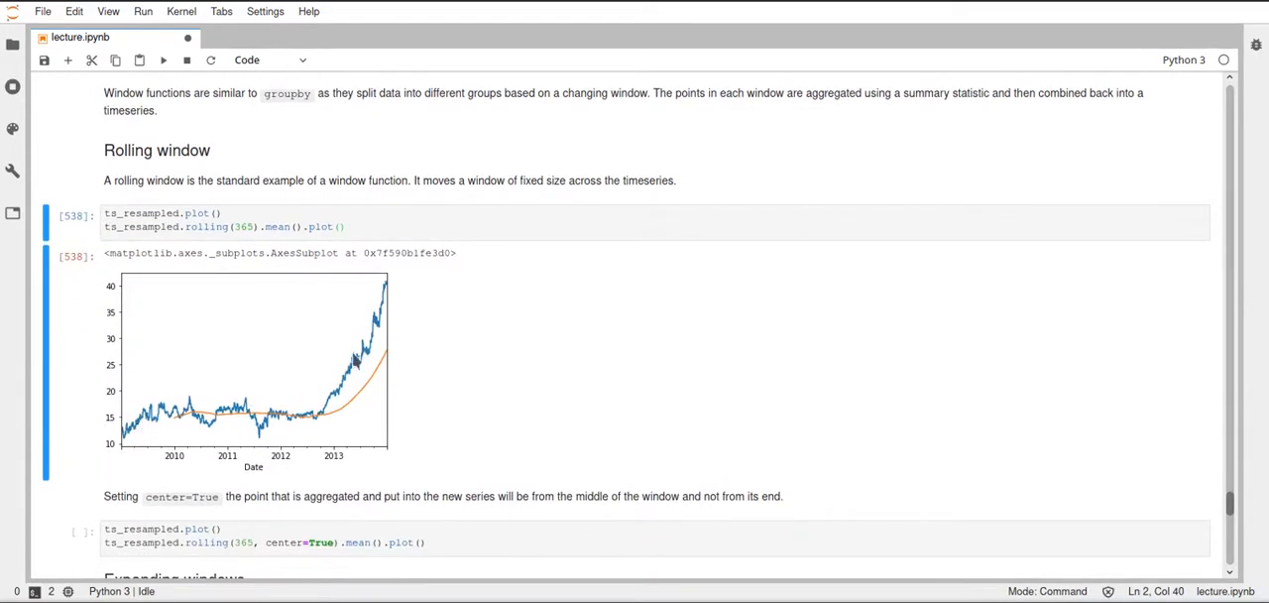
key(ctrl+s)
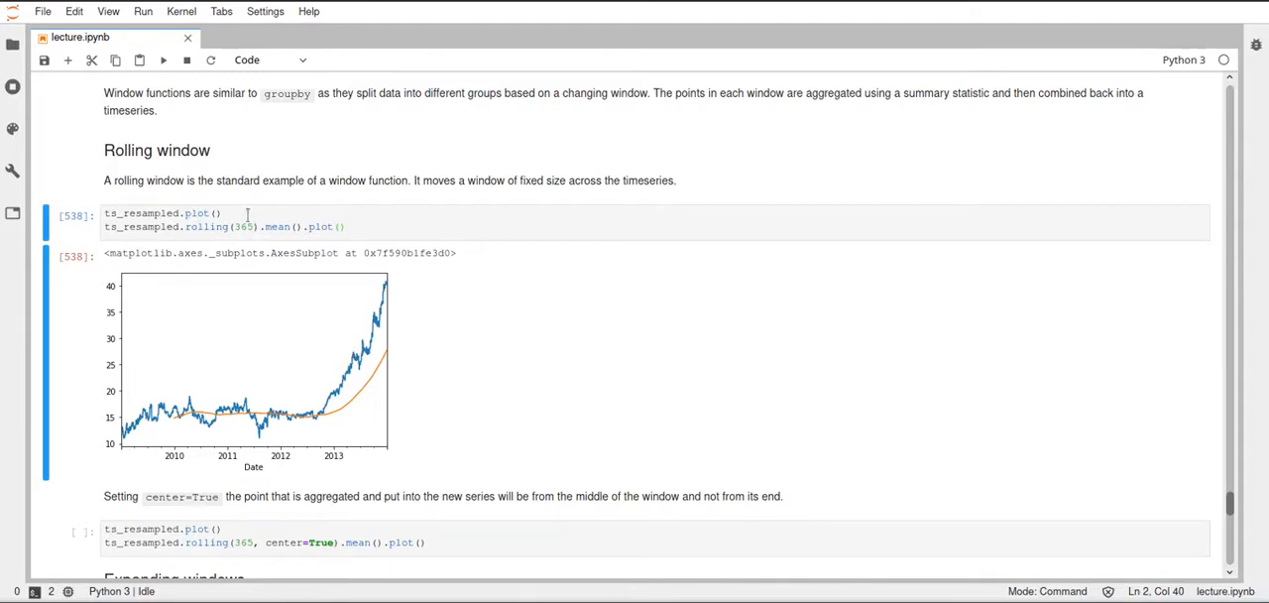
mouse_move(407, 252)
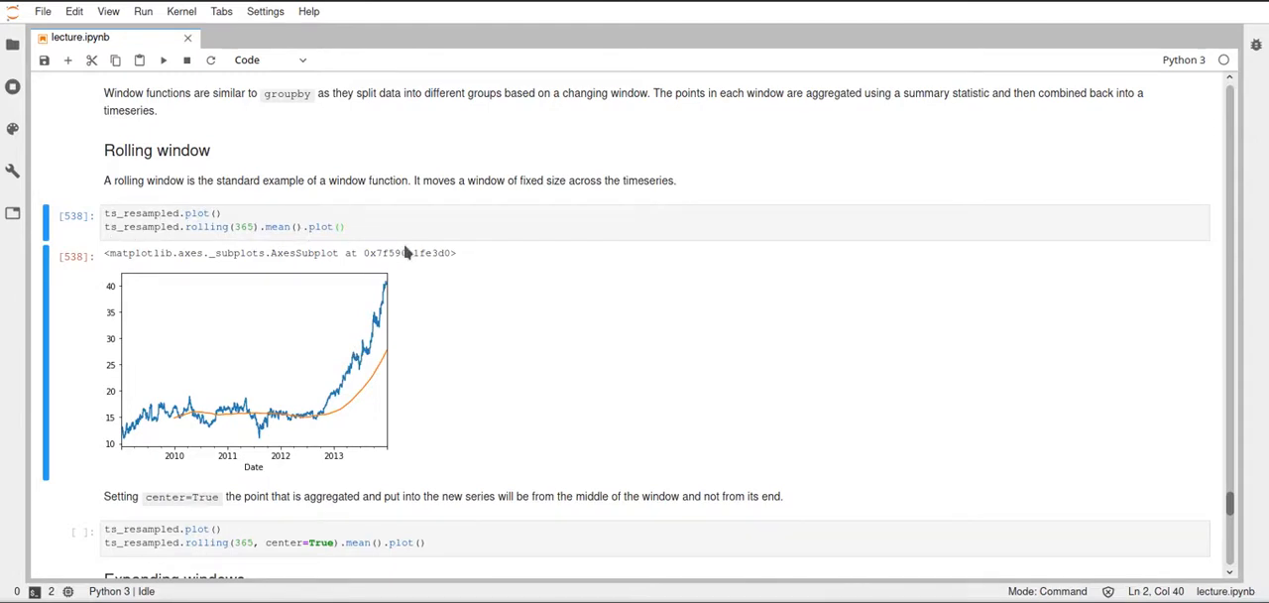
mouse_move(167, 434)
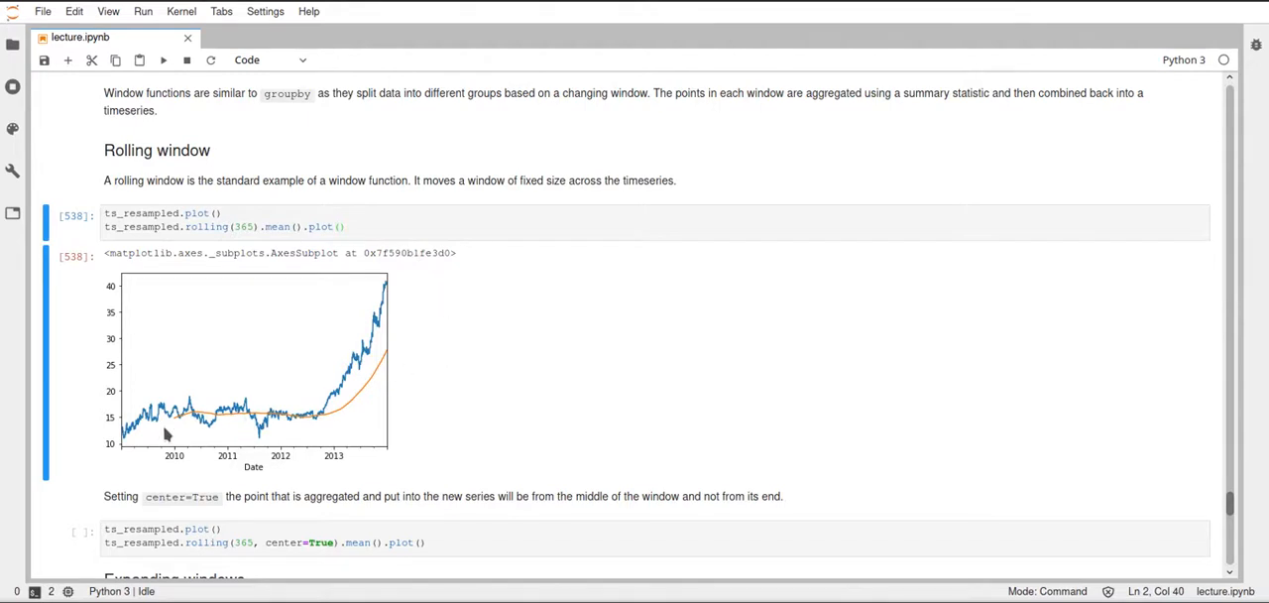
mouse_move(387, 335)
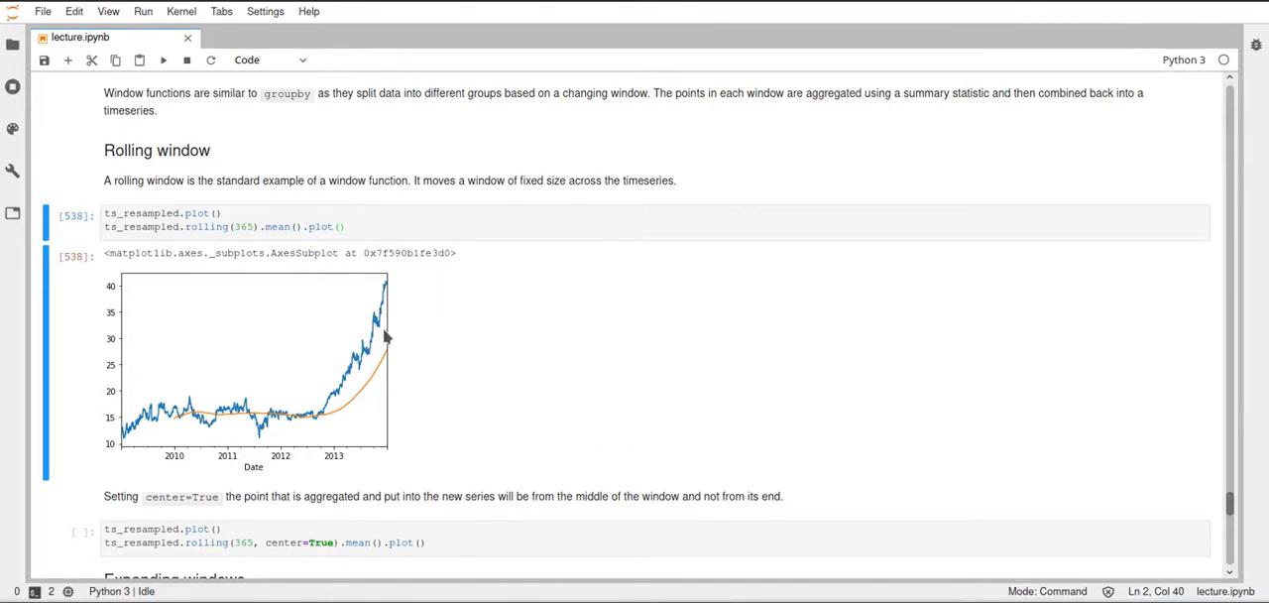
mouse_move(432, 345)
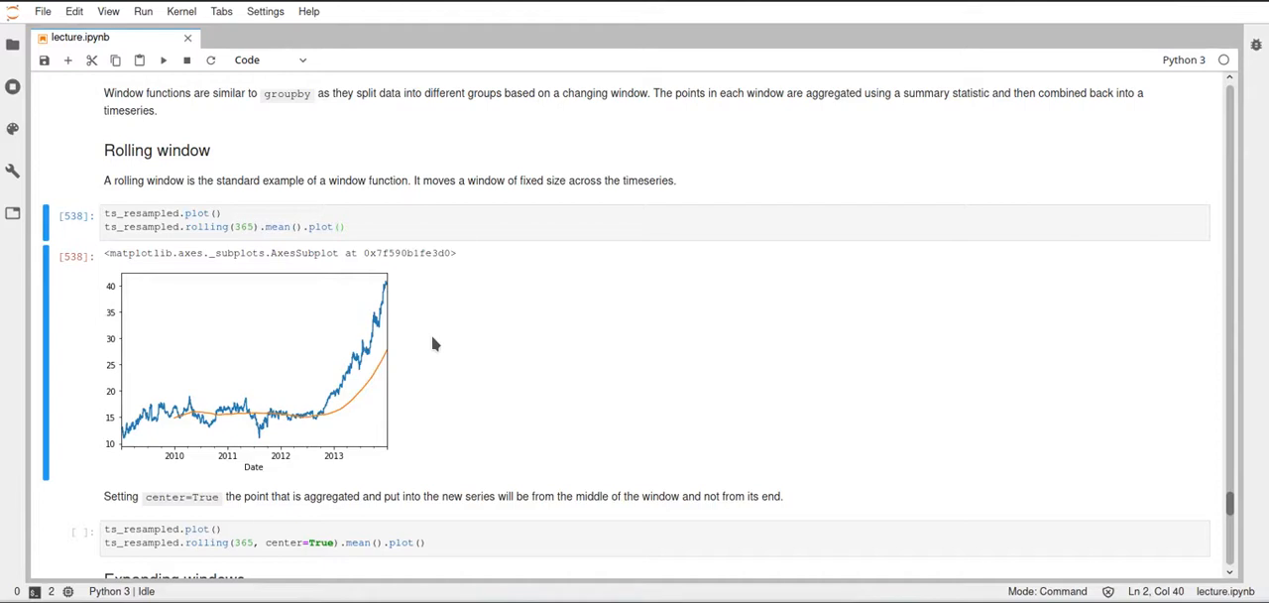
scroll(down, 3)
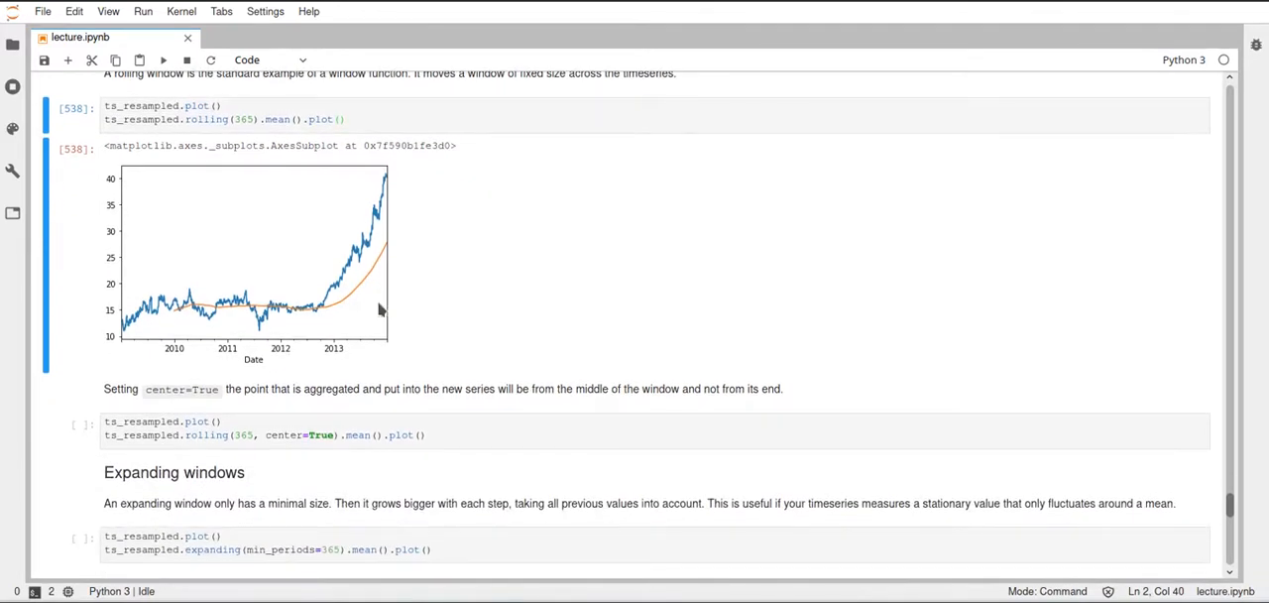
mouse_move(436, 288)
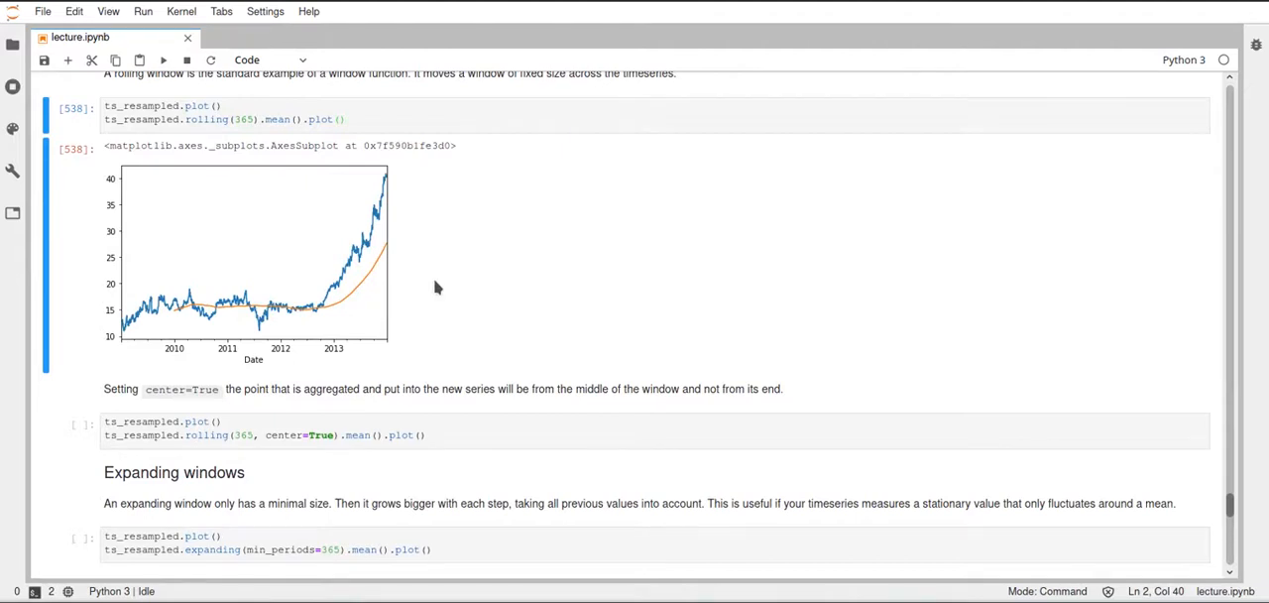
mouse_move(315, 317)
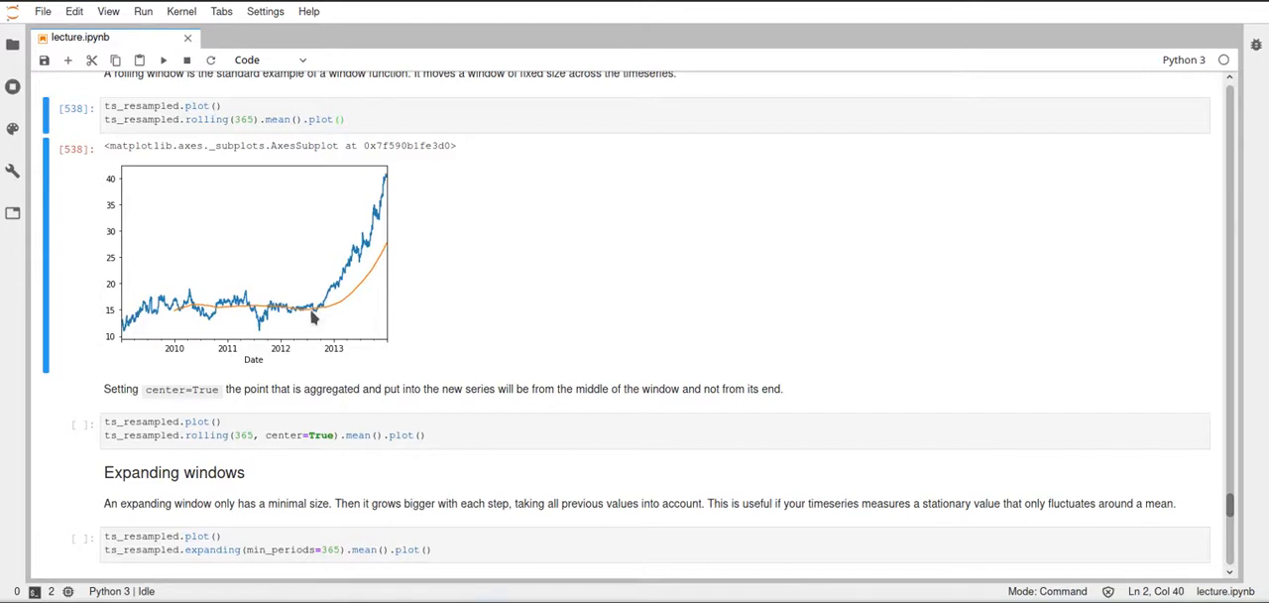
mouse_move(301, 317)
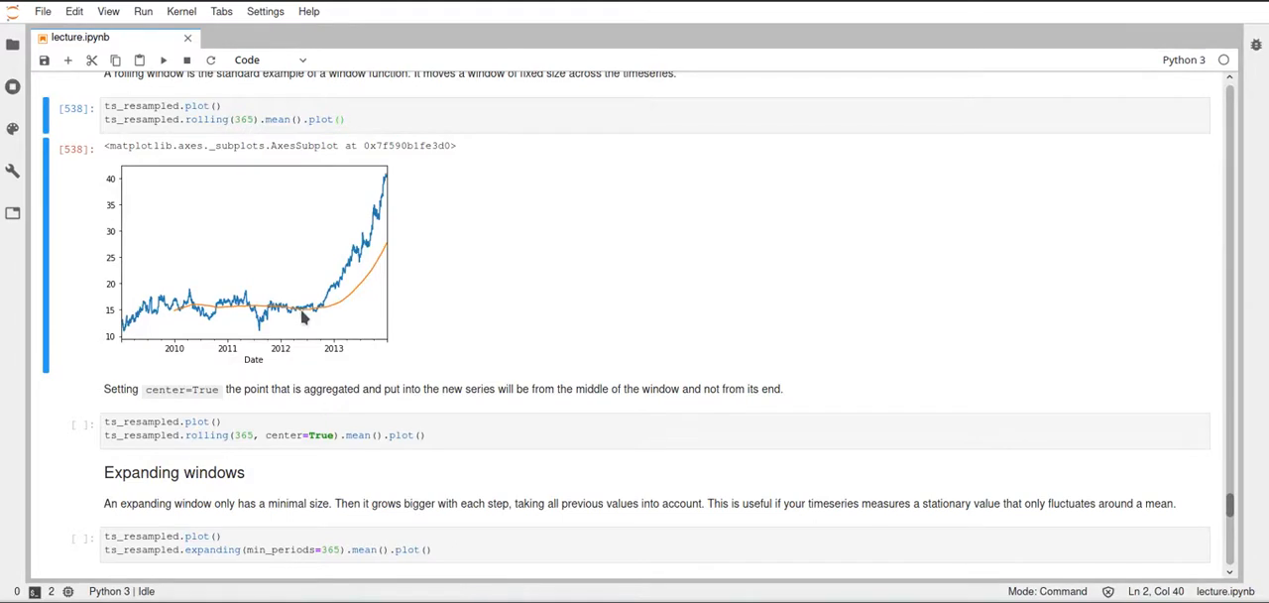
mouse_move(333, 341)
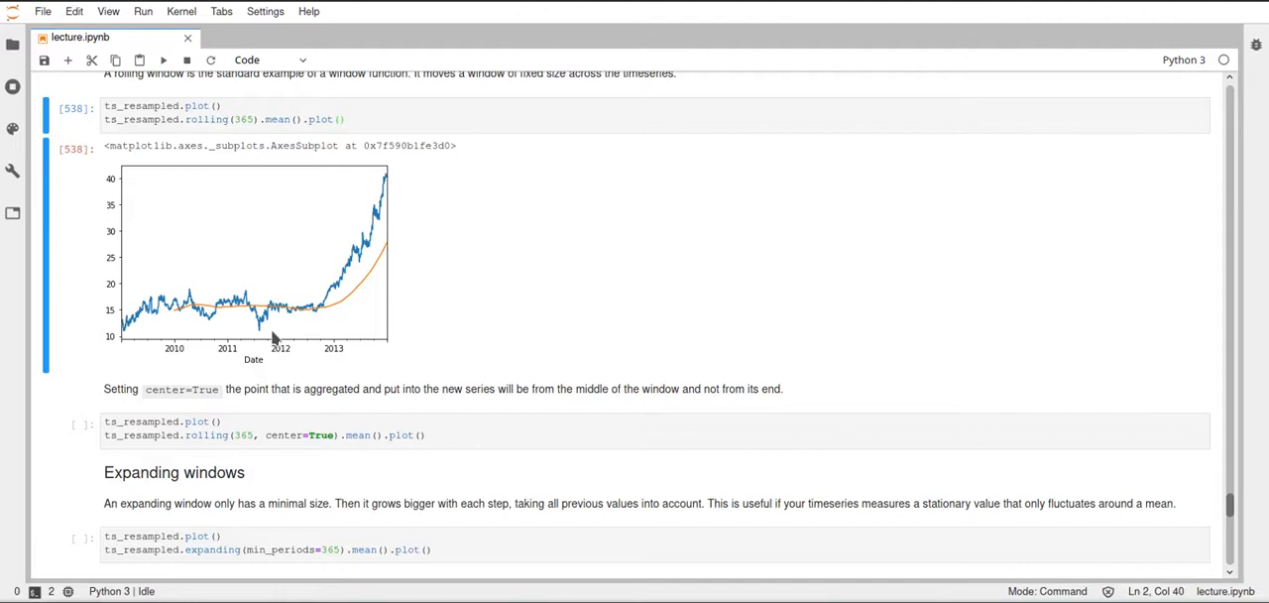
mouse_move(281, 335)
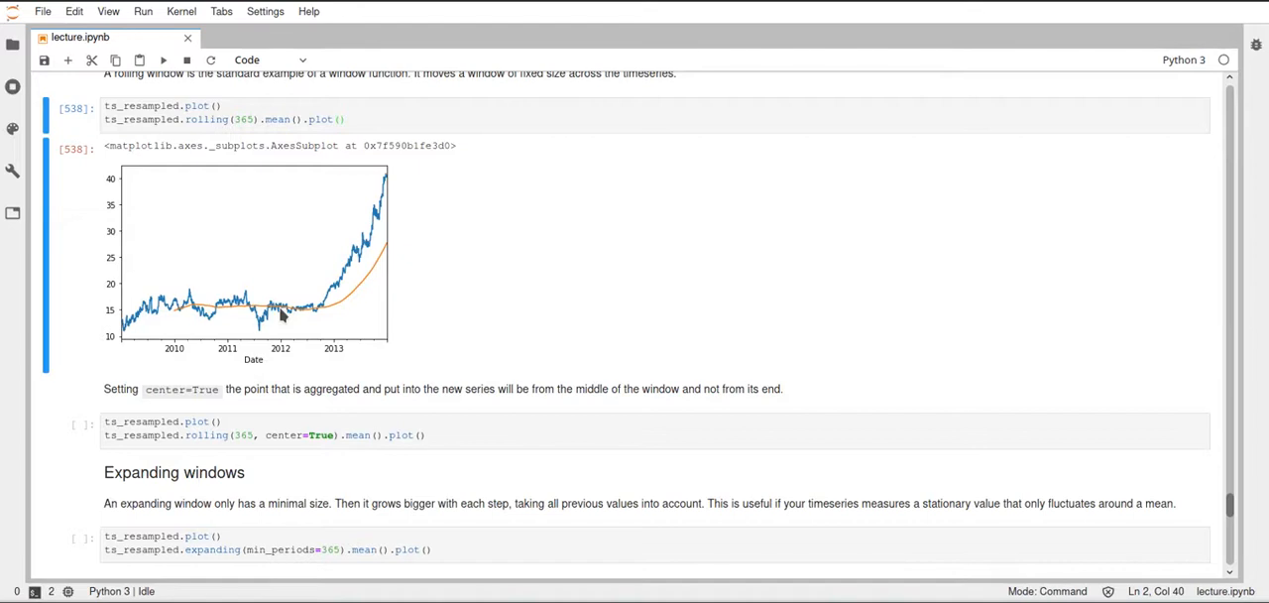
mouse_move(484, 389)
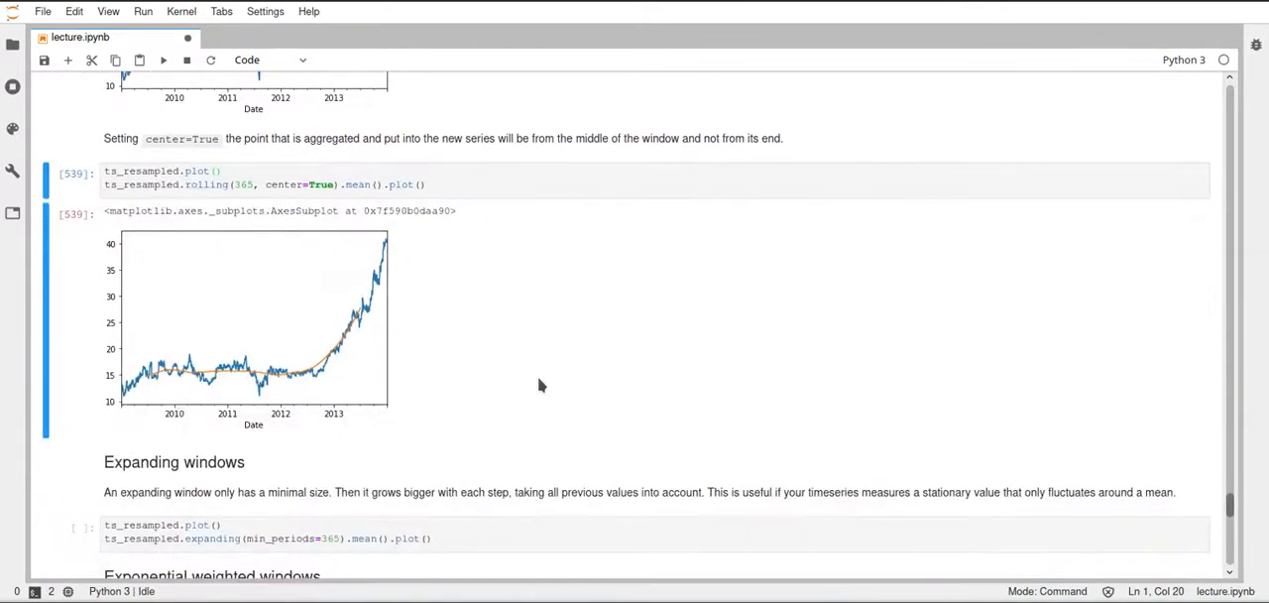
mouse_move(220, 384)
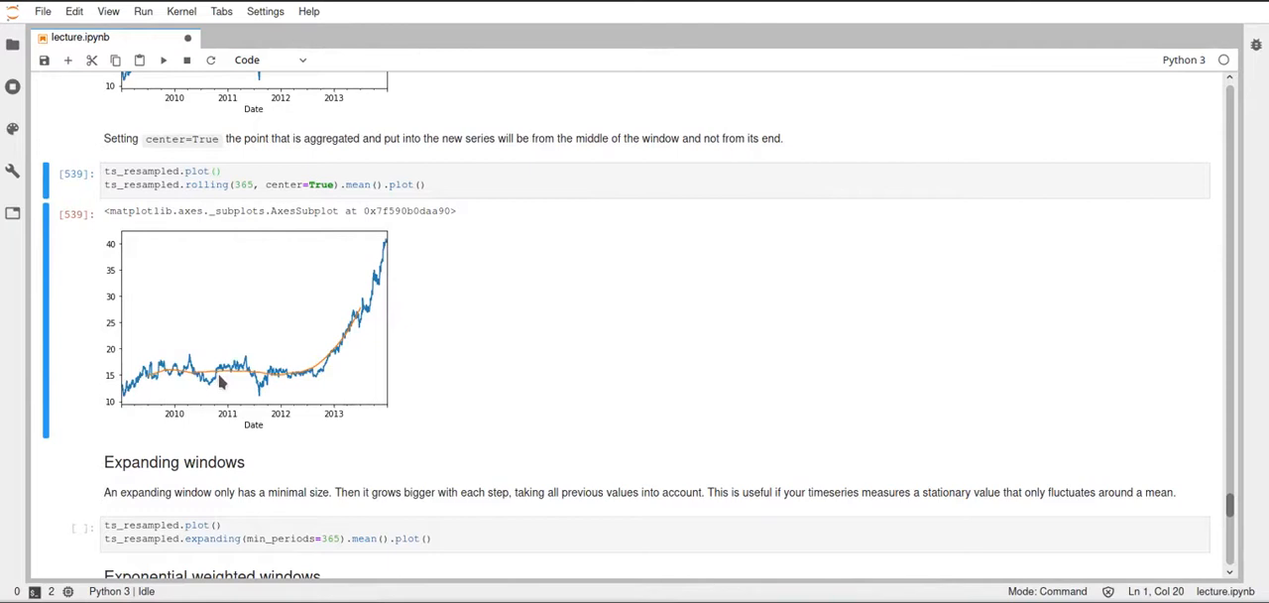
mouse_move(234, 380)
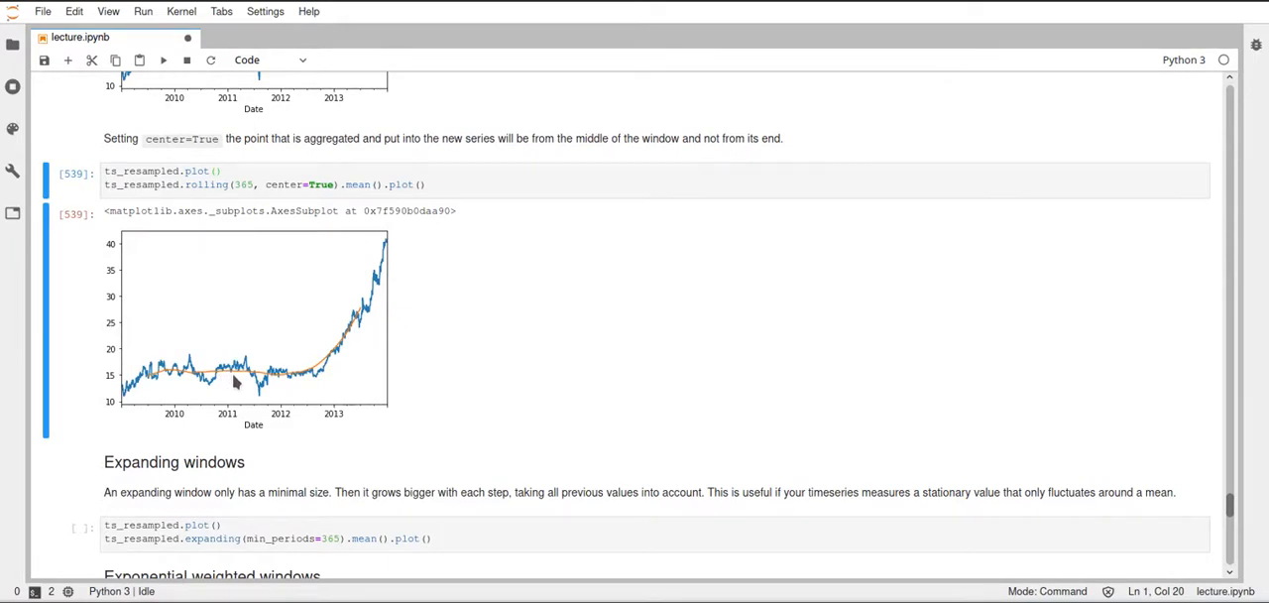
mouse_move(432, 355)
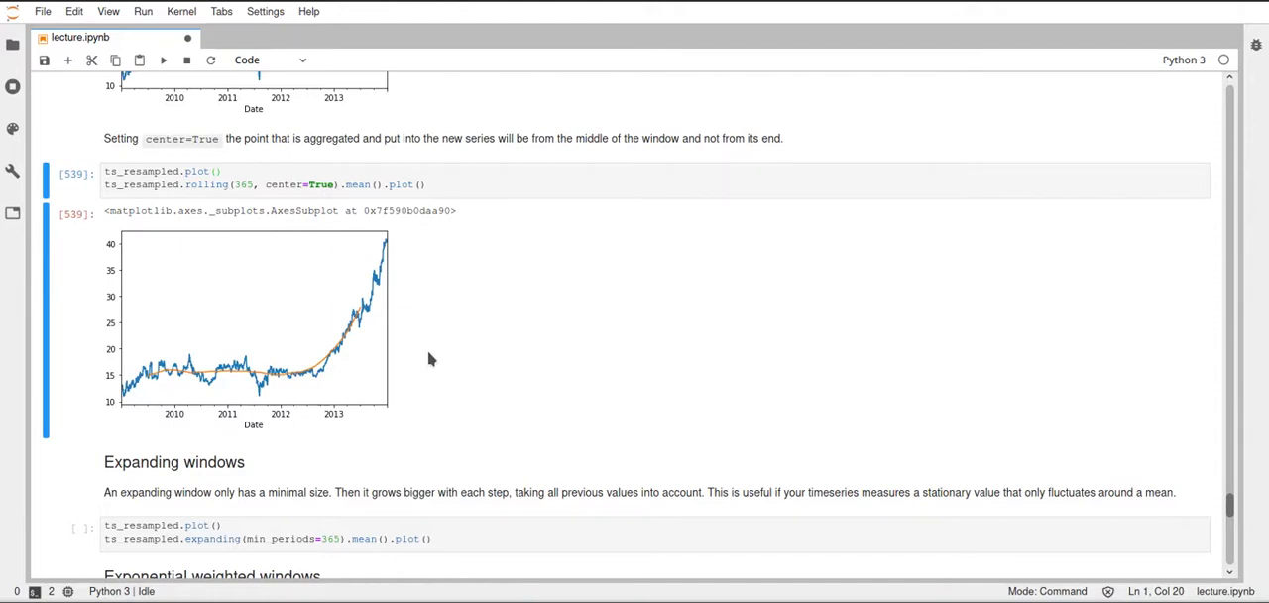
Scroll down to the centered rolling(365, center=True).mean() cell and its plot
scroll(down, 3)
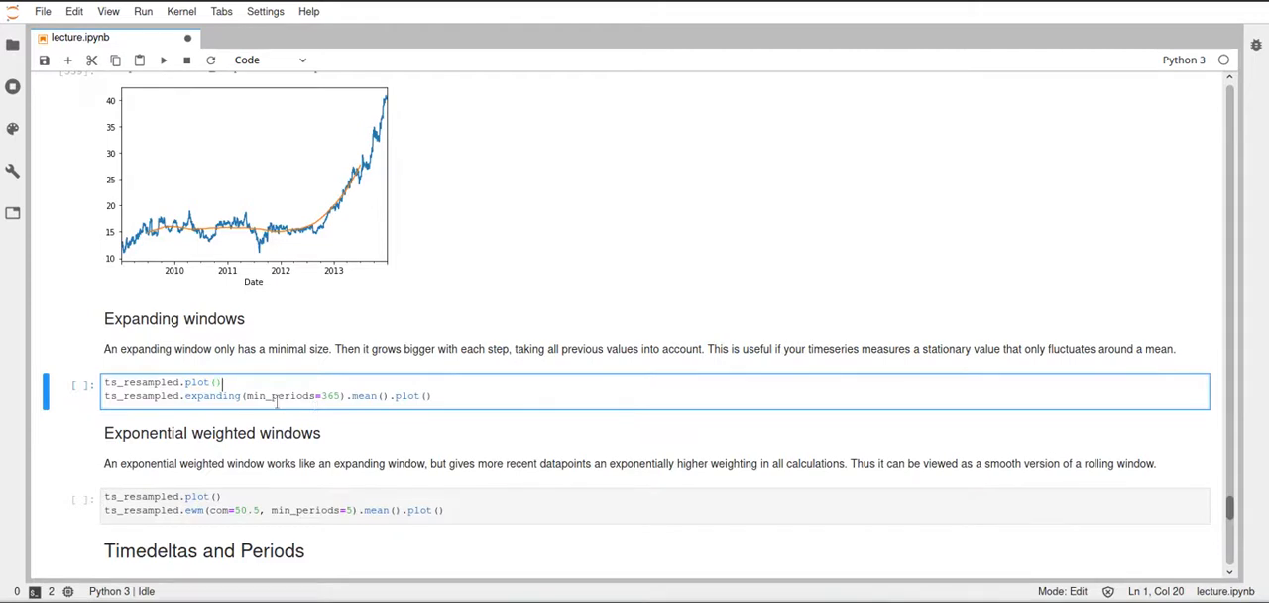
Scroll down to the expanding(min_periods=365) window example
scroll(down, 3)
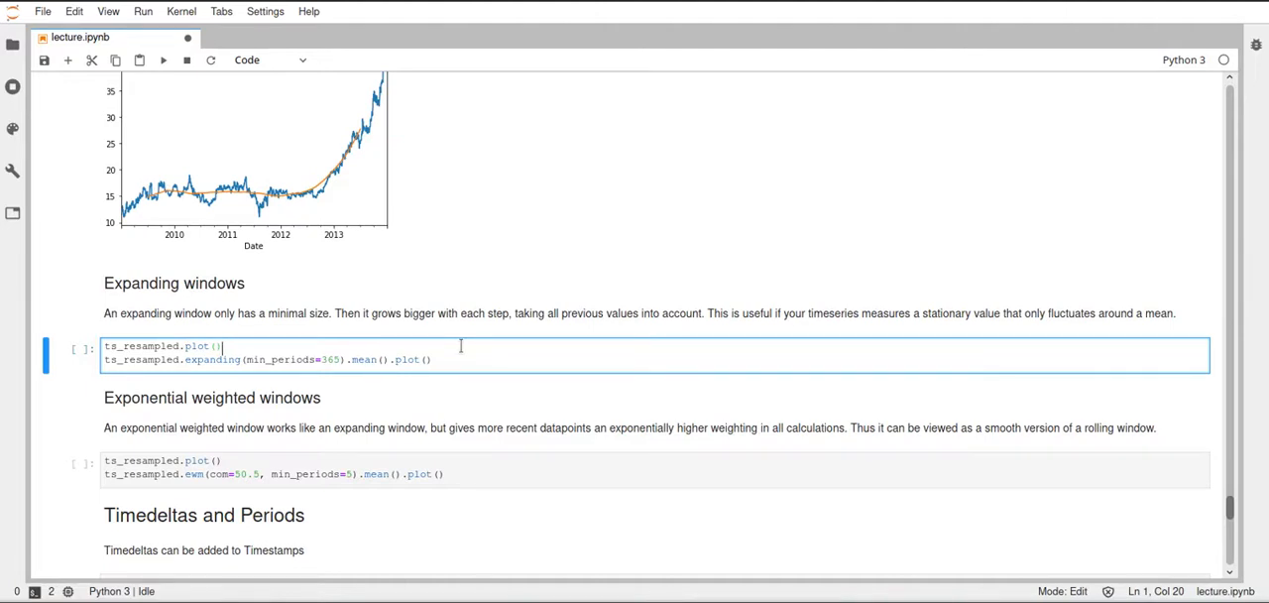
mouse_move(516, 361)
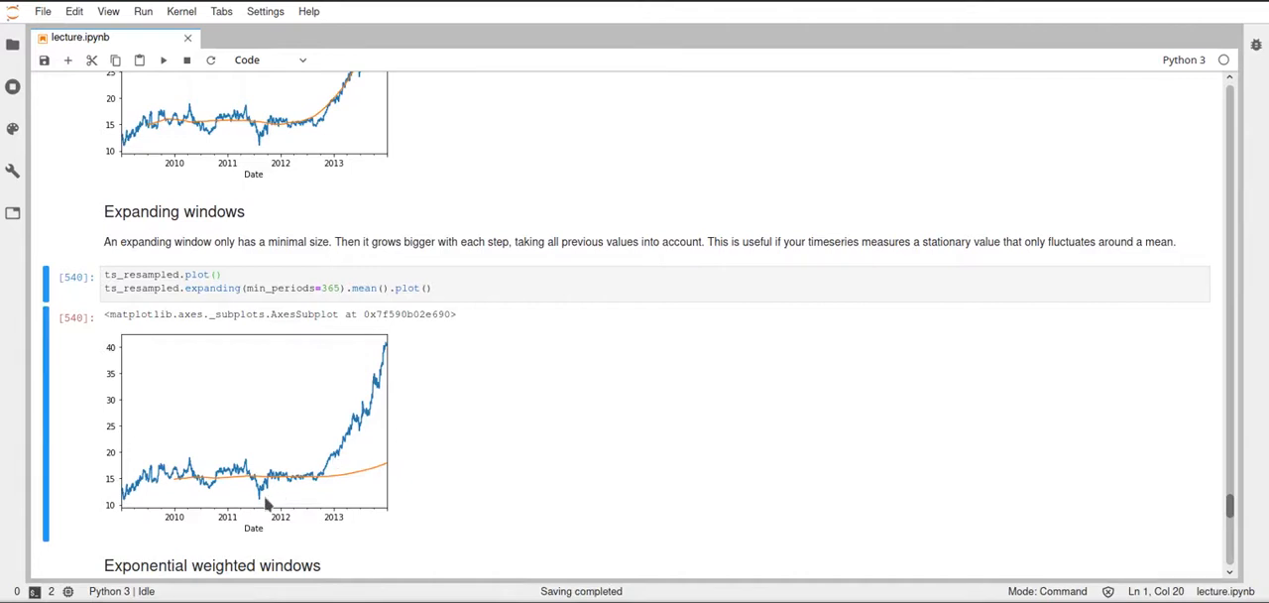
mouse_move(182, 496)
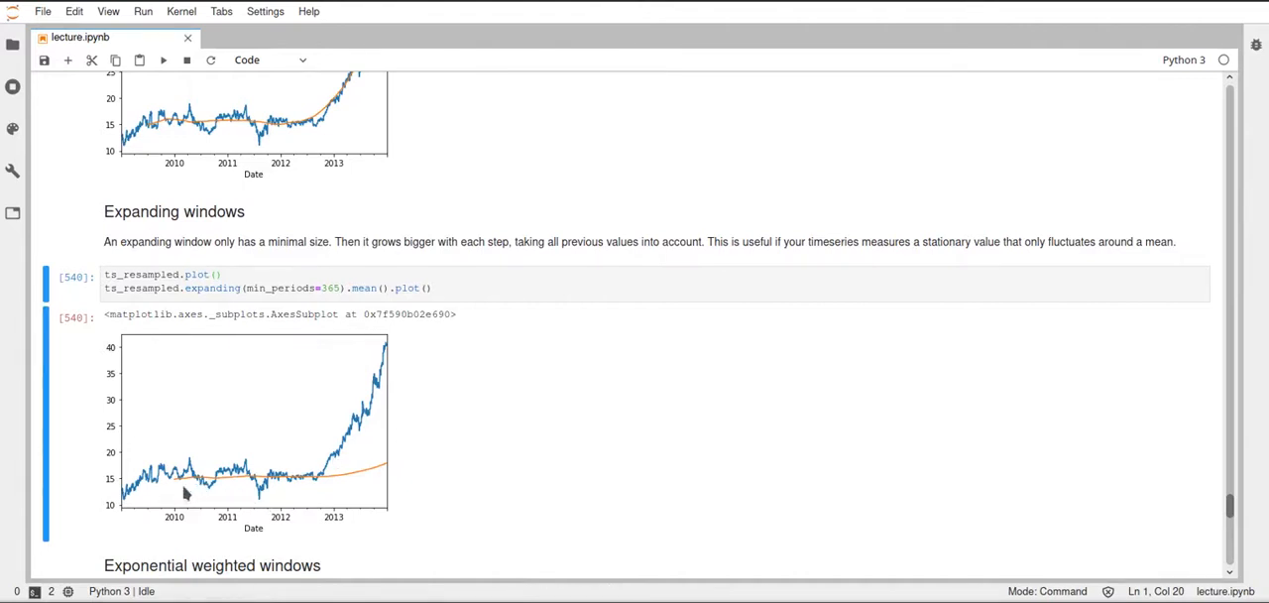
mouse_move(168, 496)
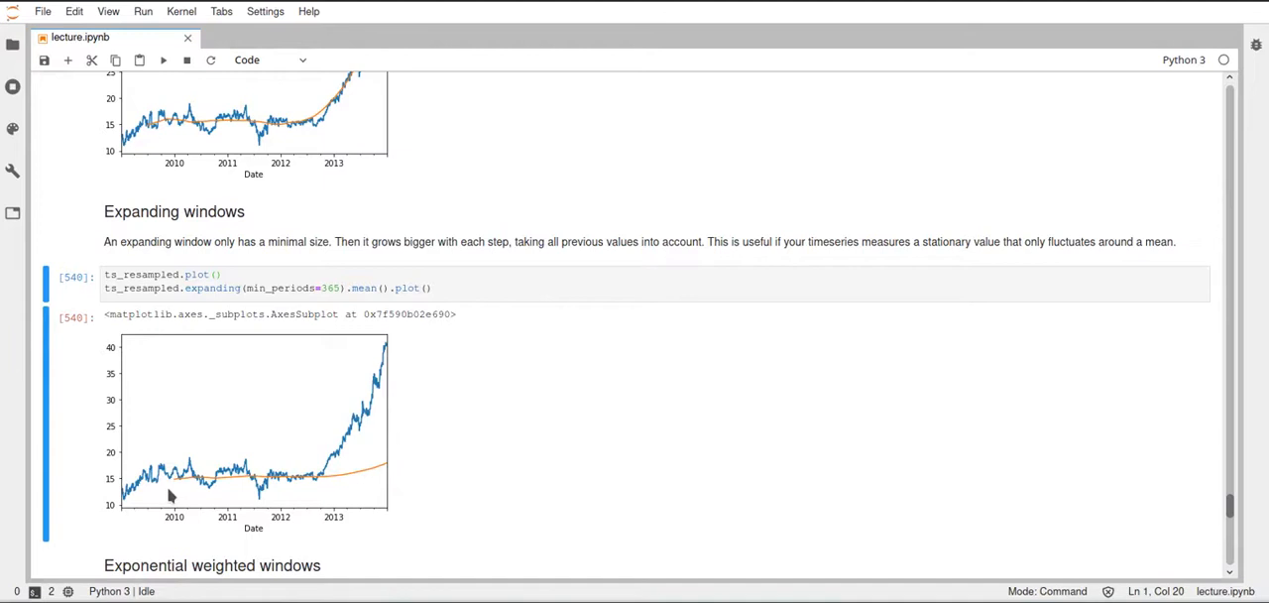
mouse_move(178, 484)
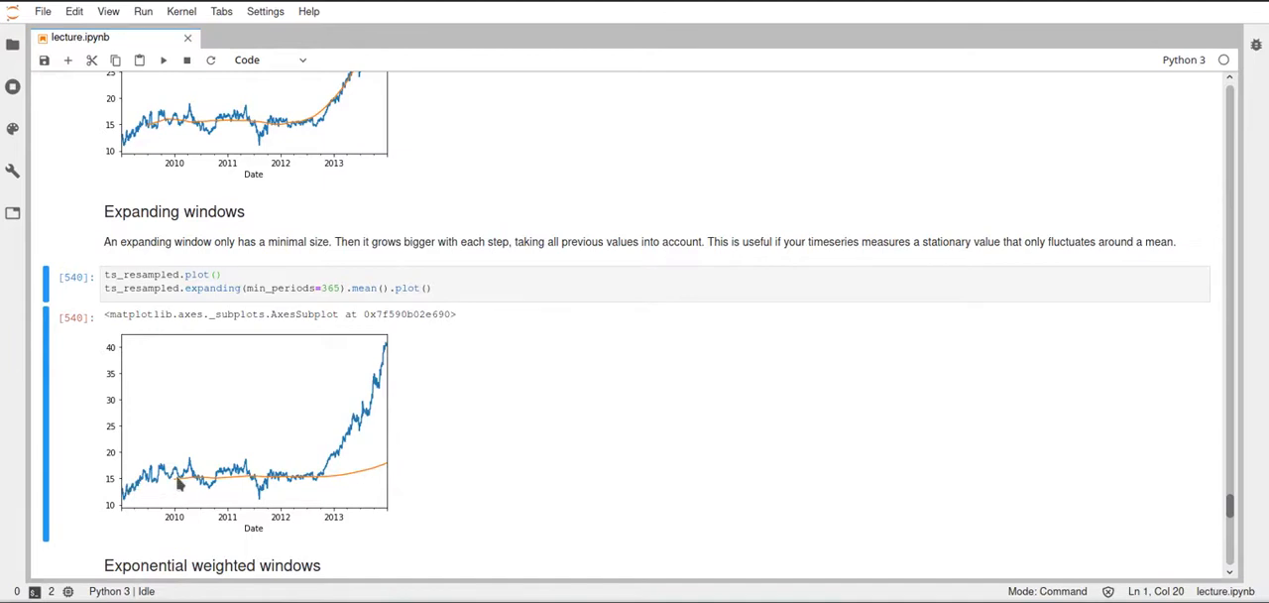
mouse_move(171, 487)
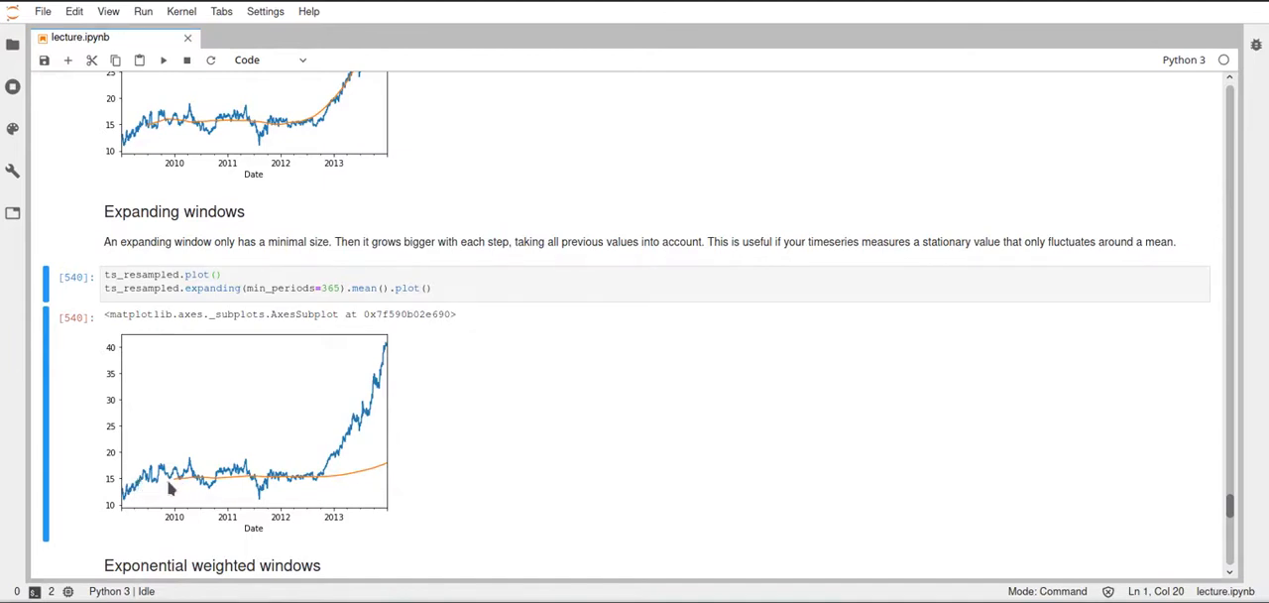
mouse_move(327, 316)
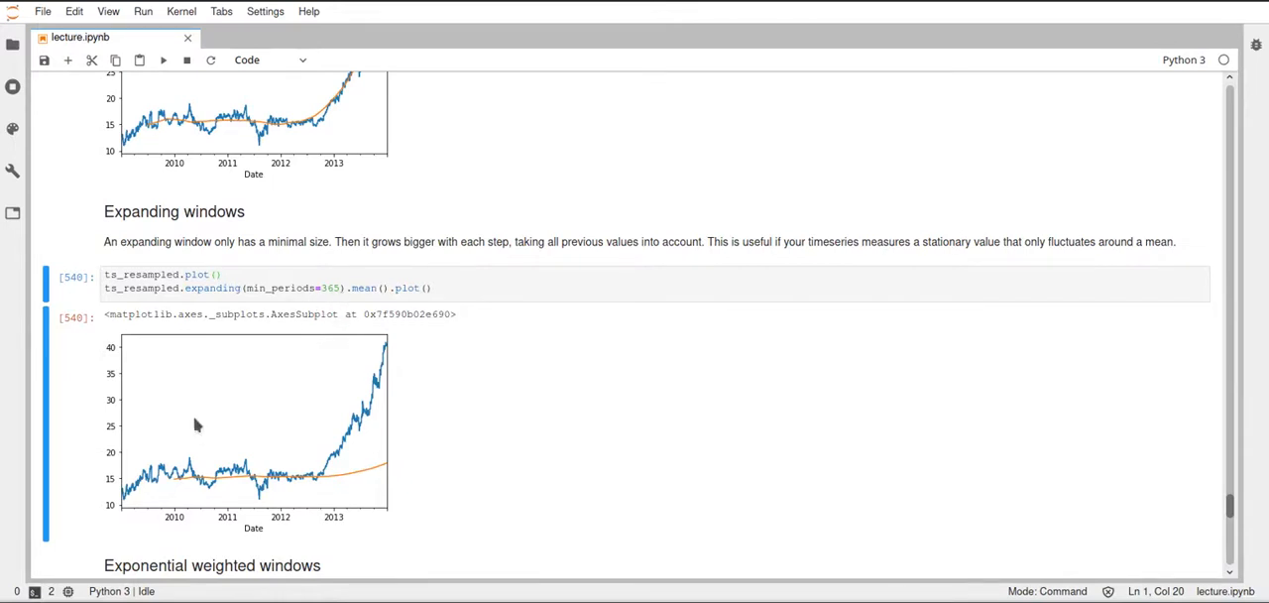
mouse_move(179, 488)
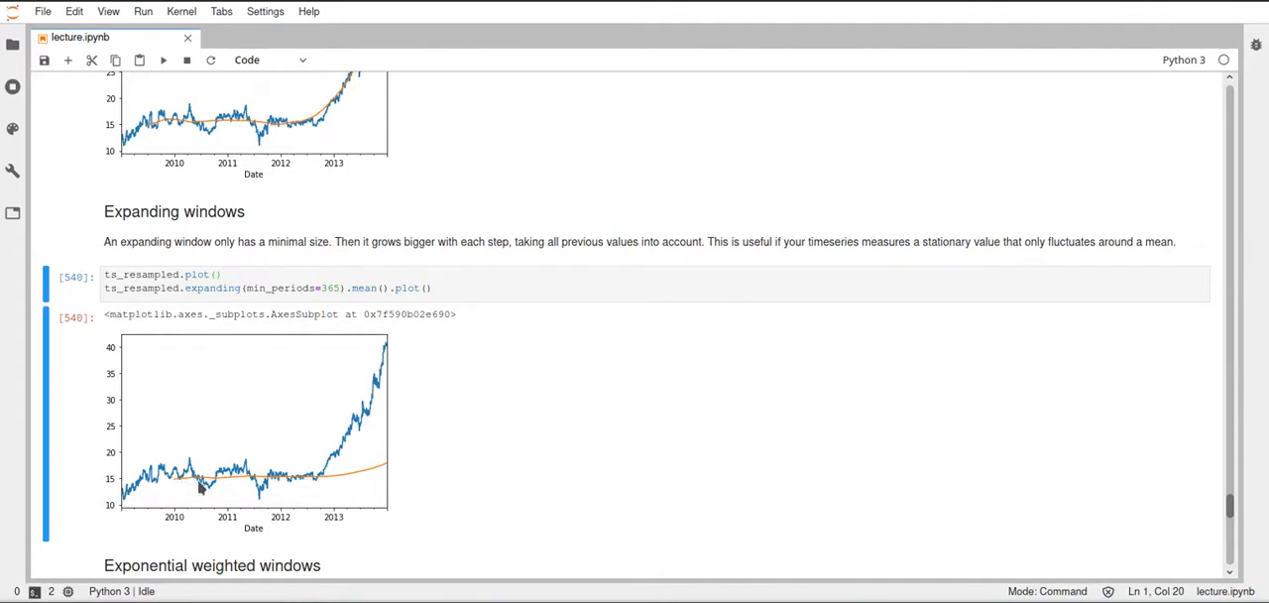
mouse_move(347, 476)
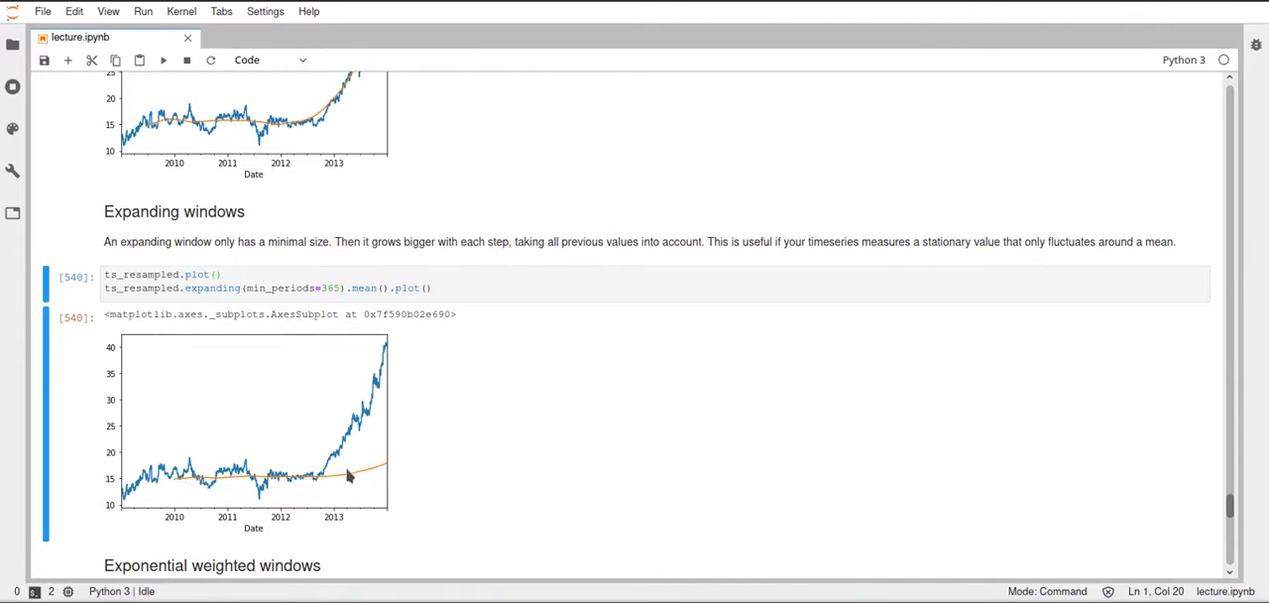
mouse_move(361, 488)
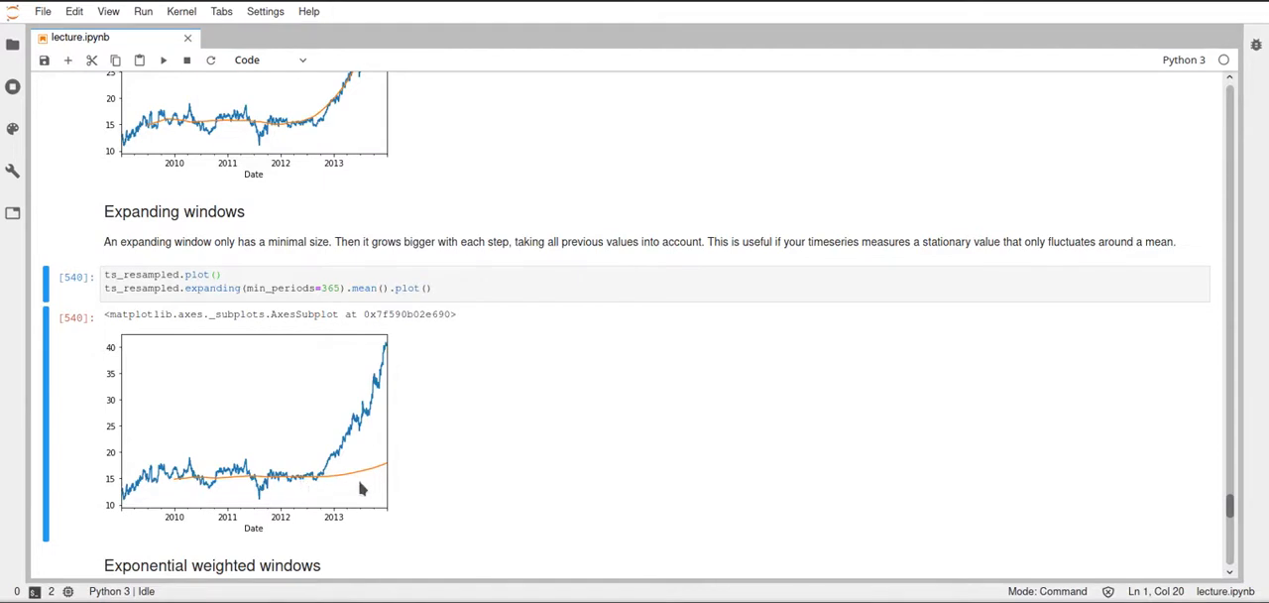
scroll(down, 3)
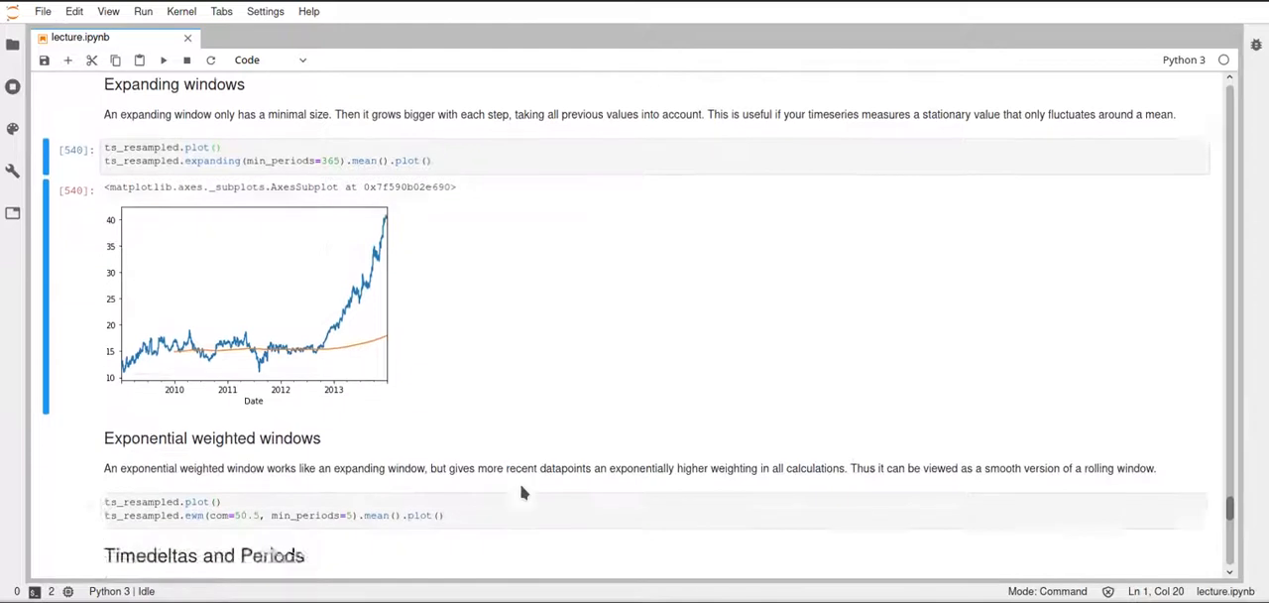
Select the ewm(com=50.5, min_periods=5) cell under Exponential weighted windows to run it
scroll(down, 3)
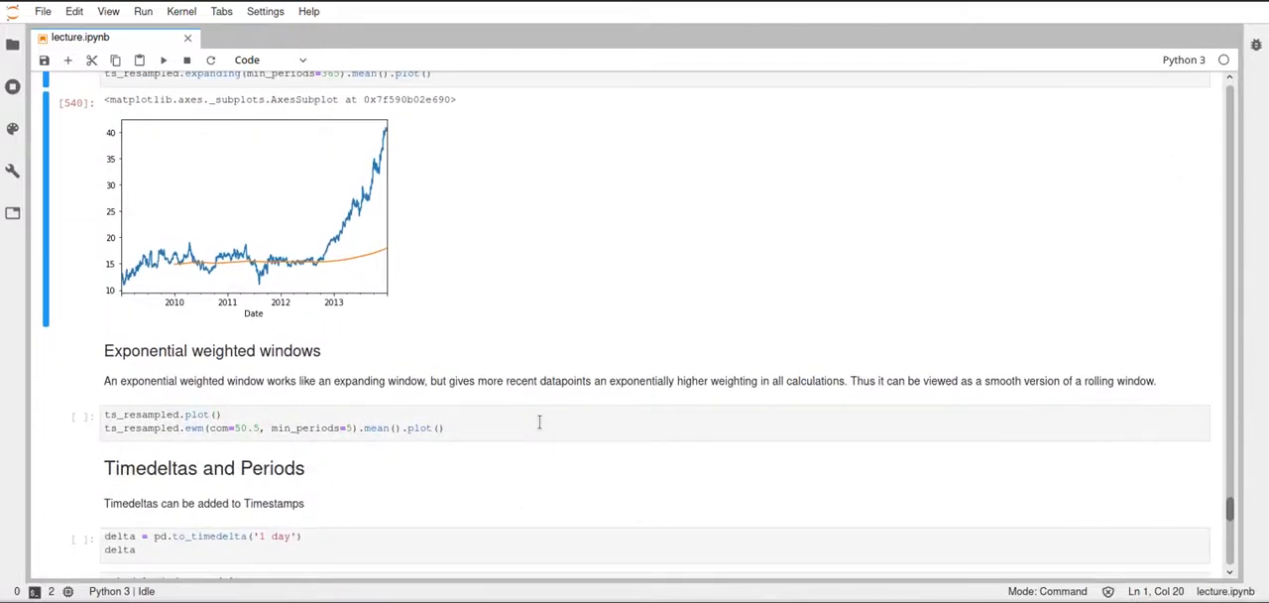
click(297, 420)
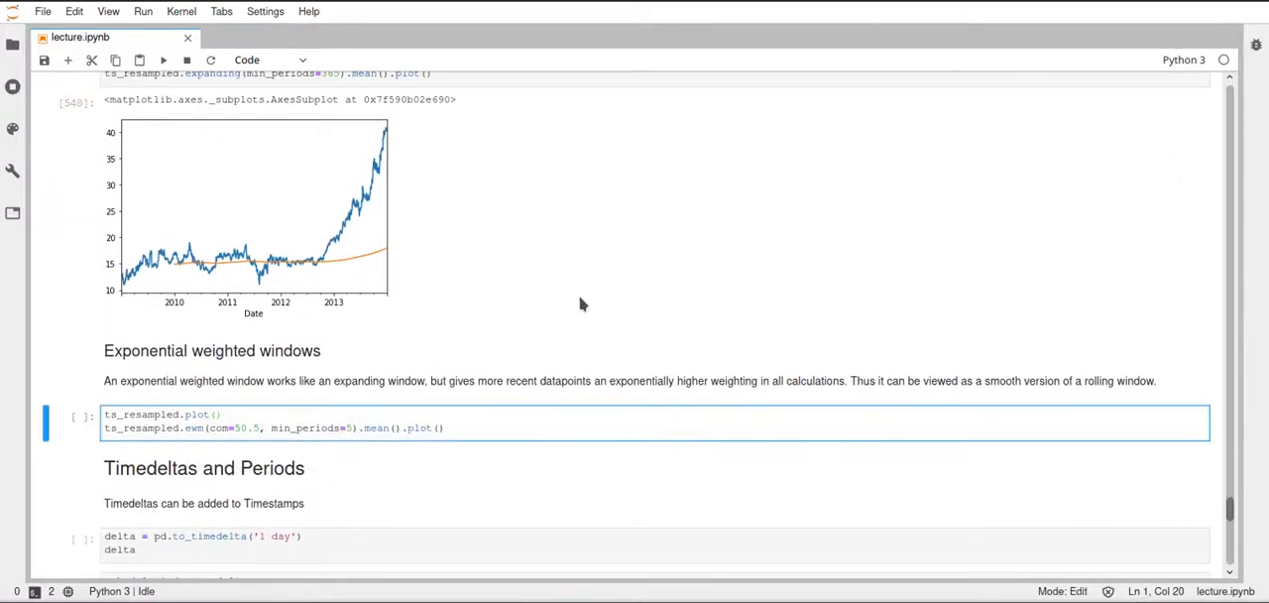
scroll(up, 3)
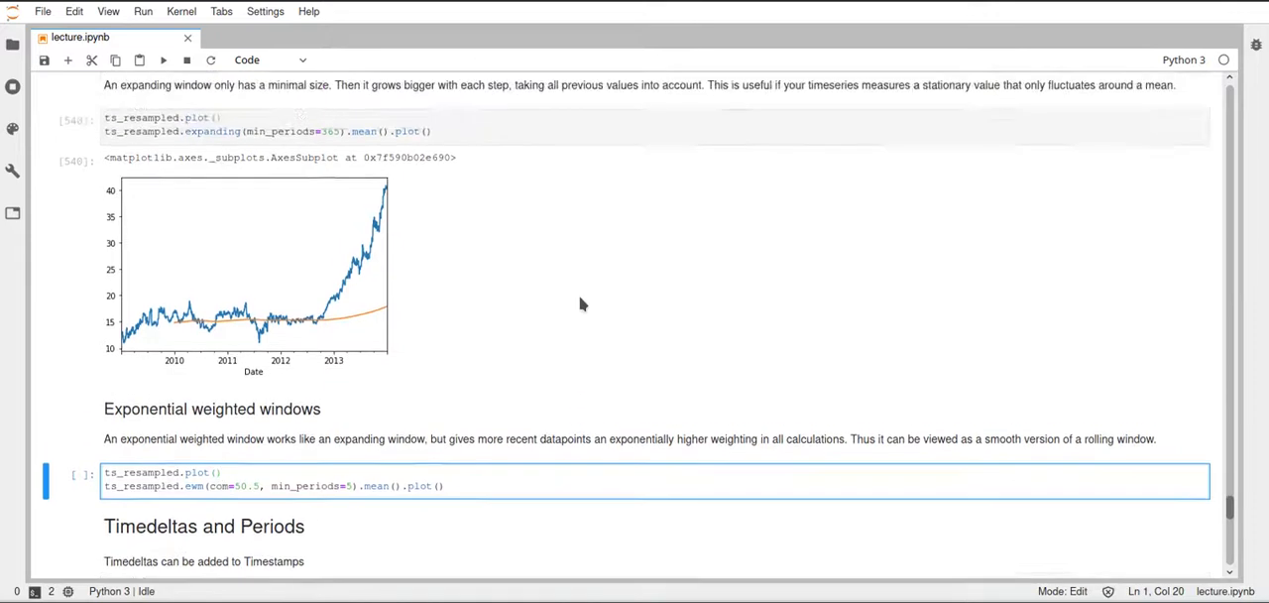
scroll(down, 3)
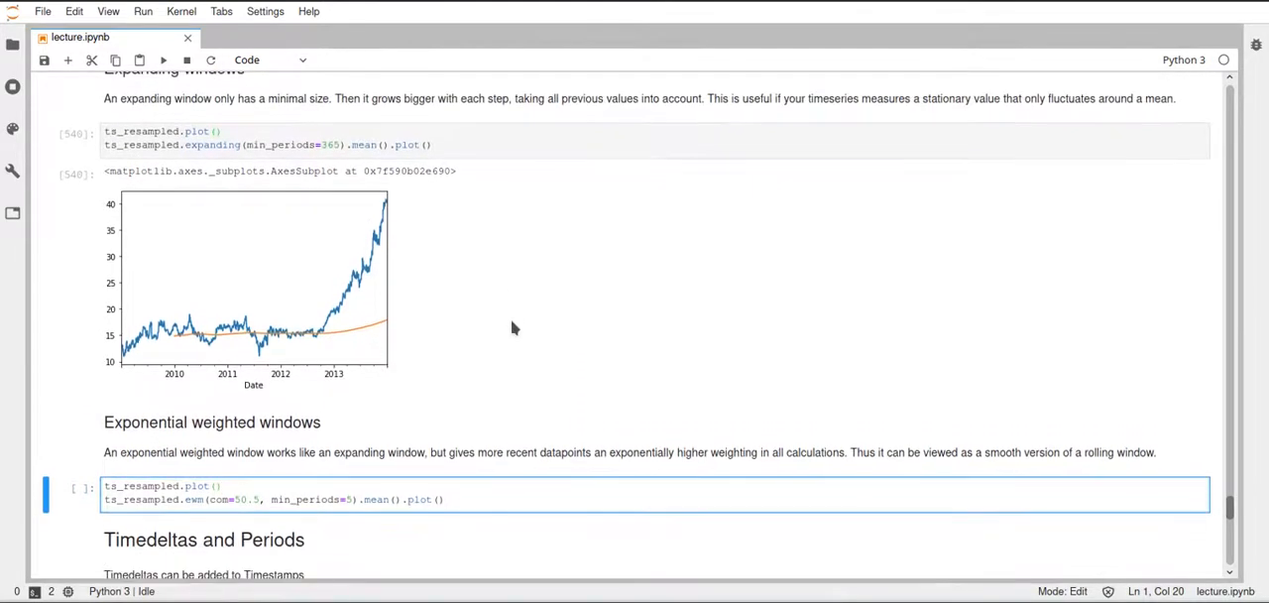
mouse_move(556, 392)
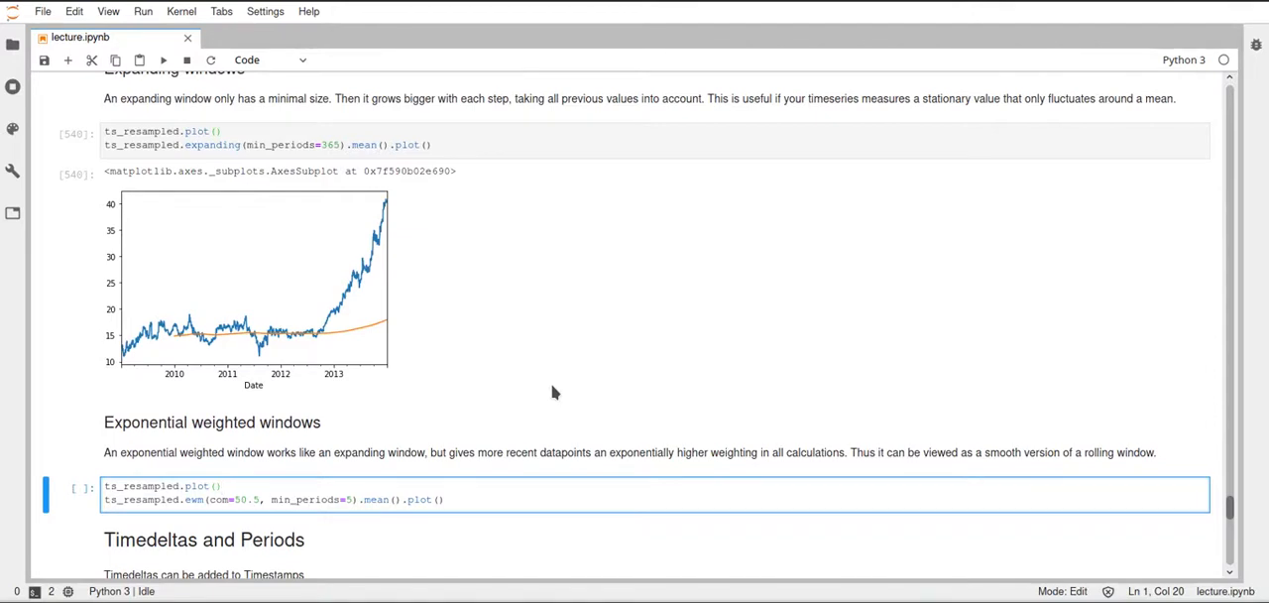
mouse_move(519, 401)
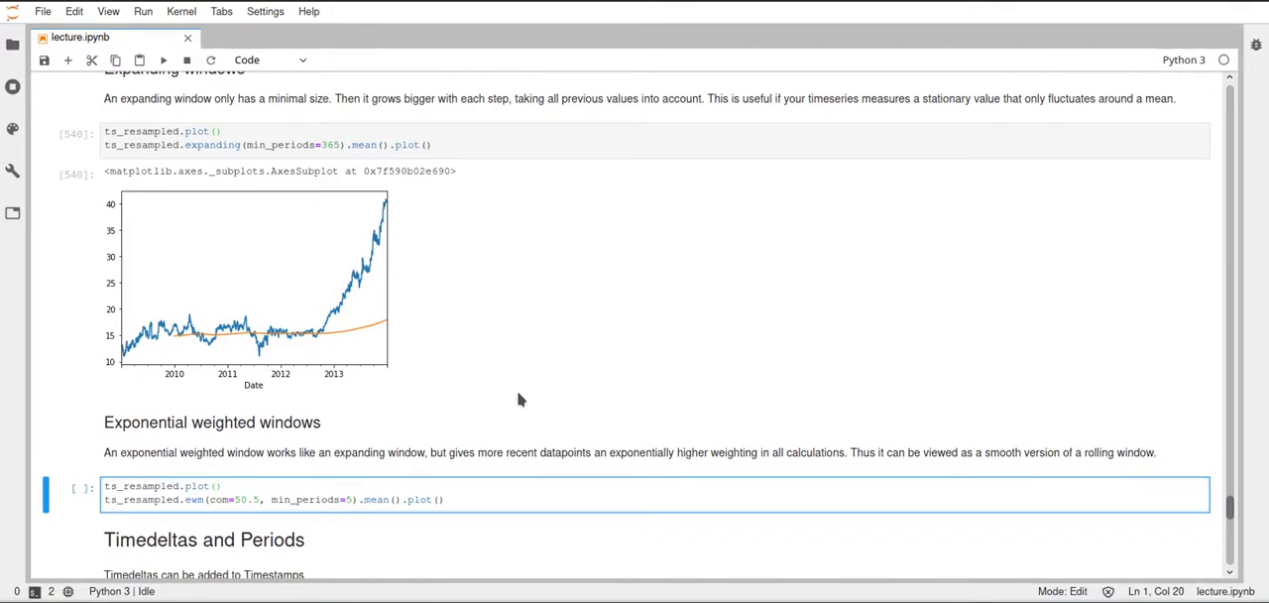
mouse_move(556, 375)
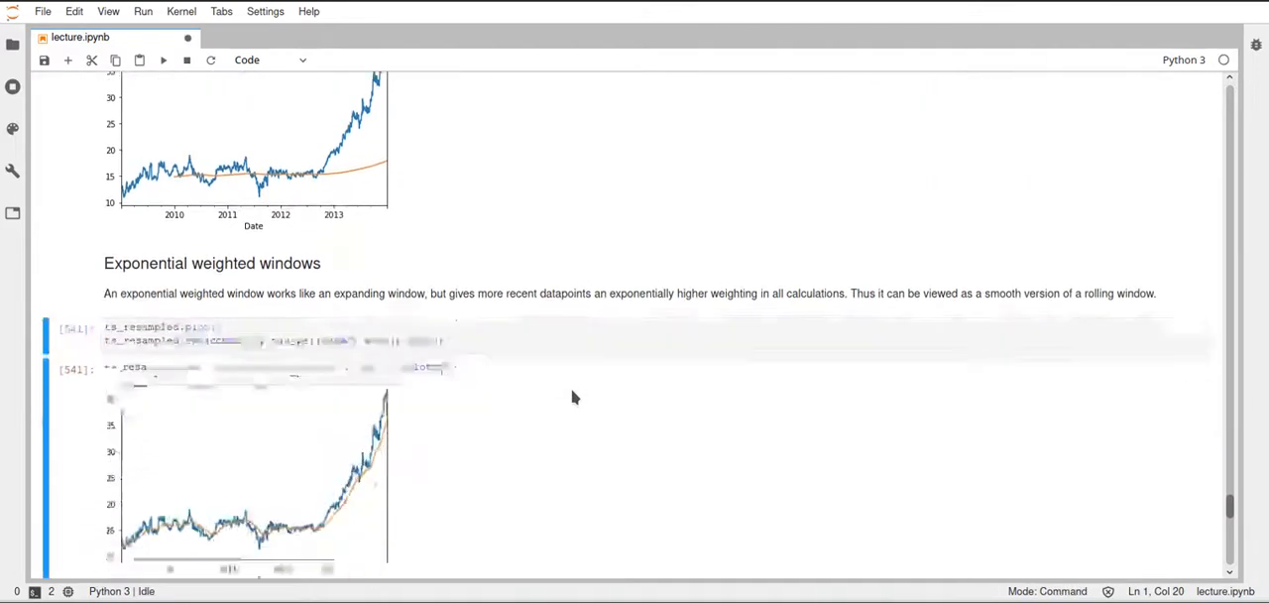
scroll(up, 3)
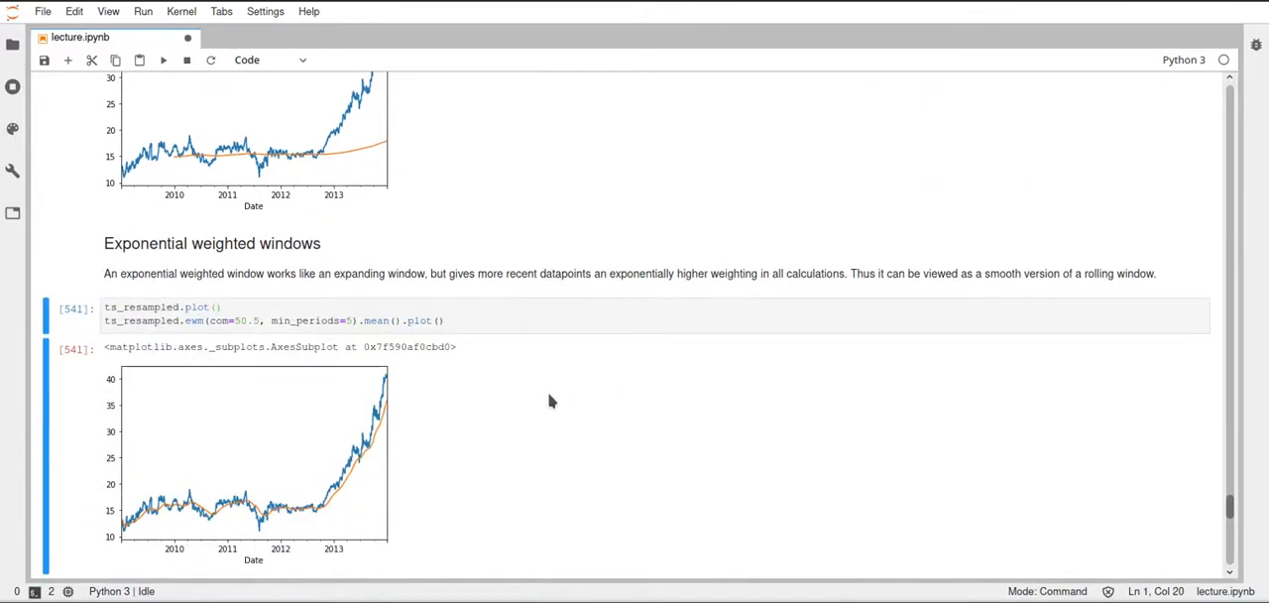